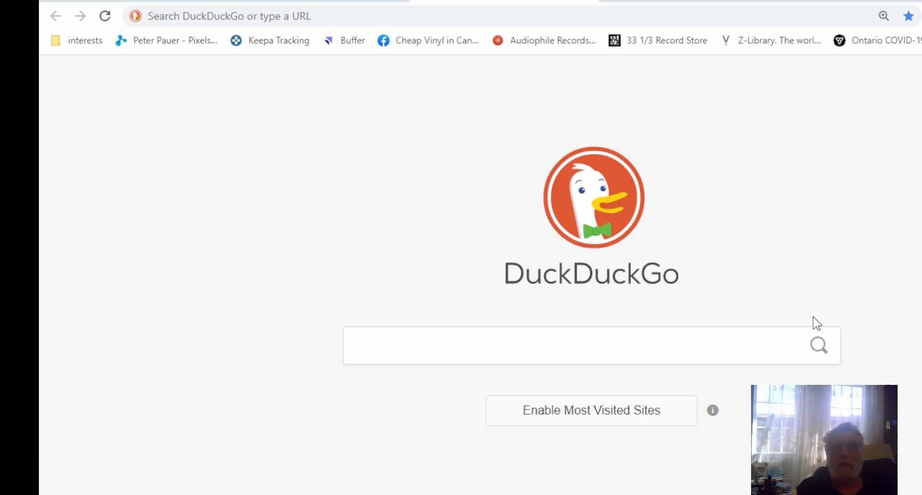
{"action": "mouse_move", "coordinate": [813, 306]}
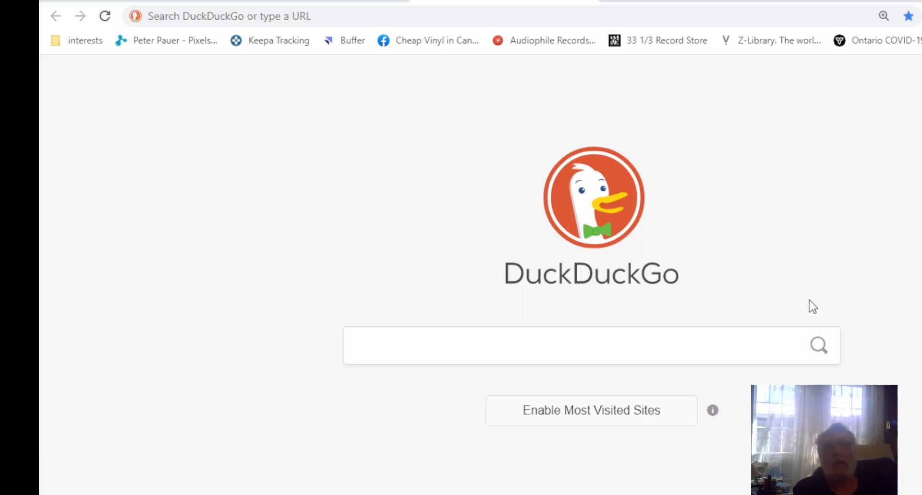
{"action": "mouse_move", "coordinate": [828, 249]}
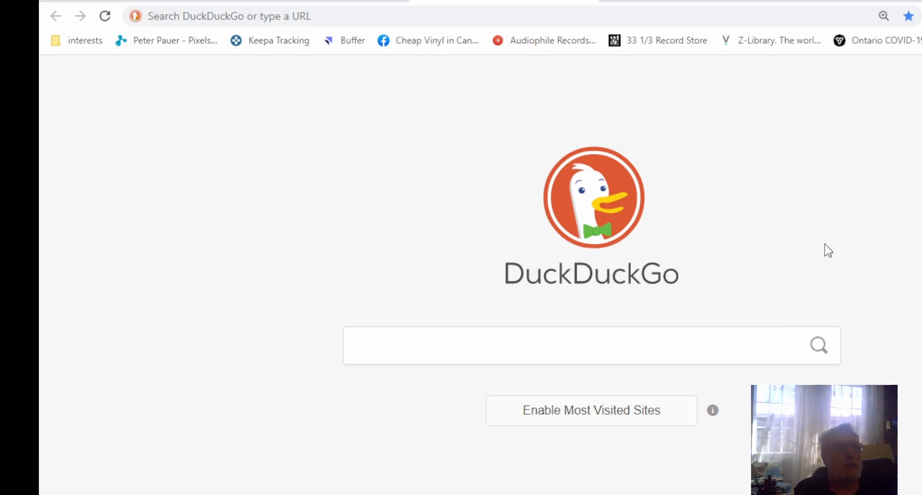
{"action": "mouse_move", "coordinate": [788, 231]}
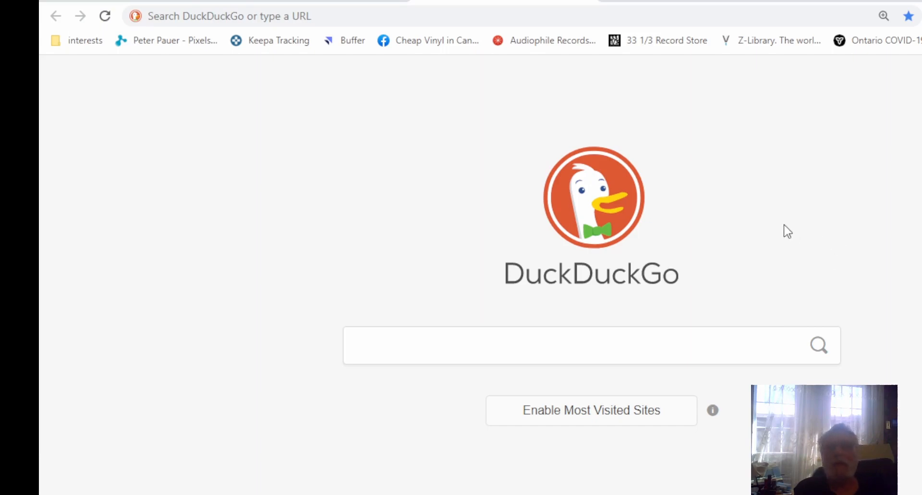
{"action": "mouse_move", "coordinate": [347, 88]}
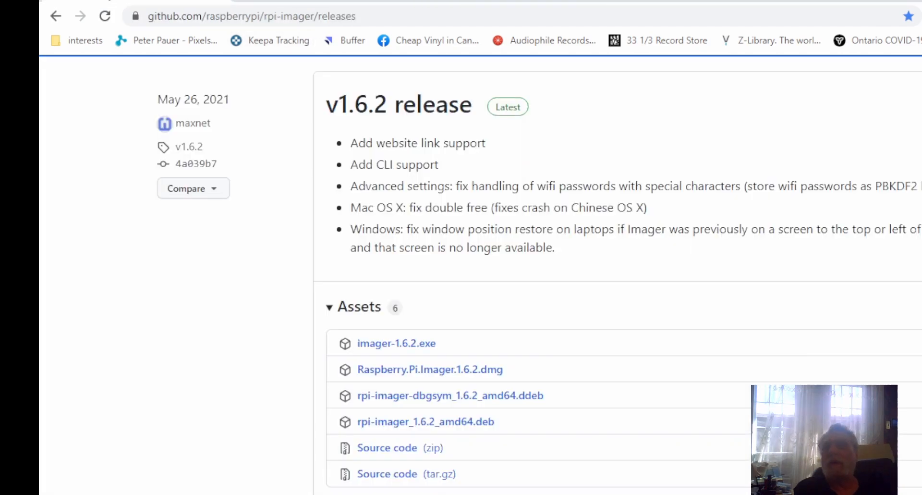
{"action": "mouse_move", "coordinate": [165, 254]}
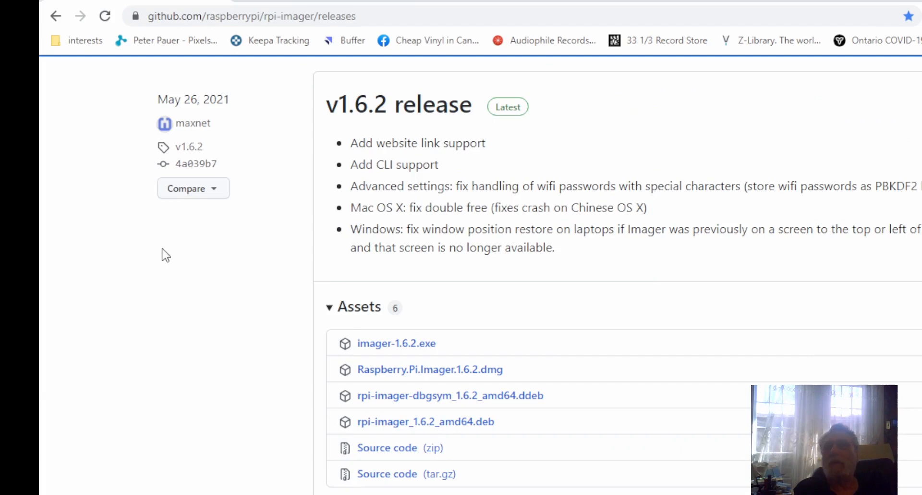
{"action": "mouse_move", "coordinate": [112, 105]}
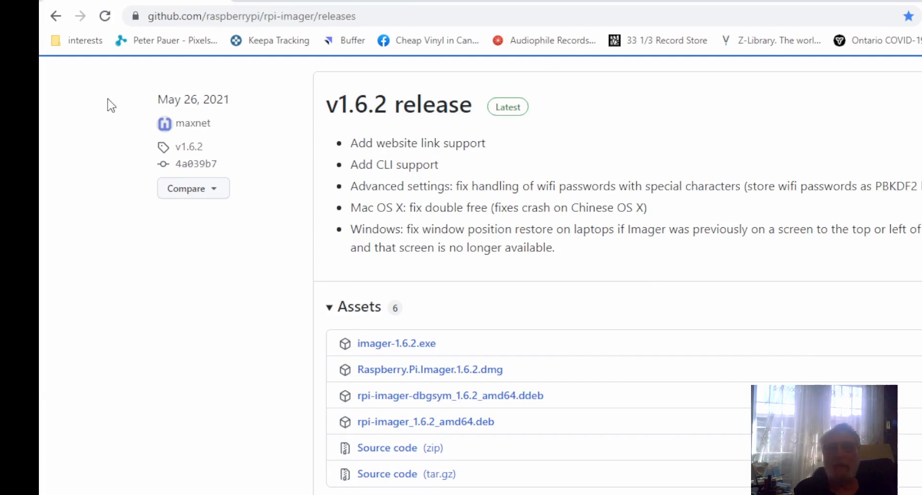
{"action": "mouse_move", "coordinate": [154, 340]}
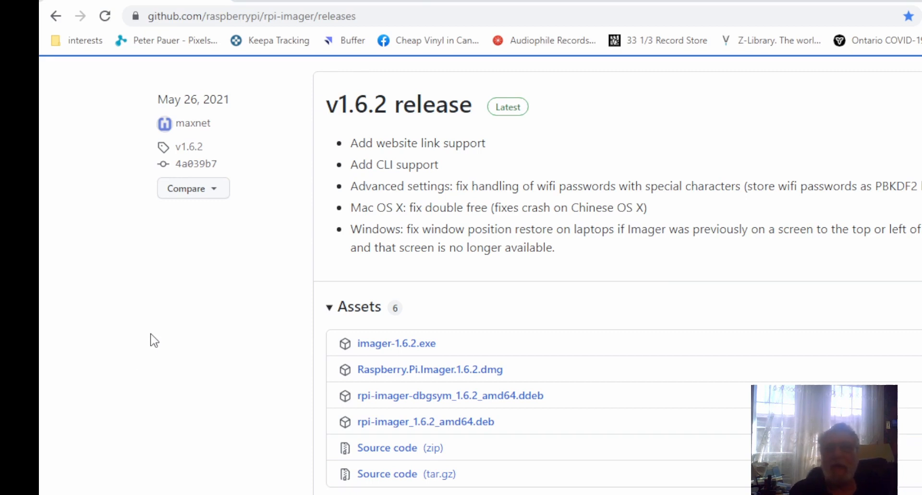
{"action": "mouse_move", "coordinate": [396, 343]}
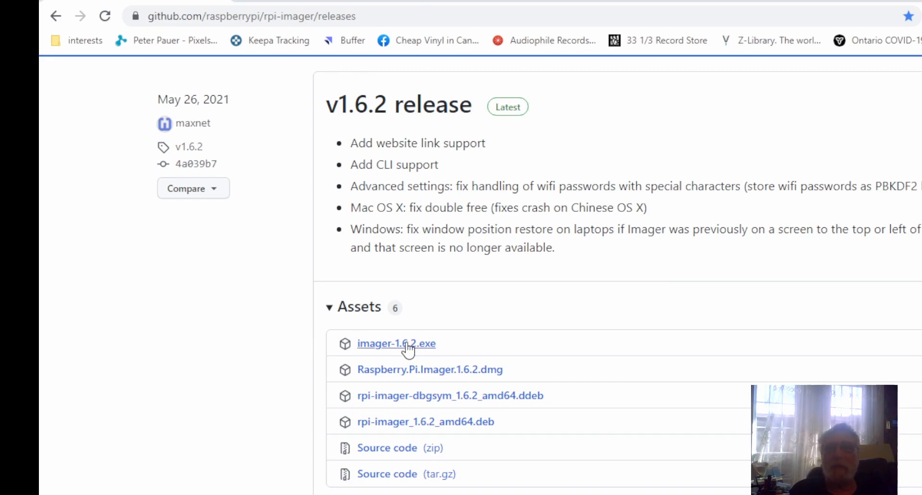
{"action": "mouse_move", "coordinate": [222, 377]}
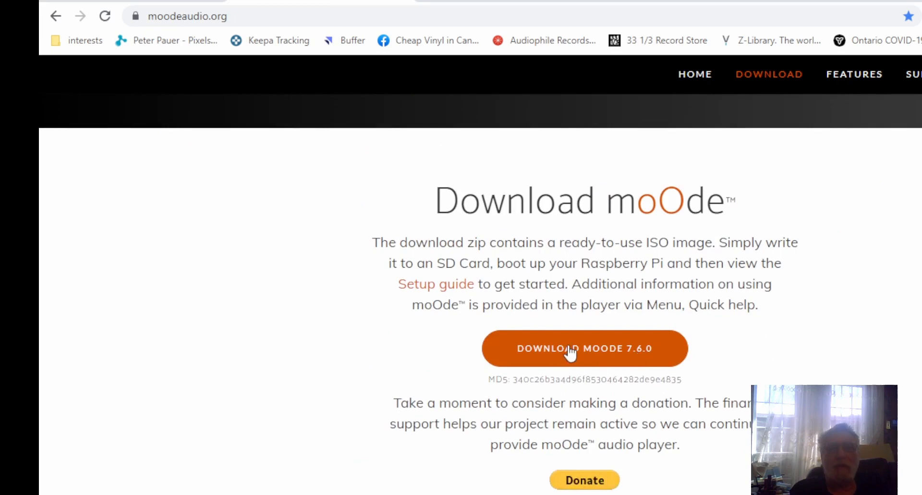
{"action": "mouse_move", "coordinate": [584, 348]}
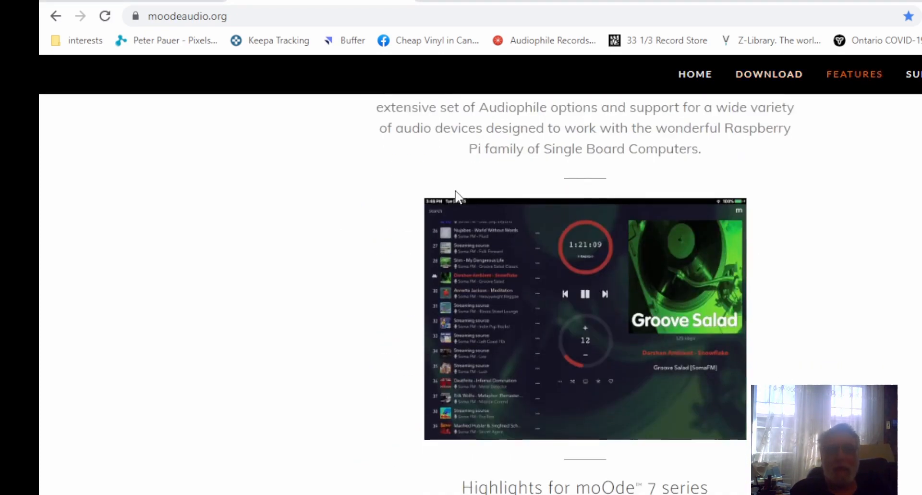
- Follow the Setup guide link from the moOde 7.6.0 download page
{"action": "left_click", "coordinate": [769, 74]}
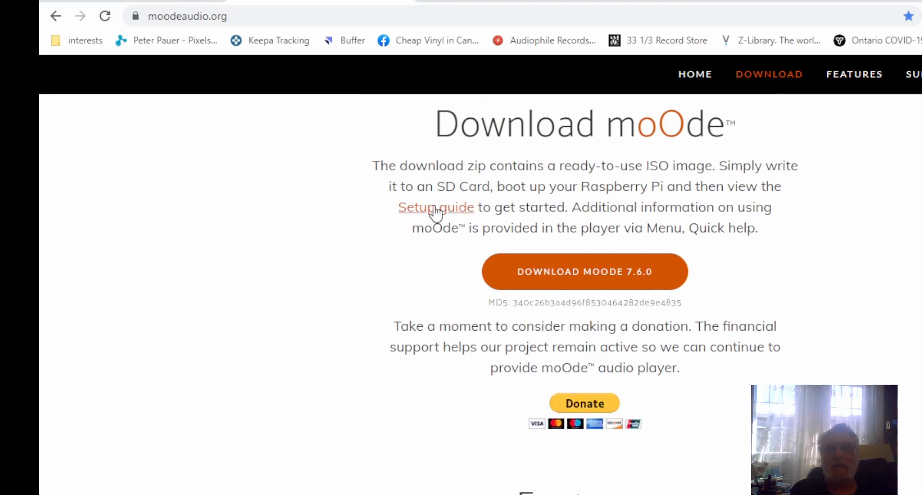
- Open setup.txt on GitHub and scroll to its GENERAL INFORMATION section
{"action": "left_click", "coordinate": [436, 207]}
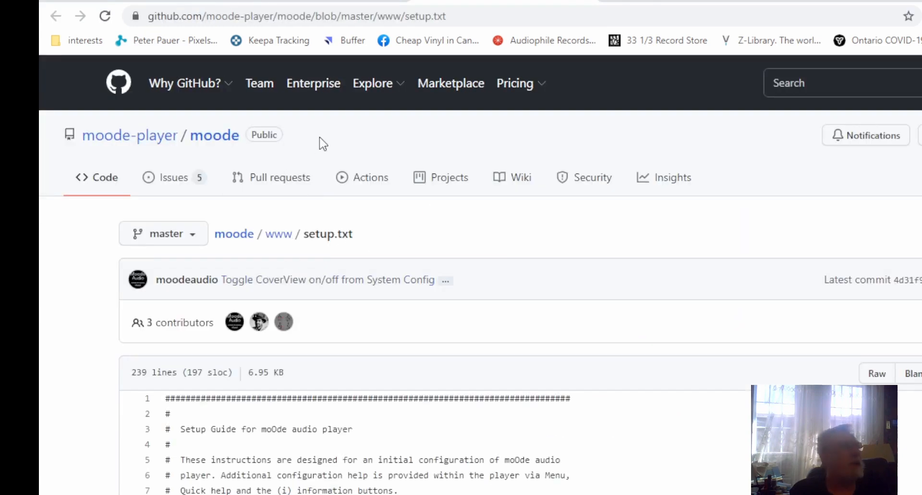
{"action": "scroll", "scroll_direction": "down", "scroll_amount": 3}
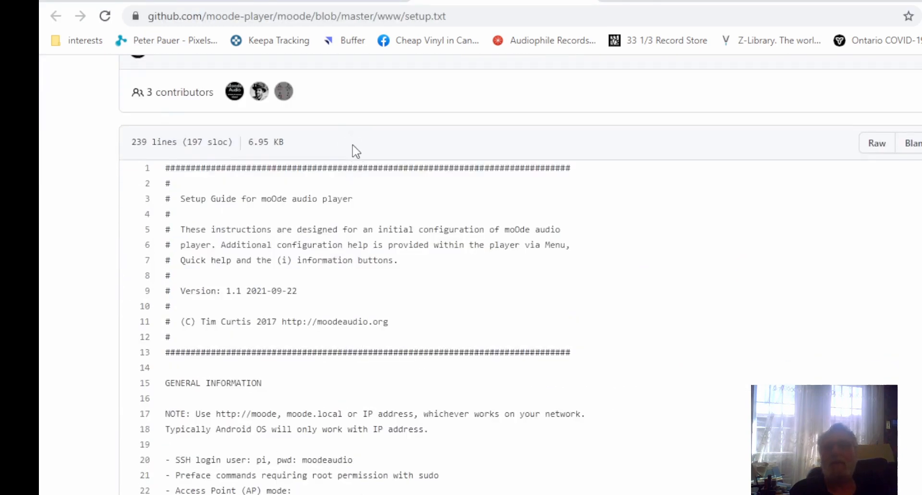
{"action": "mouse_move", "coordinate": [591, 28]}
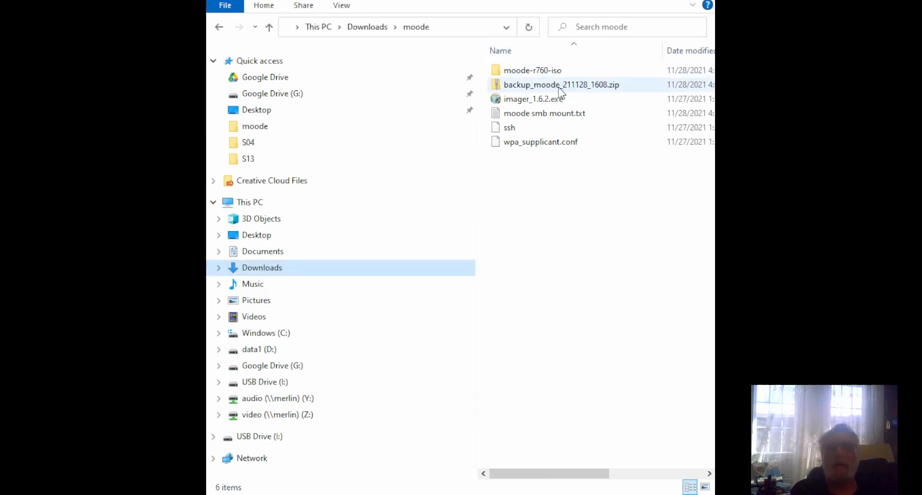
- In Downloads\moode, select the backup zip and then imager_1.6.2.exe
{"action": "left_click", "coordinate": [561, 84]}
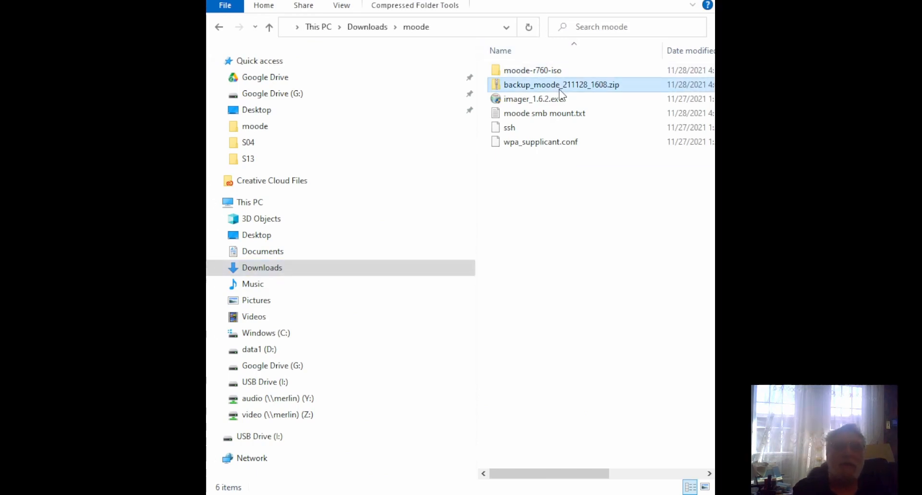
{"action": "mouse_move", "coordinate": [525, 63]}
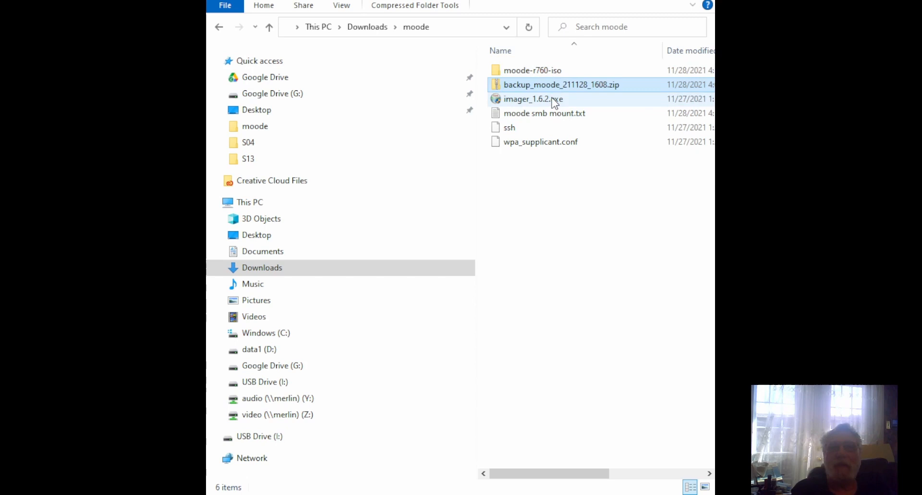
{"action": "left_click", "coordinate": [532, 99]}
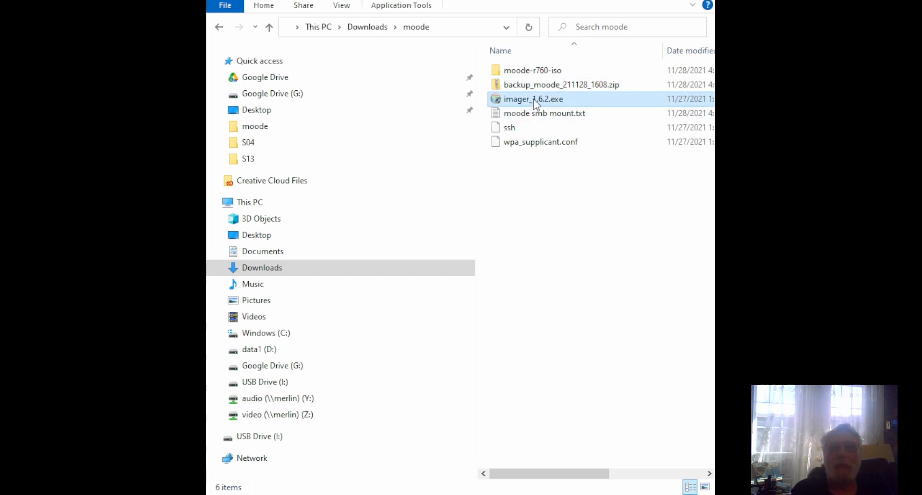
- Launch Imager 1.6.2 and review the custom MOODE-R760-ISO.IMG operating system choice
{"action": "double_click", "coordinate": [532, 99]}
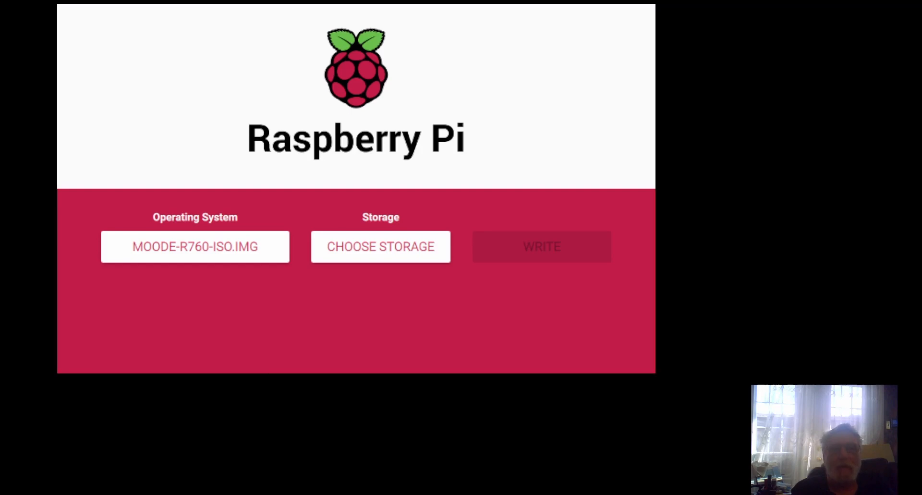
{"action": "mouse_move", "coordinate": [260, 148]}
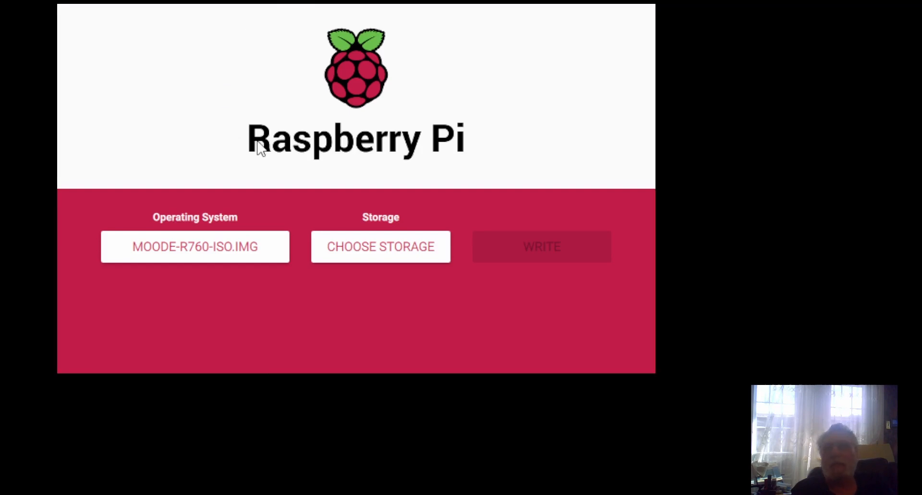
{"action": "left_click", "coordinate": [194, 247]}
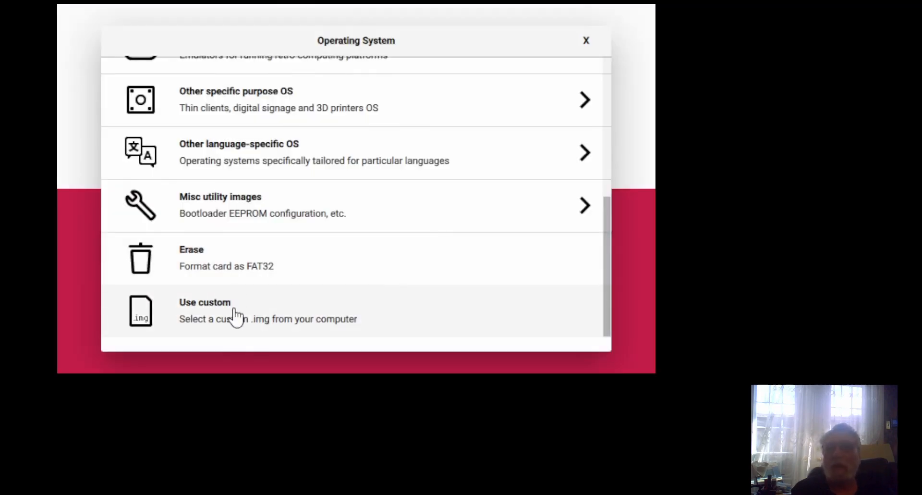
{"action": "mouse_move", "coordinate": [540, 245]}
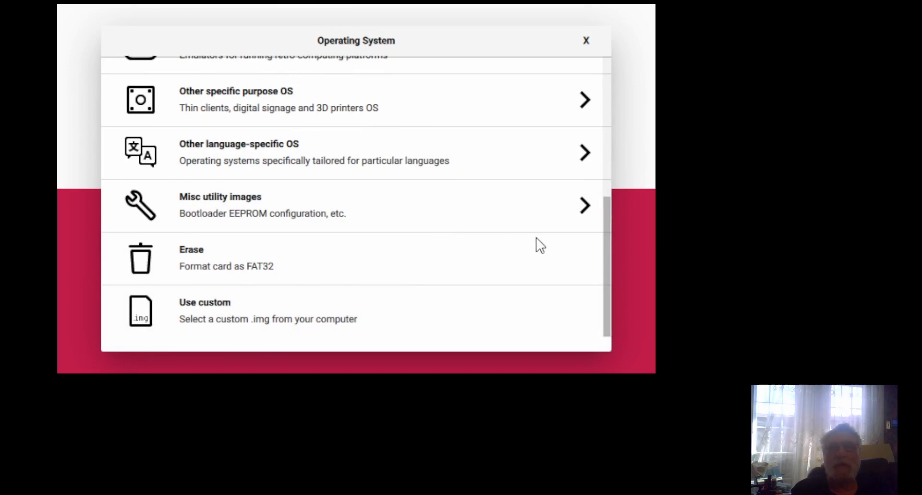
{"action": "mouse_move", "coordinate": [590, 199]}
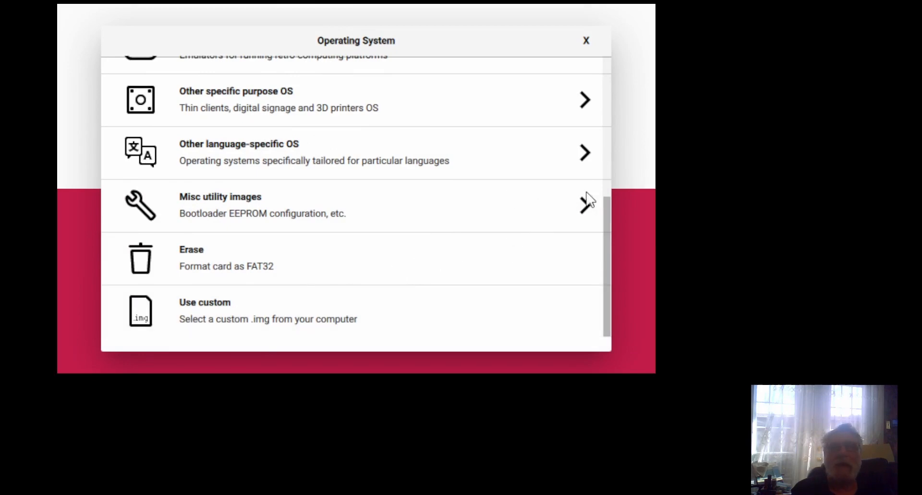
{"action": "mouse_move", "coordinate": [559, 296]}
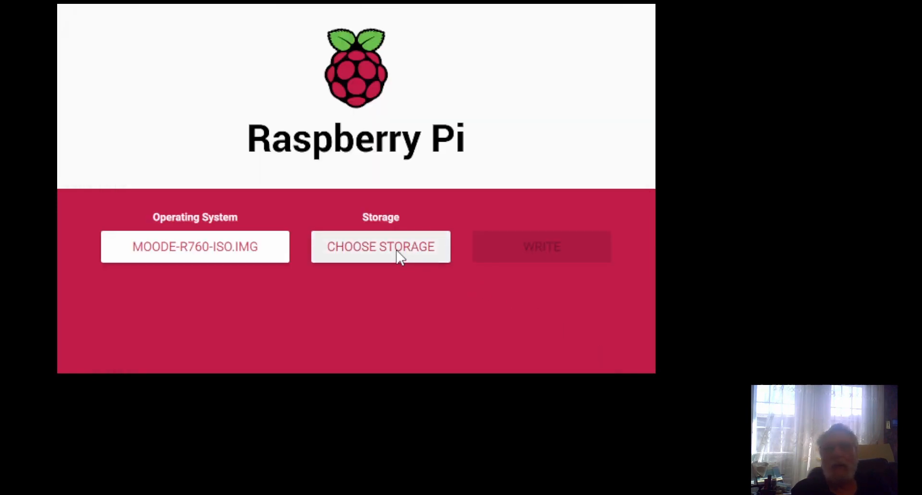
- Target the Generic STORAGE DEVICE USB Device (16.0 GB) and start the write
{"action": "left_click", "coordinate": [381, 246]}
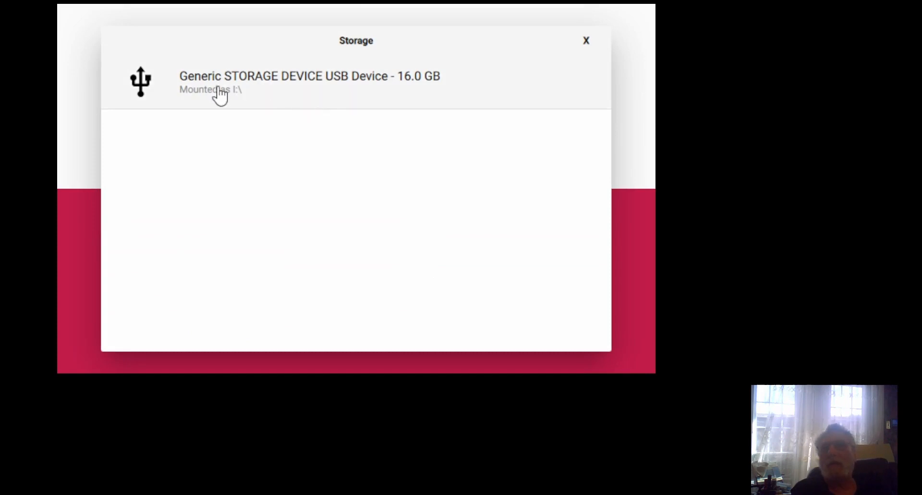
{"action": "mouse_move", "coordinate": [365, 115]}
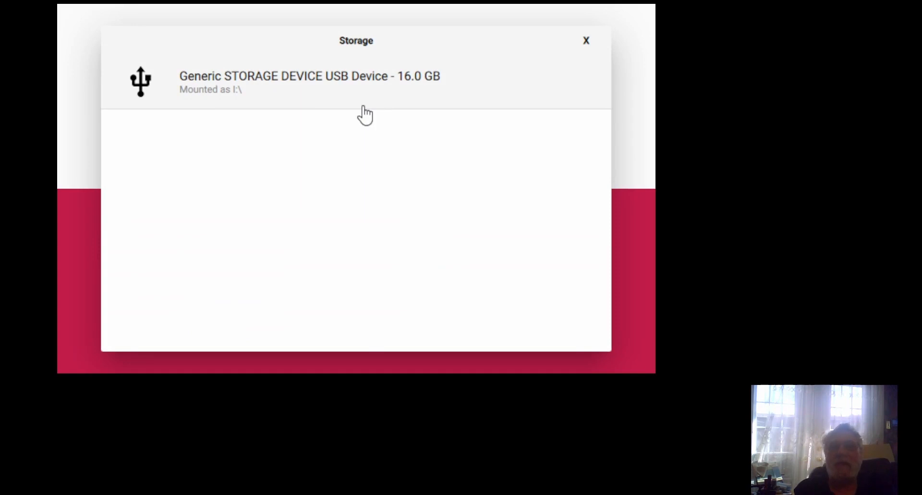
{"action": "mouse_move", "coordinate": [318, 88]}
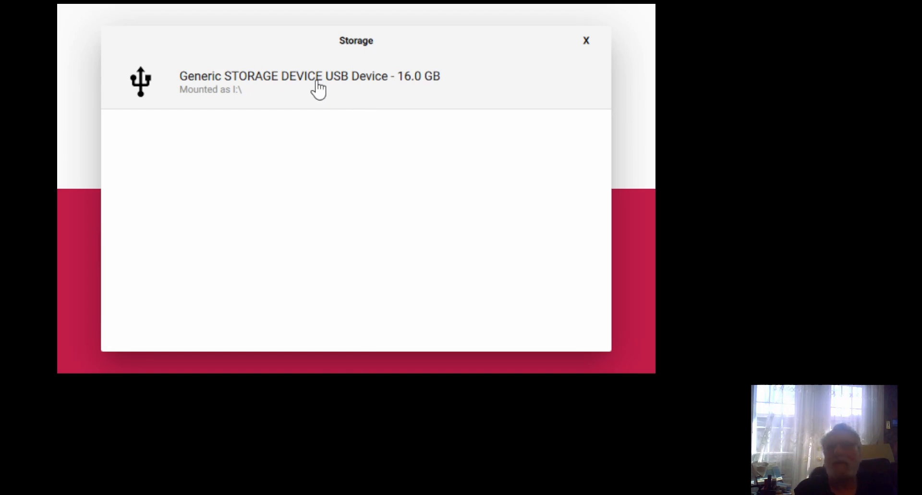
{"action": "left_click", "coordinate": [309, 76]}
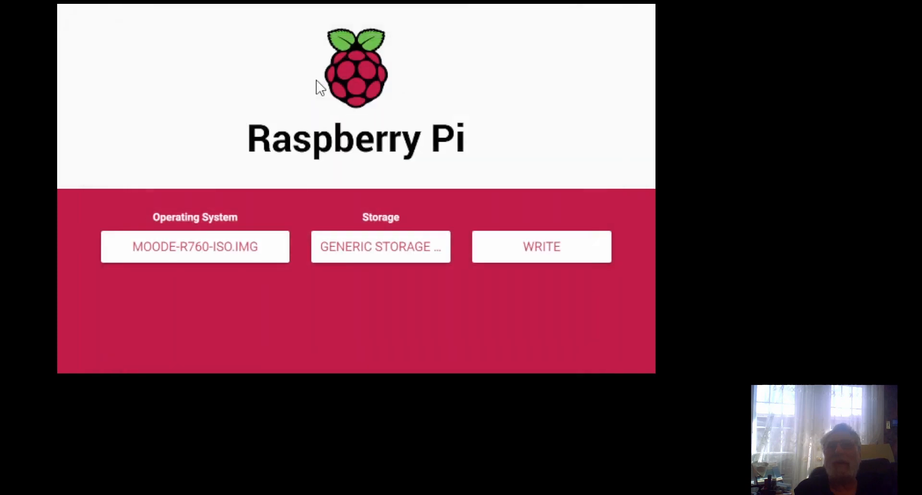
{"action": "mouse_move", "coordinate": [540, 246]}
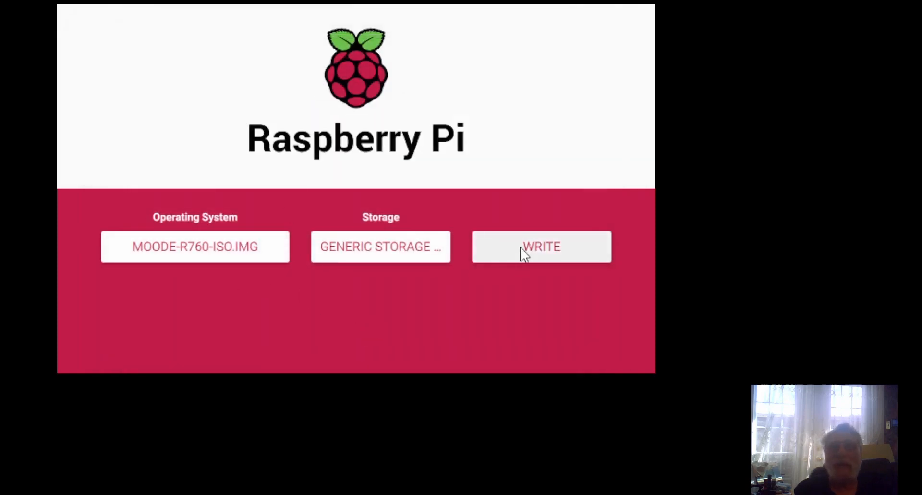
{"action": "left_click", "coordinate": [541, 246]}
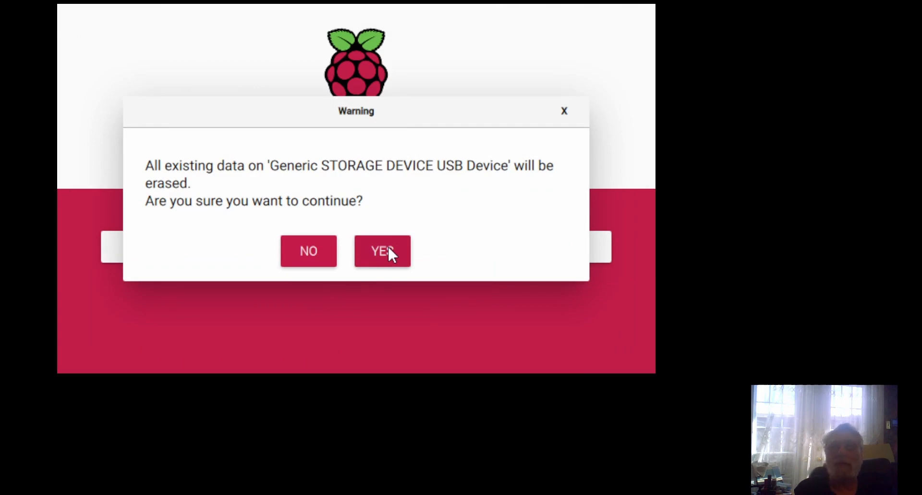
- Confirm erasing the USB device and acknowledge the successful moode-r760 image write
{"action": "left_click", "coordinate": [382, 250]}
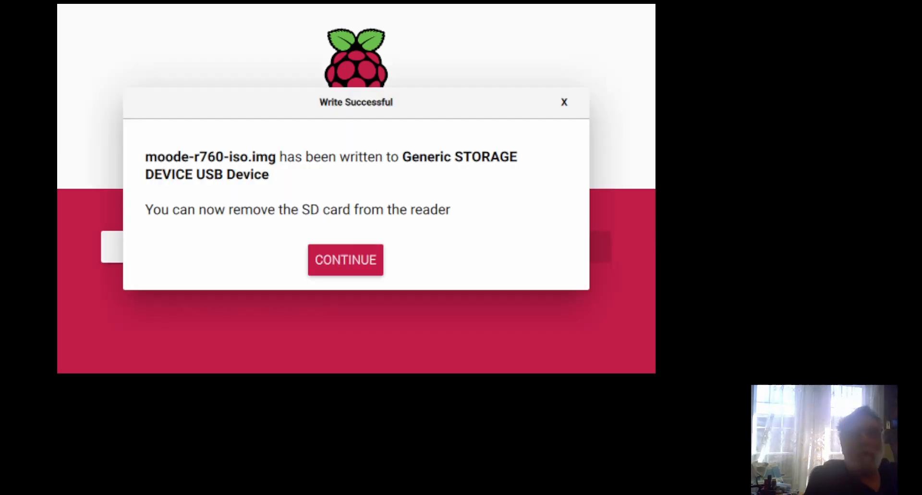
{"action": "left_click", "coordinate": [345, 260]}
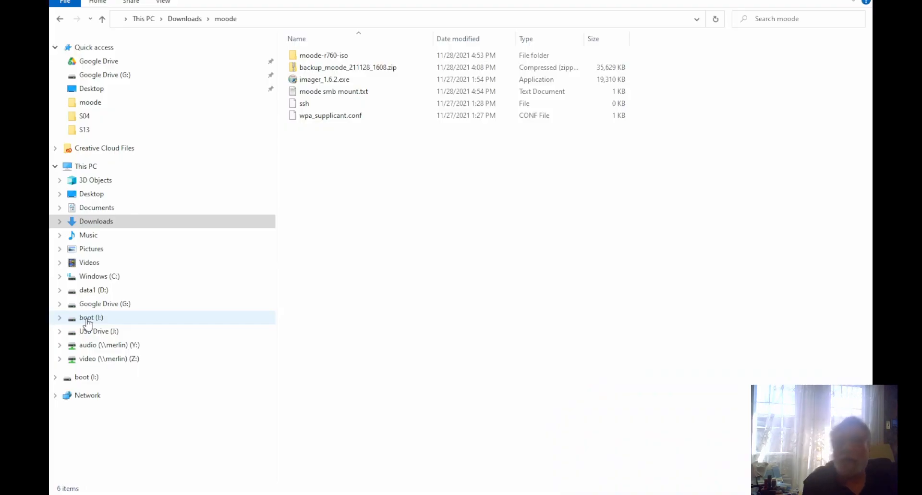
{"action": "mouse_move", "coordinate": [116, 317]}
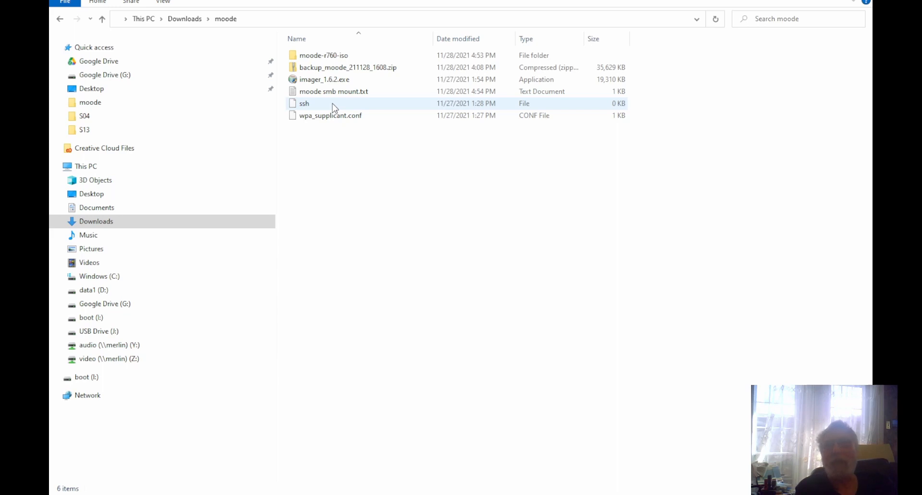
{"action": "mouse_move", "coordinate": [316, 111]}
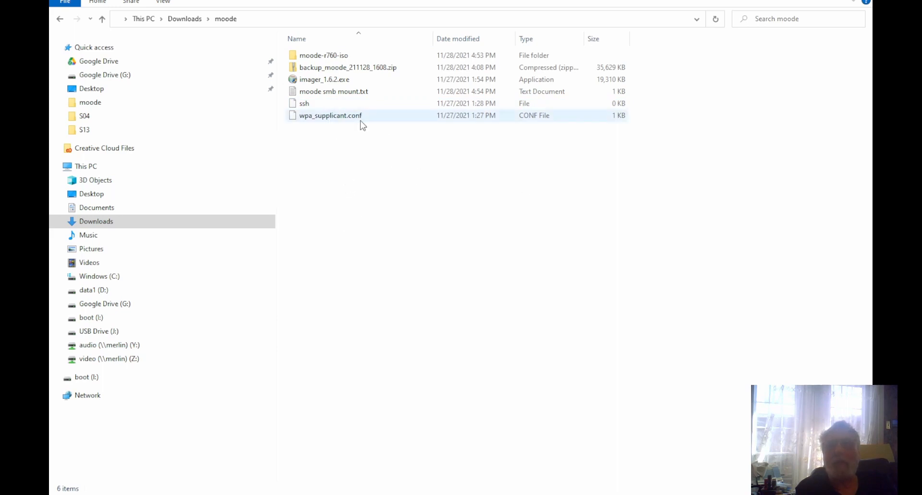
- Select the empty ssh file in Downloads\moode and open the boot (I:) drive
{"action": "left_click", "coordinate": [304, 103]}
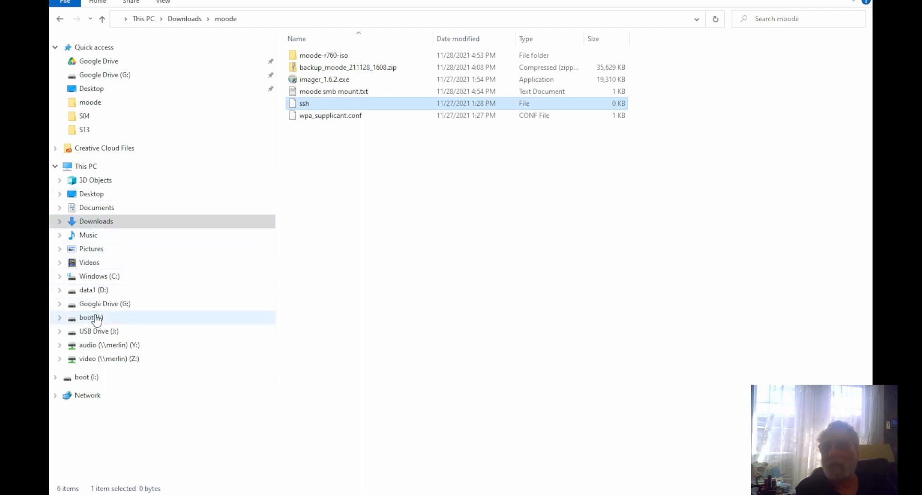
{"action": "left_click", "coordinate": [90, 317]}
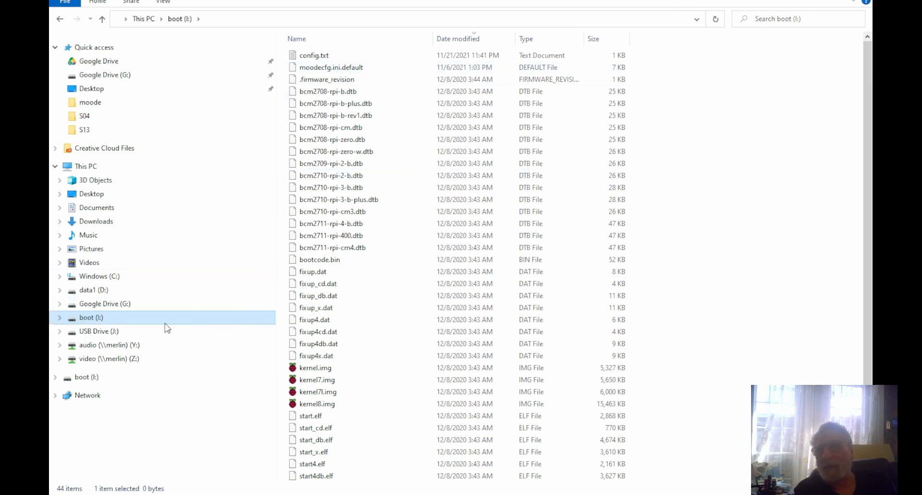
{"action": "mouse_move", "coordinate": [165, 239]}
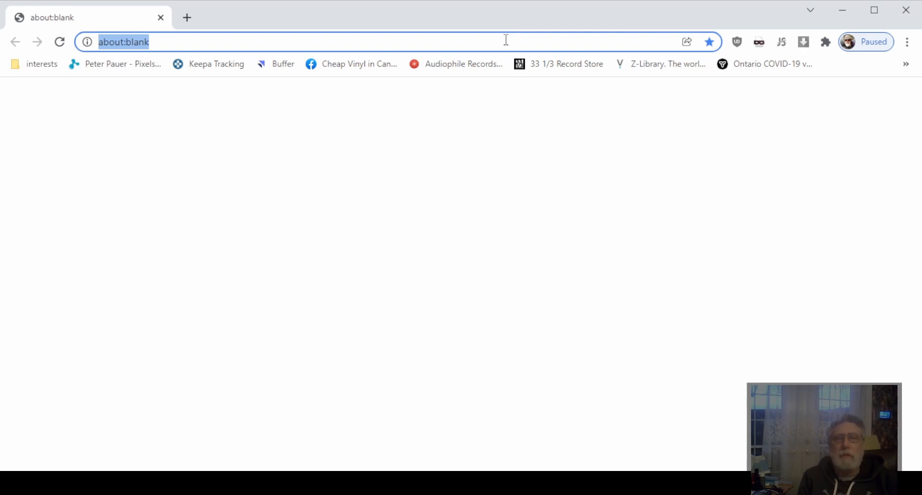
- Enter 'moode' in Chrome's address bar to load the player interface
{"action": "type", "text": "moode/"}
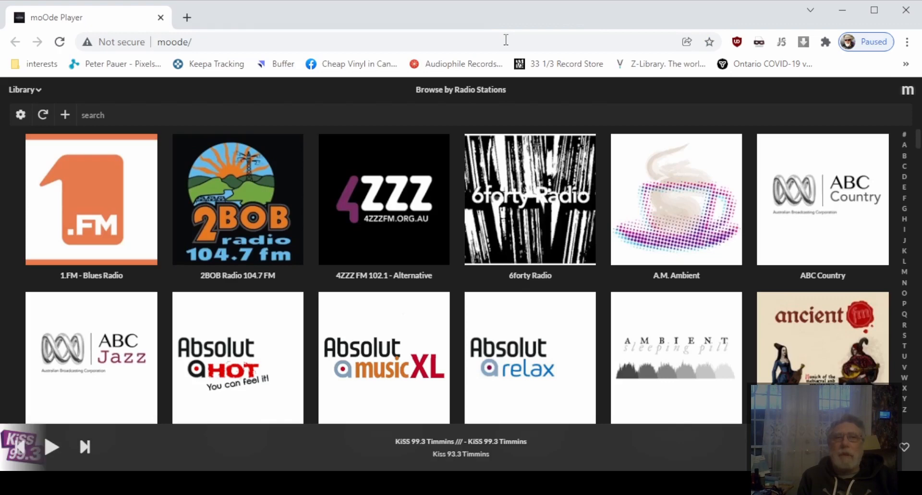
{"action": "mouse_move", "coordinate": [871, 77]}
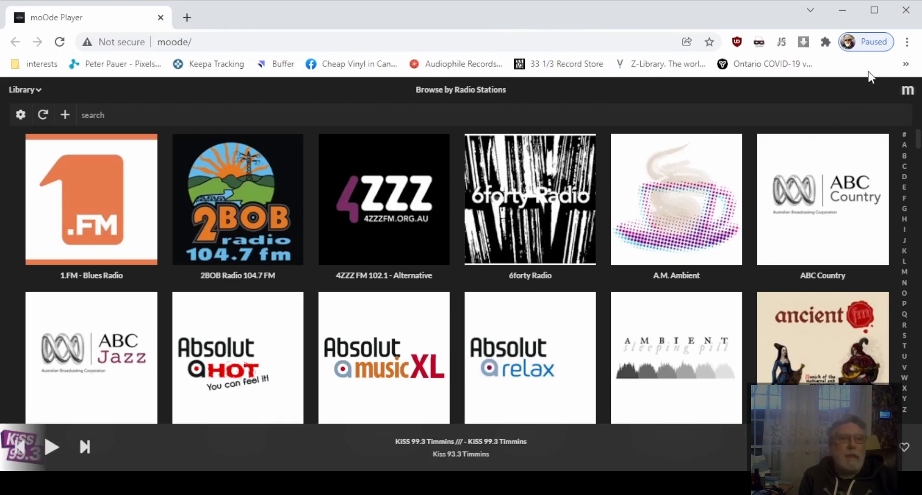
{"action": "mouse_move", "coordinate": [909, 91]}
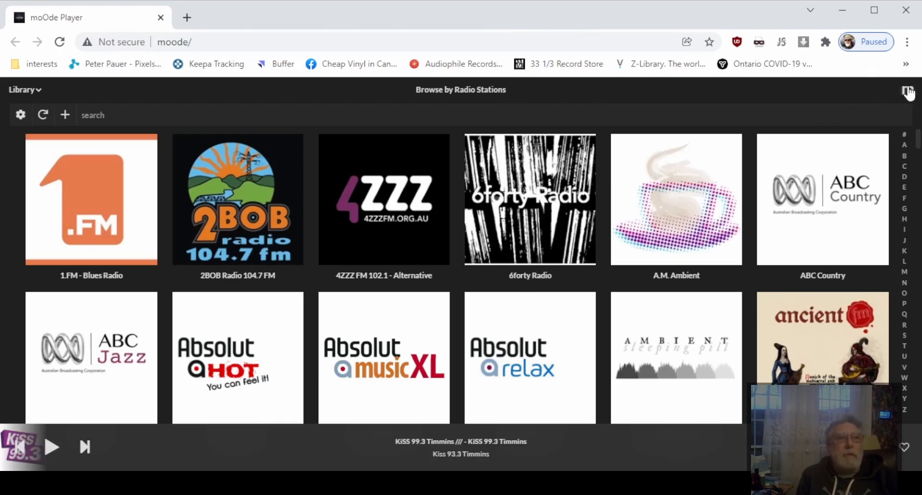
- Go from the m menu to Configure and load the System Config page
{"action": "left_click", "coordinate": [908, 89]}
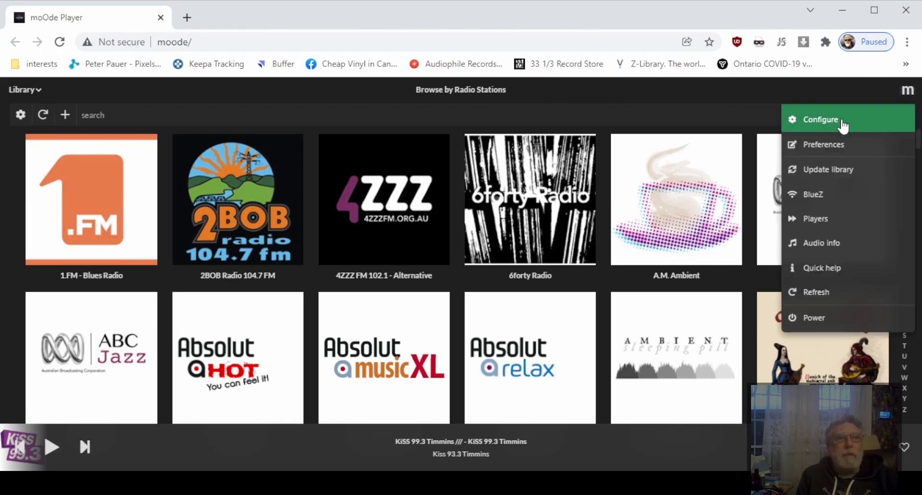
{"action": "left_click", "coordinate": [820, 119]}
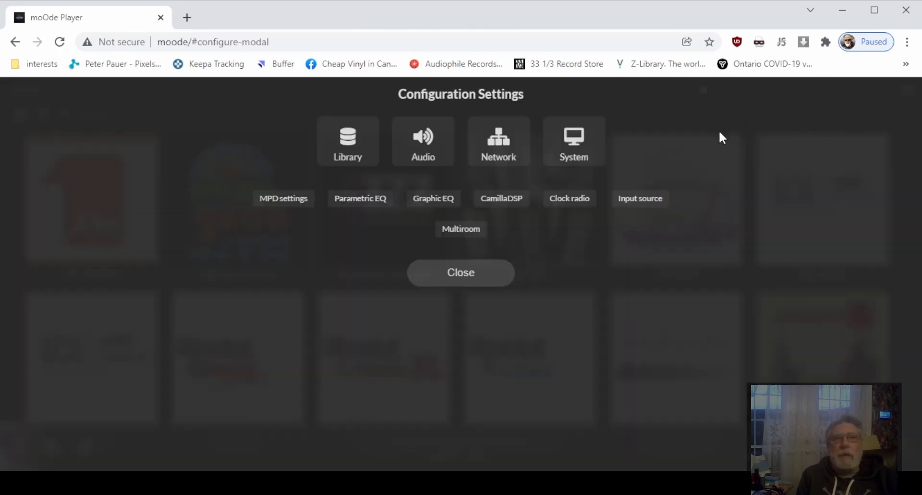
{"action": "mouse_move", "coordinate": [605, 153]}
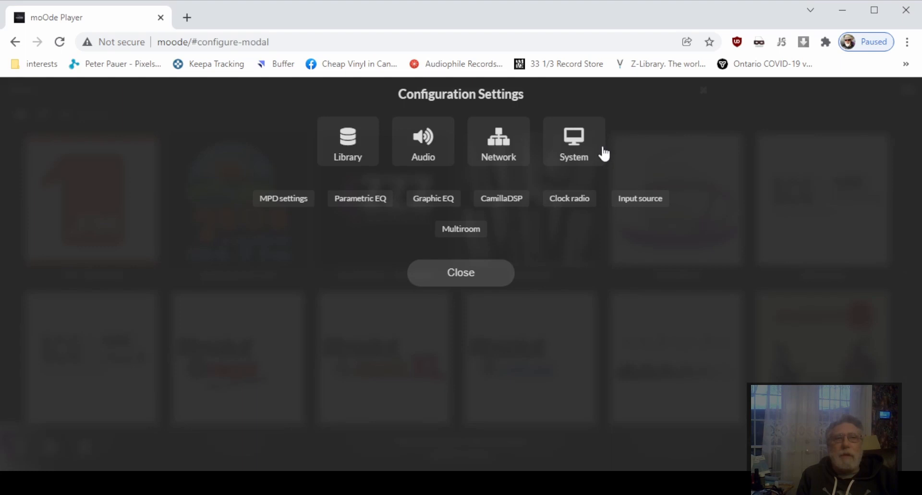
{"action": "left_click", "coordinate": [574, 141]}
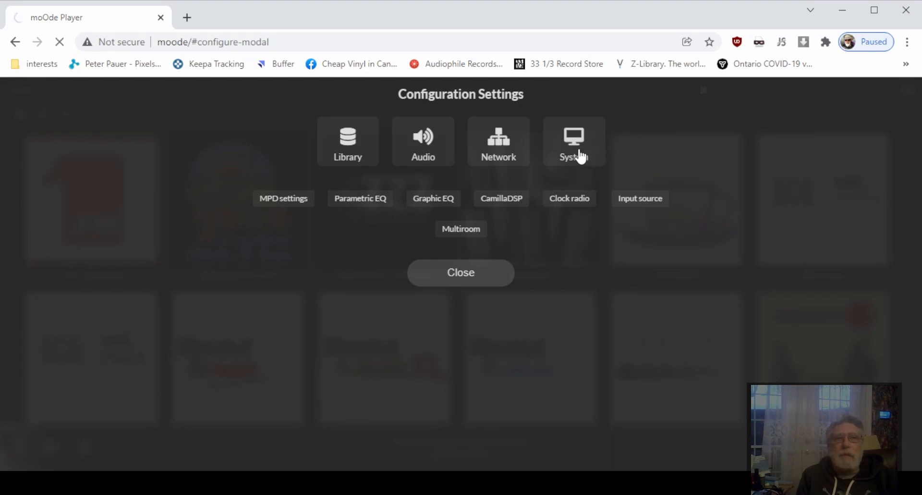
{"action": "left_click", "coordinate": [573, 141]}
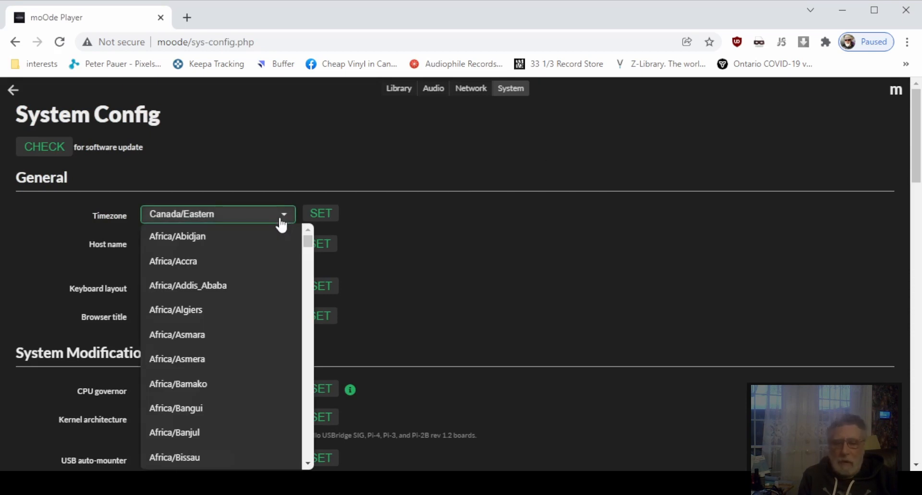
- Scroll through System Config, keeping timezone Canada/Eastern, and run the software update CHECK
{"action": "scroll", "scroll_direction": "down", "scroll_amount": 3}
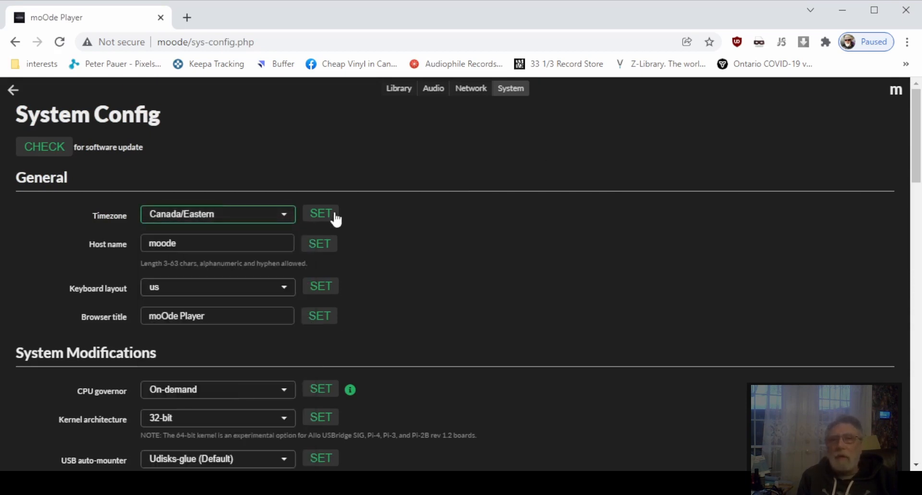
{"action": "scroll", "scroll_direction": "down", "scroll_amount": 3}
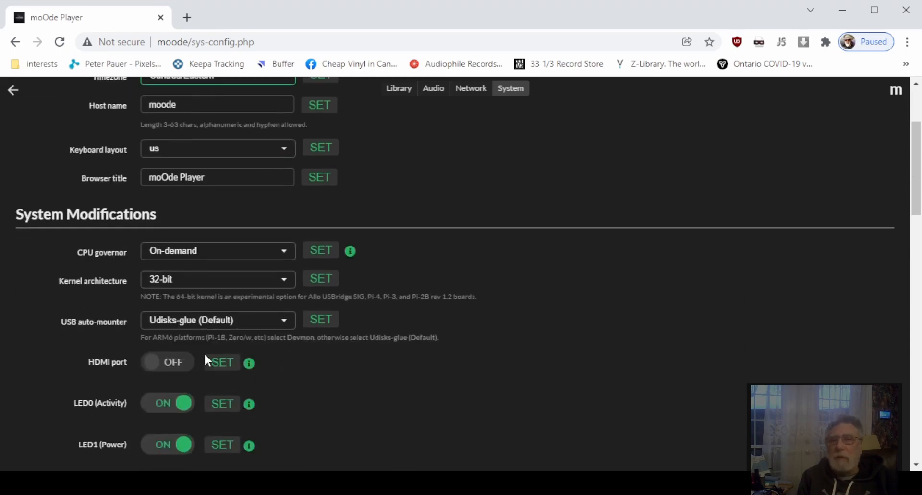
{"action": "mouse_move", "coordinate": [179, 392]}
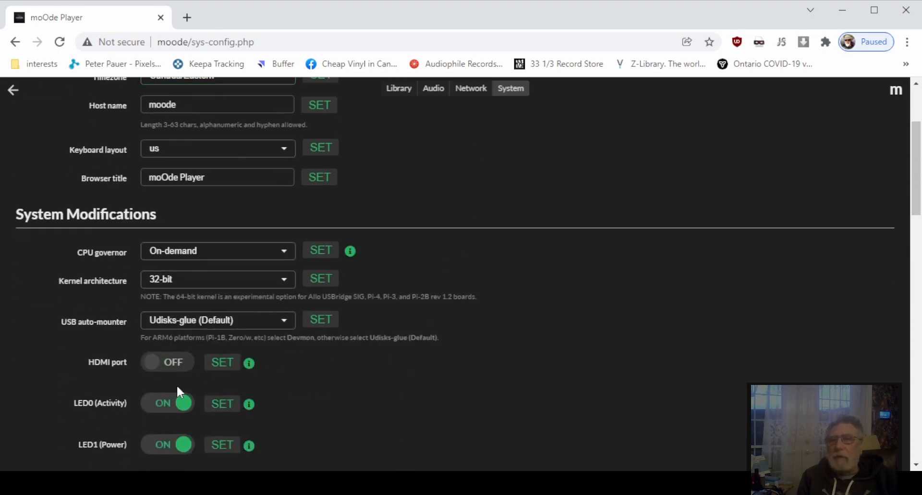
{"action": "mouse_move", "coordinate": [231, 428]}
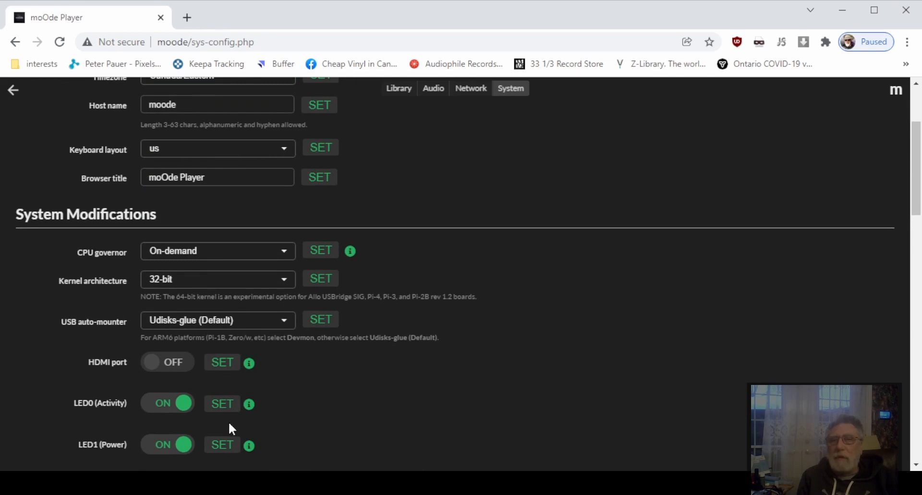
{"action": "scroll", "scroll_direction": "down", "scroll_amount": 3}
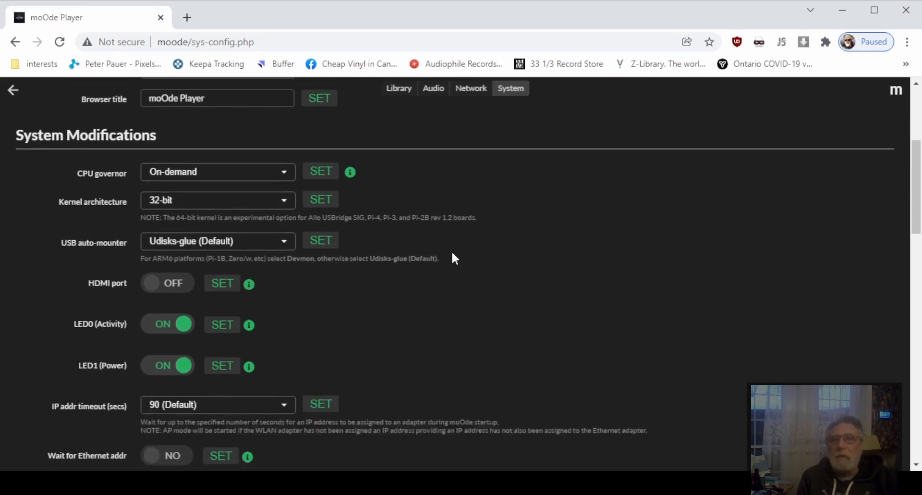
{"action": "scroll", "scroll_direction": "down", "scroll_amount": 3}
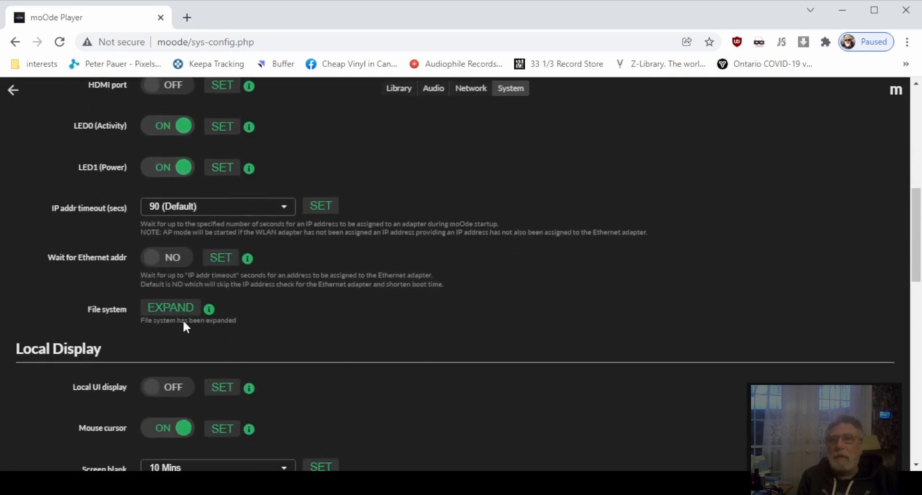
{"action": "mouse_move", "coordinate": [350, 291]}
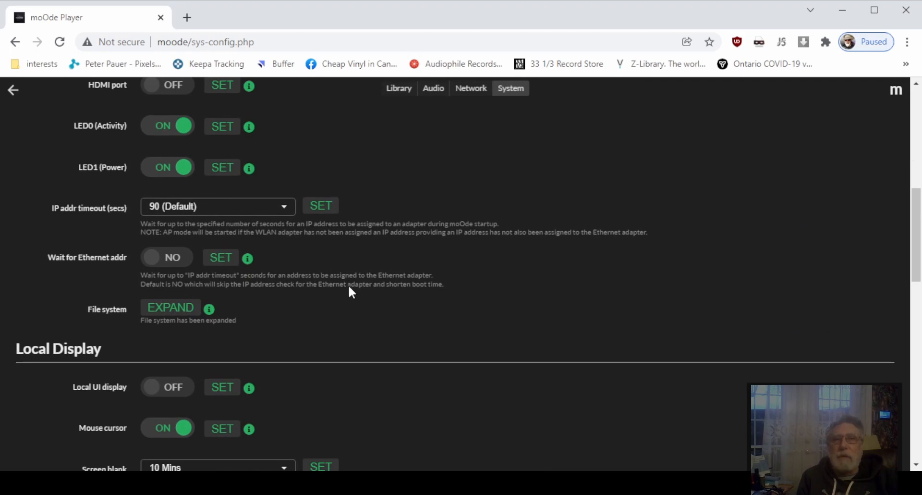
{"action": "mouse_move", "coordinate": [342, 281]}
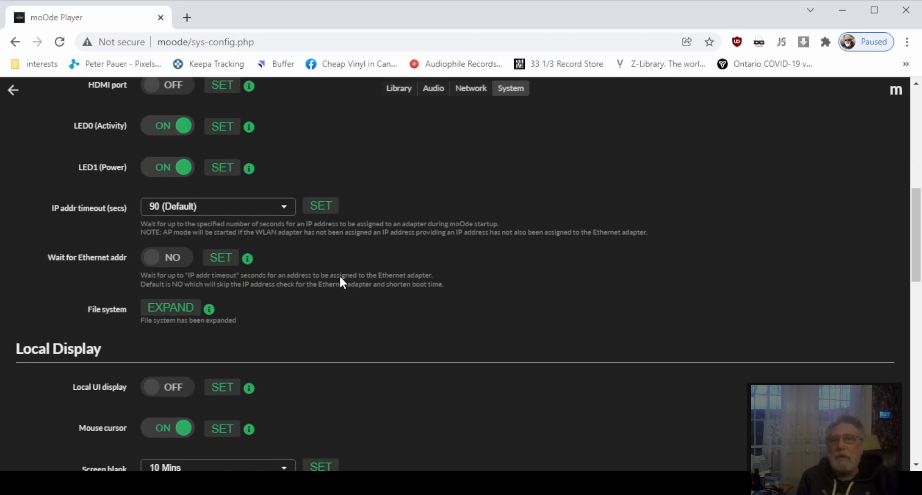
{"action": "mouse_move", "coordinate": [187, 325]}
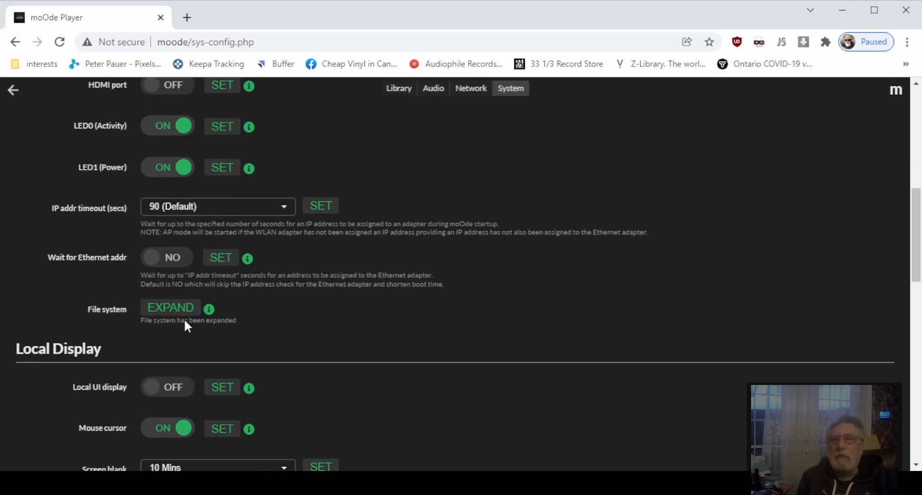
{"action": "mouse_move", "coordinate": [319, 319]}
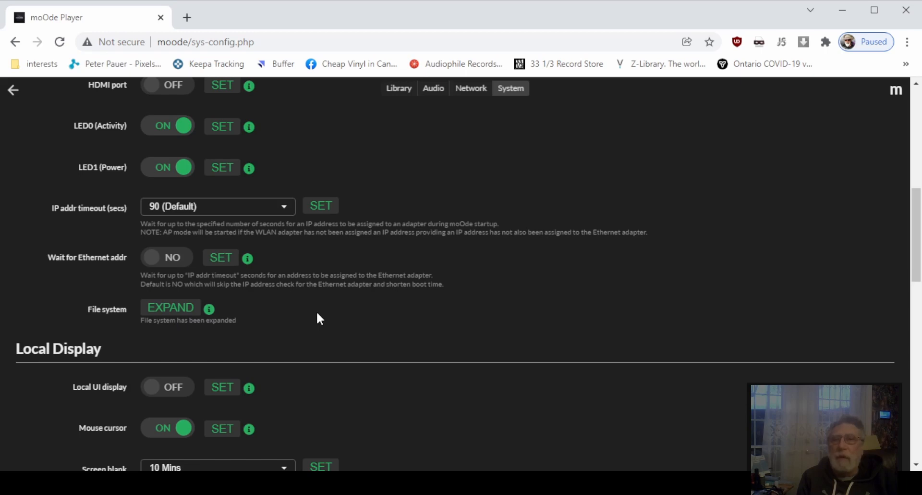
{"action": "mouse_move", "coordinate": [694, 191]}
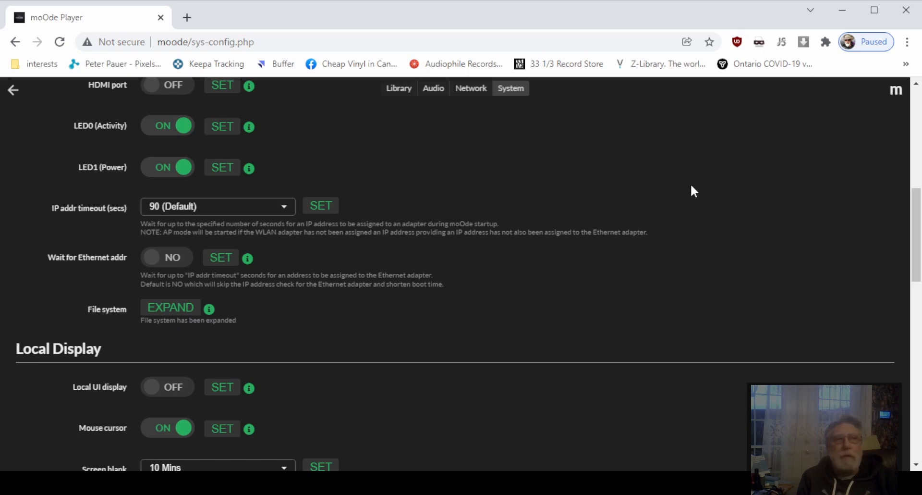
{"action": "scroll", "scroll_direction": "up", "scroll_amount": 3}
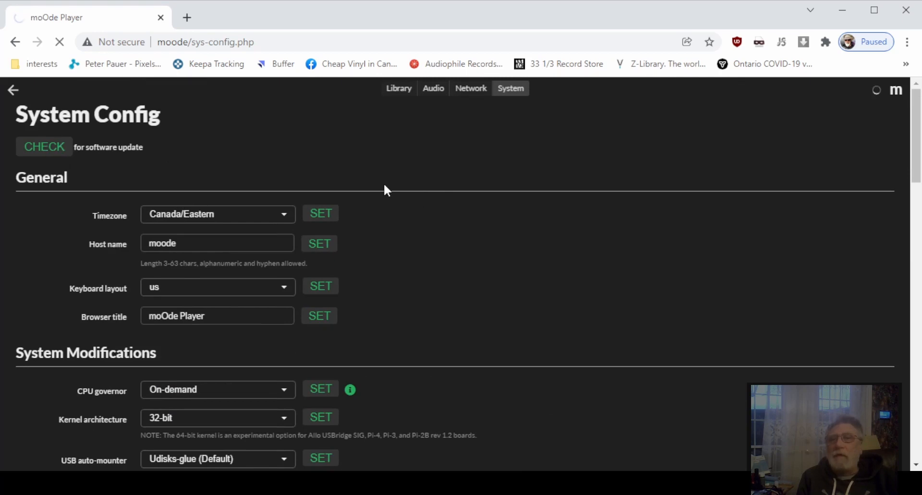
{"action": "left_click", "coordinate": [44, 147]}
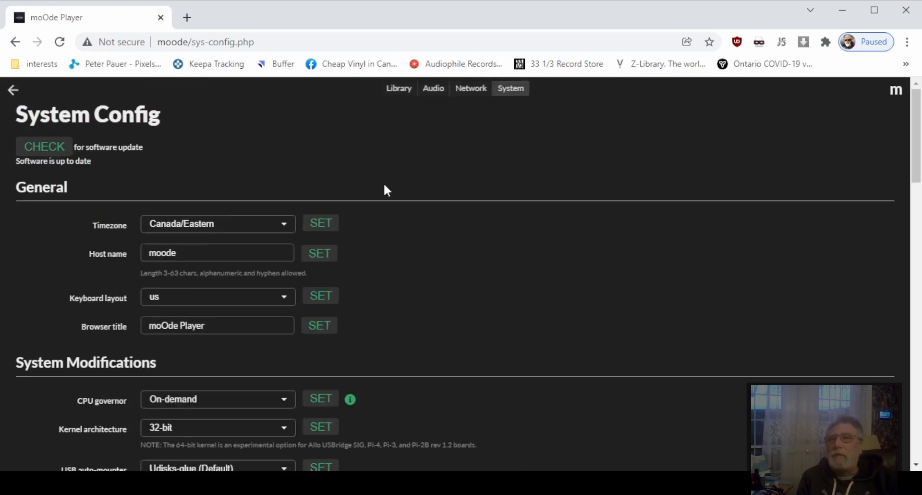
{"action": "mouse_move", "coordinate": [15, 91]}
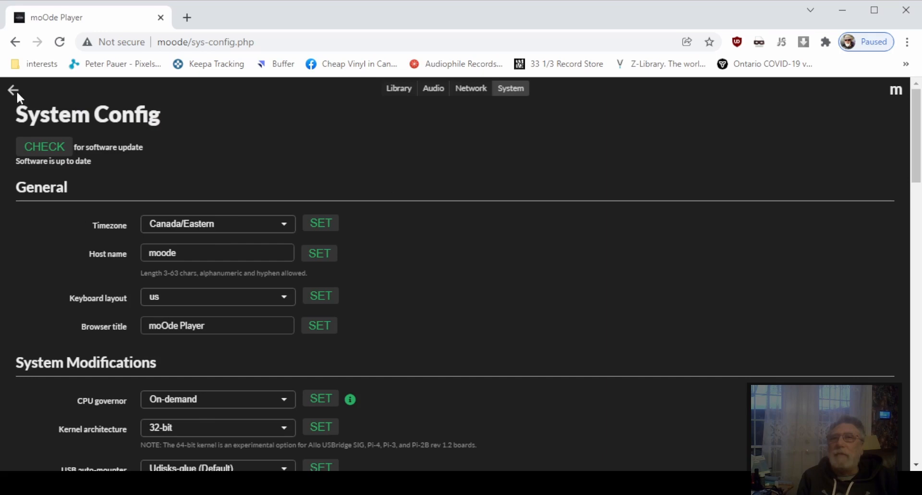
- Return to the radio station library, bring up Power Options from the menu, then dismiss it
{"action": "left_click", "coordinate": [14, 89]}
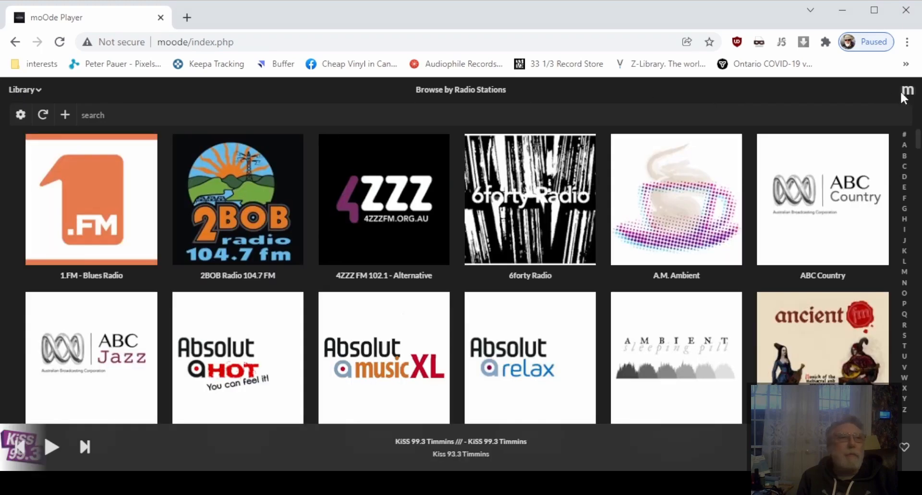
{"action": "left_click", "coordinate": [907, 90]}
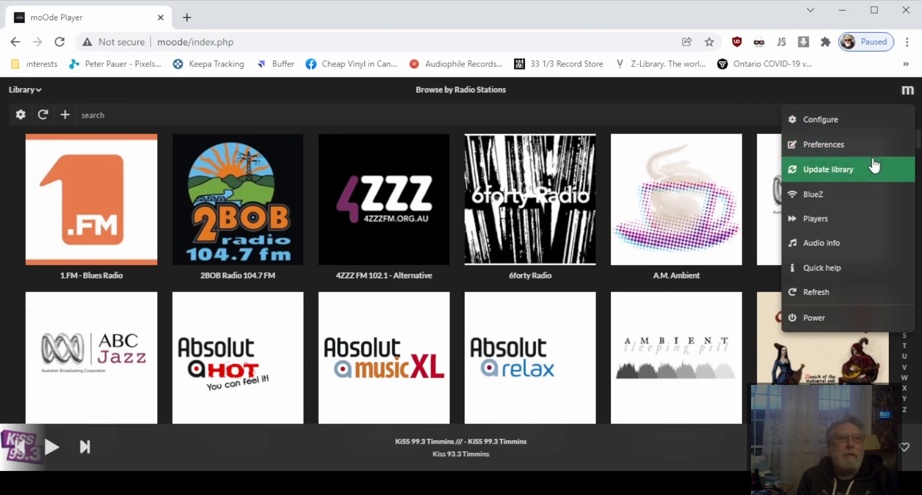
{"action": "mouse_move", "coordinate": [829, 317]}
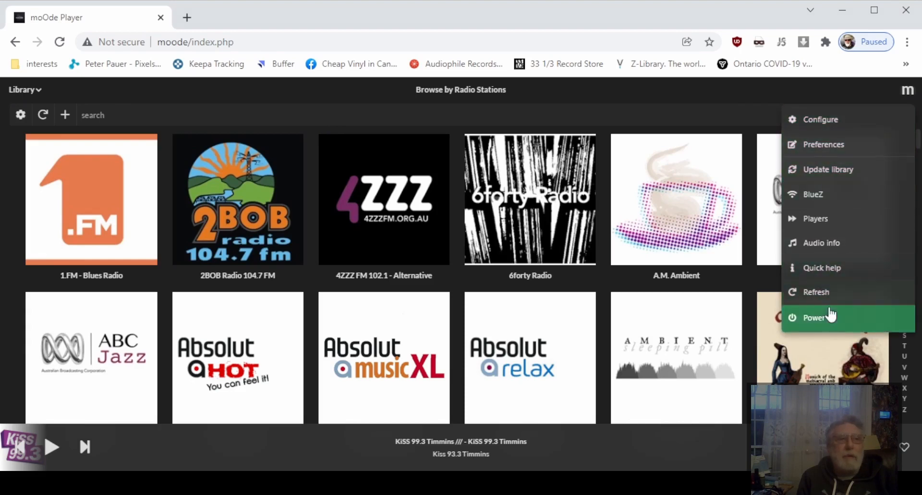
{"action": "left_click", "coordinate": [816, 317]}
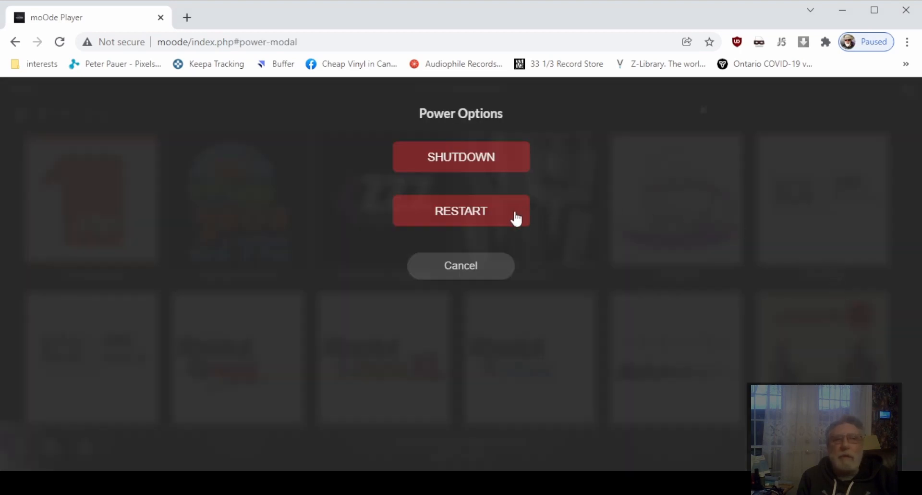
{"action": "left_click", "coordinate": [461, 266]}
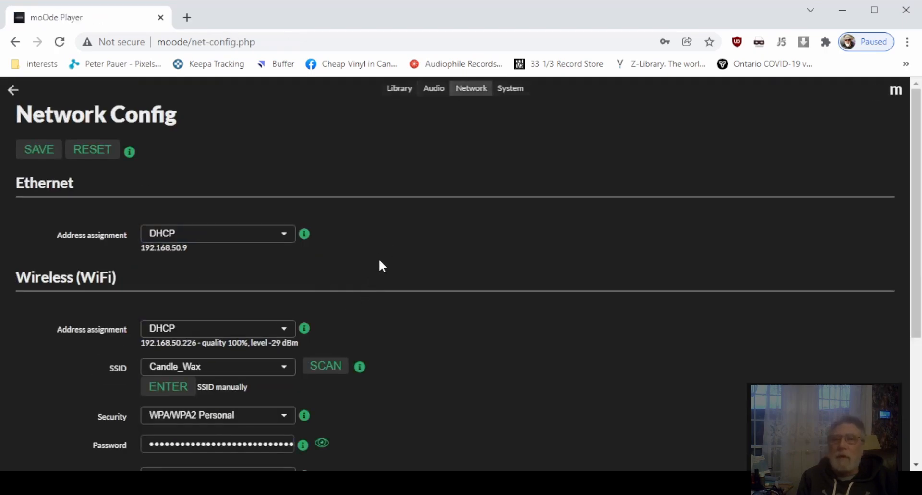
{"action": "left_click", "coordinate": [218, 366]}
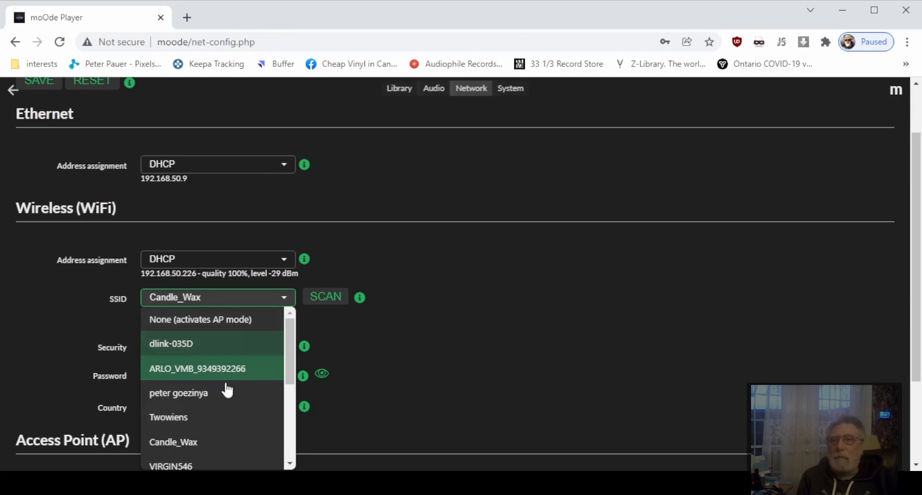
{"action": "left_click", "coordinate": [173, 442]}
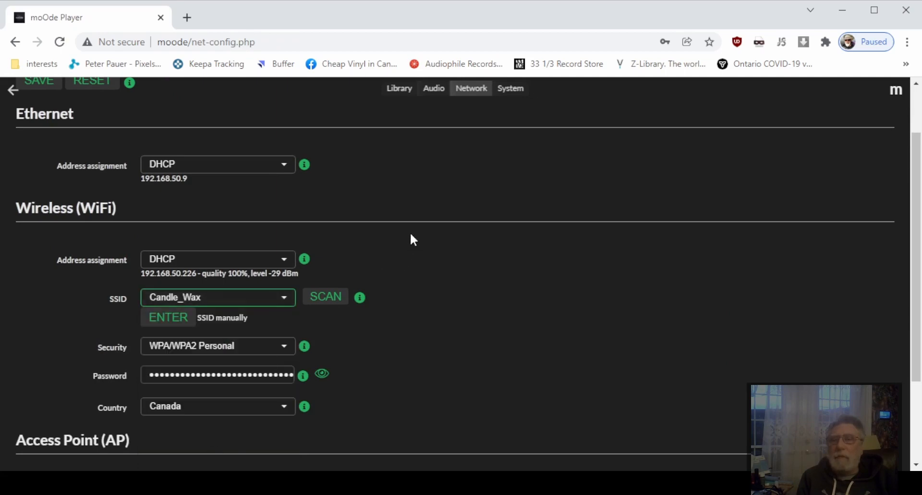
{"action": "scroll", "scroll_direction": "down", "scroll_amount": 3}
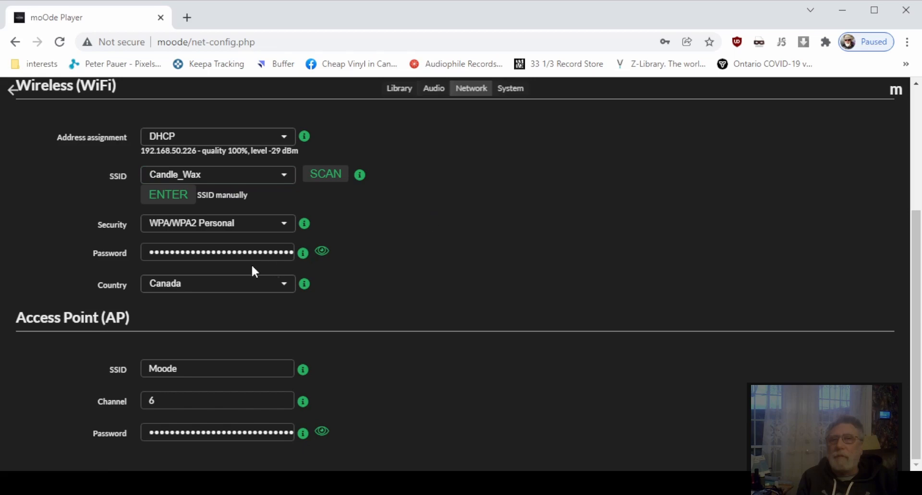
{"action": "mouse_move", "coordinate": [371, 241]}
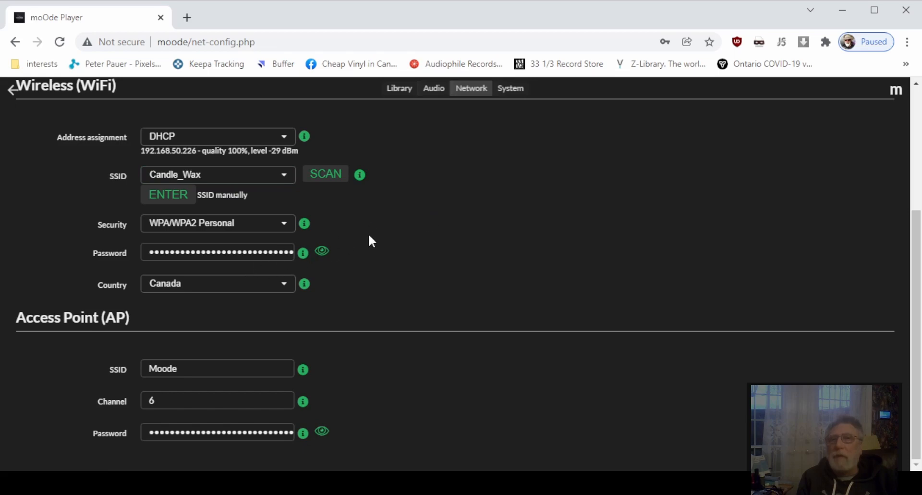
{"action": "scroll", "scroll_direction": "up", "scroll_amount": 3}
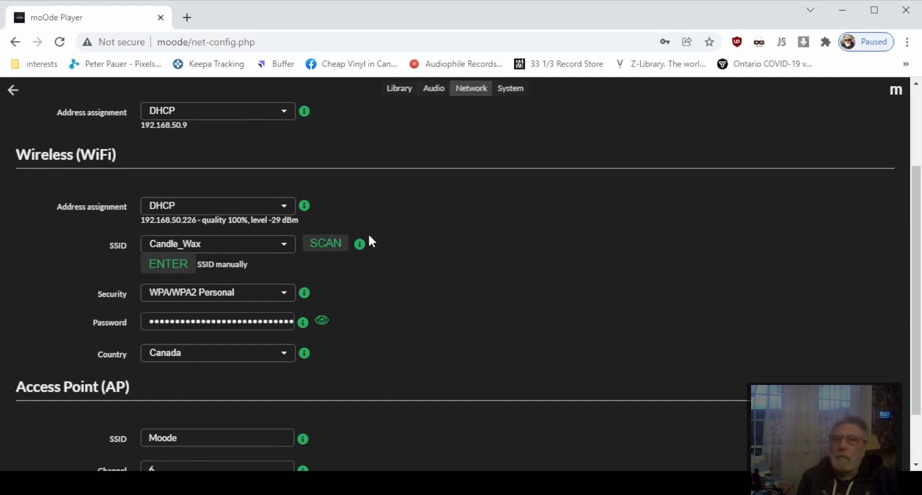
{"action": "scroll", "scroll_direction": "up", "scroll_amount": 3}
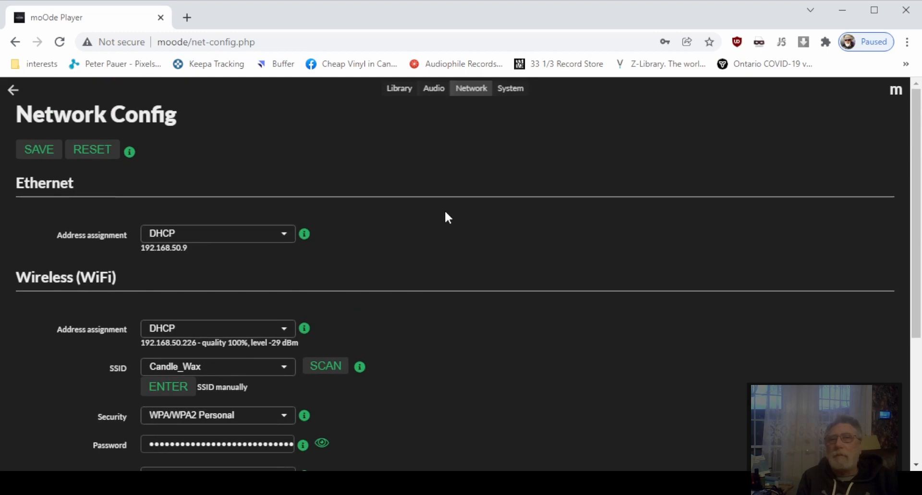
{"action": "scroll", "scroll_direction": "down", "scroll_amount": 3}
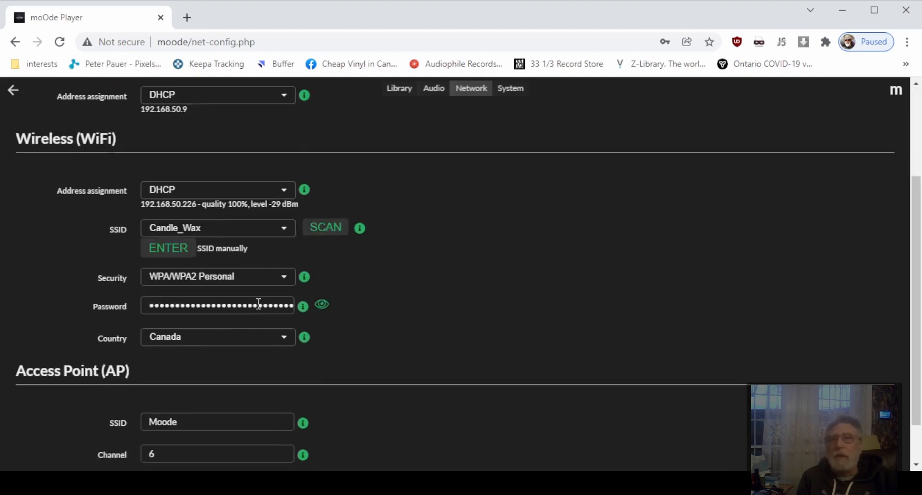
{"action": "mouse_move", "coordinate": [364, 304]}
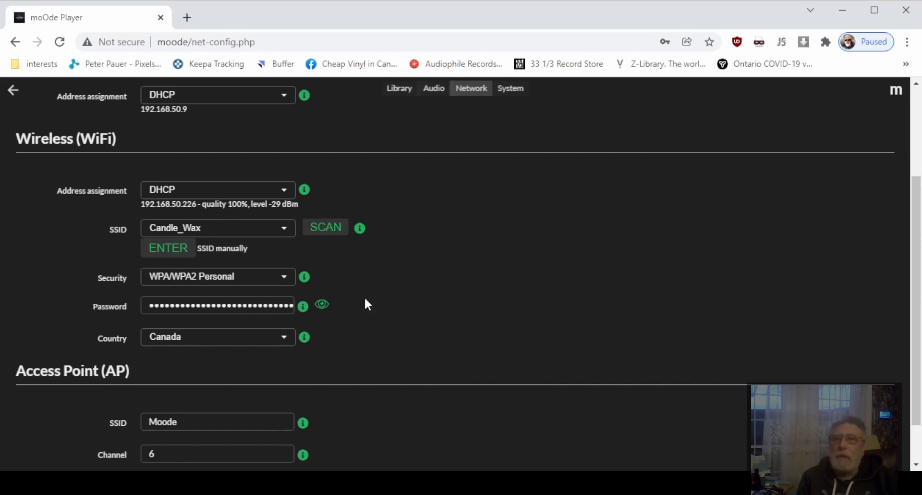
{"action": "scroll", "scroll_direction": "up", "scroll_amount": 3}
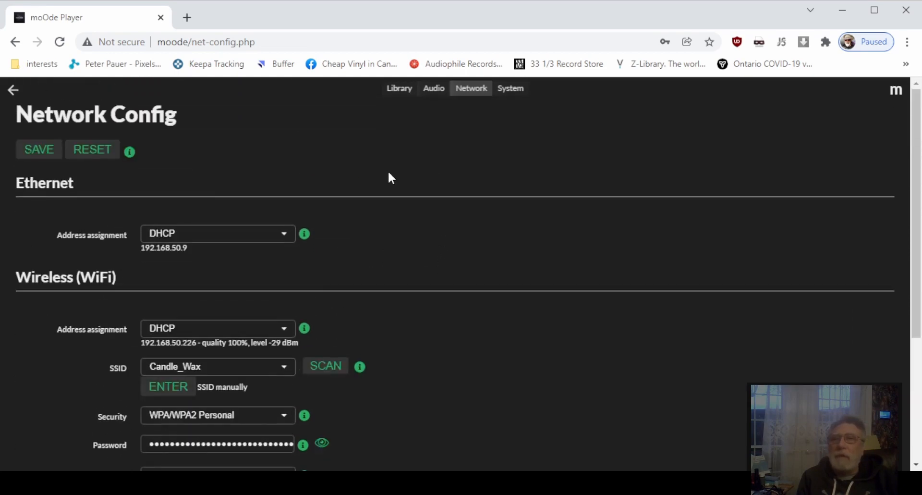
{"action": "mouse_move", "coordinate": [370, 180]}
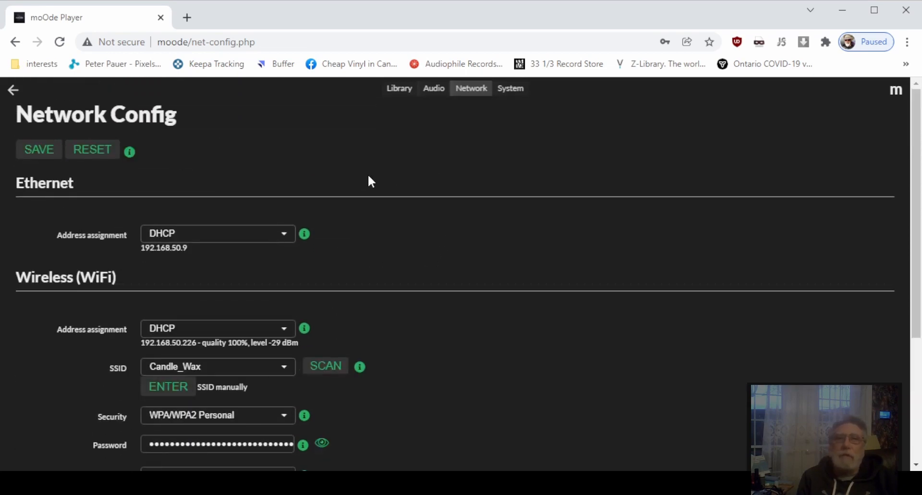
{"action": "mouse_move", "coordinate": [134, 138]}
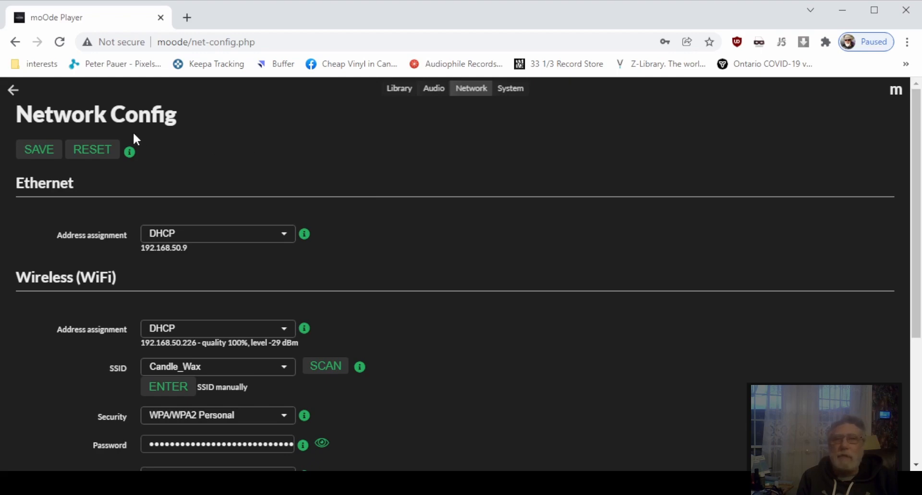
{"action": "mouse_move", "coordinate": [14, 91]}
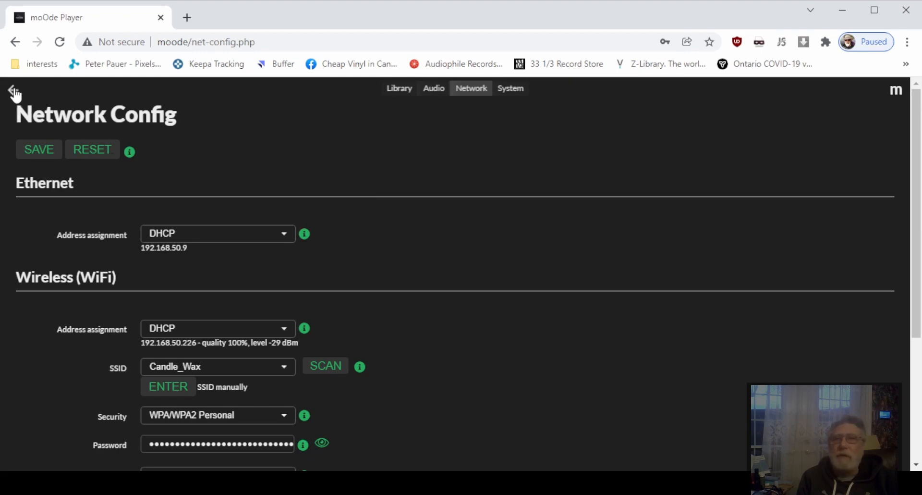
{"action": "left_click", "coordinate": [14, 92]}
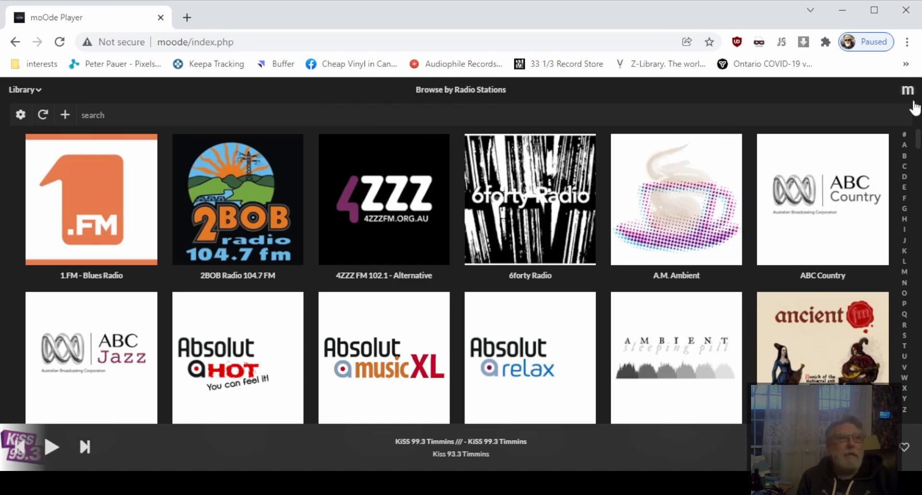
- Go through the m menu's Configure settings to the Audio Config page
{"action": "left_click", "coordinate": [907, 90]}
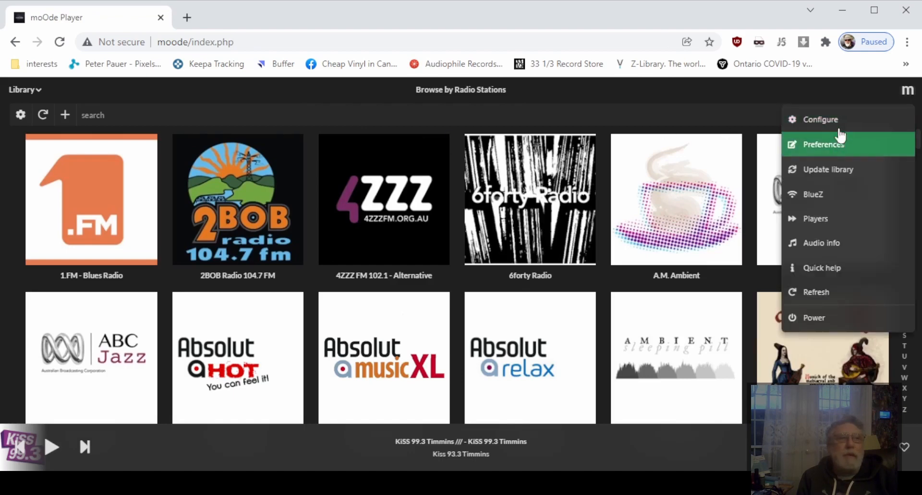
{"action": "left_click", "coordinate": [820, 118]}
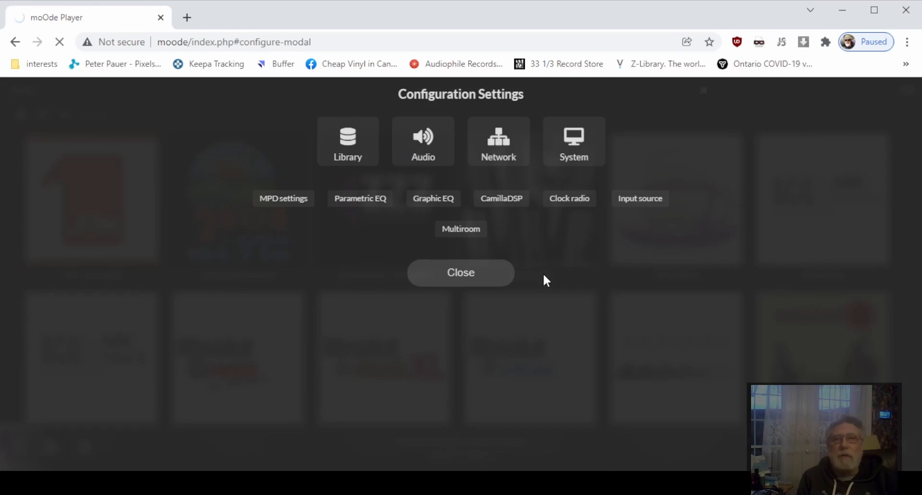
{"action": "left_click", "coordinate": [422, 141]}
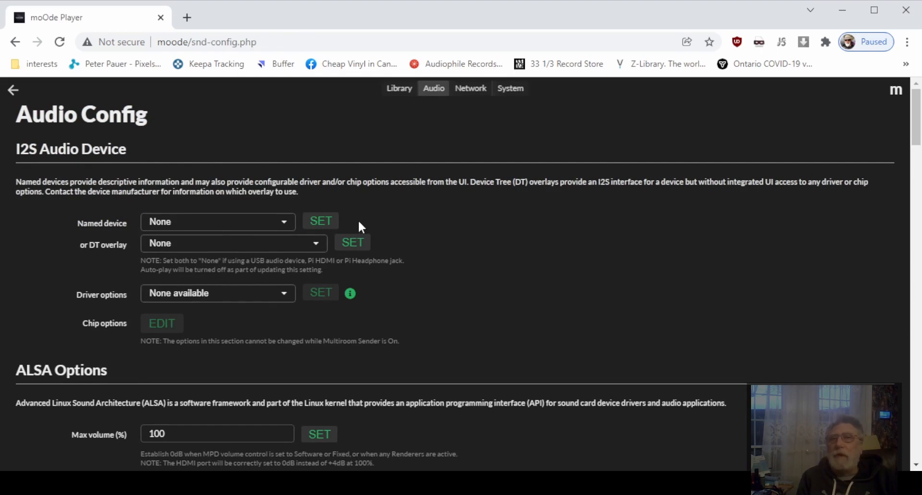
{"action": "mouse_move", "coordinate": [383, 241]}
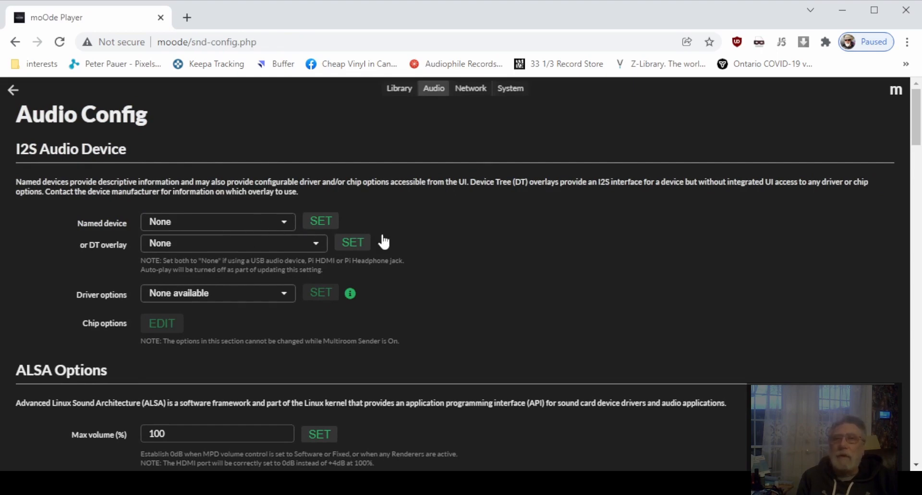
- Set the MPD output device to E50, save, and return to Audio Config
{"action": "scroll", "scroll_direction": "down", "scroll_amount": 3}
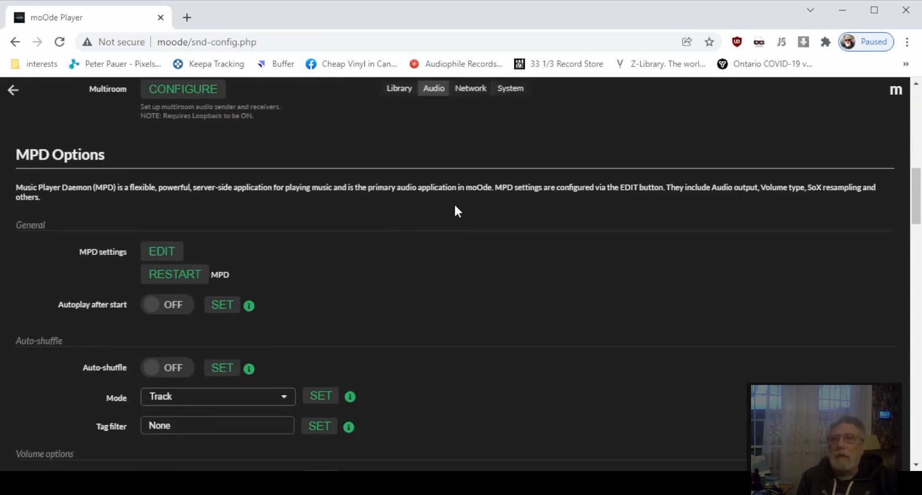
{"action": "left_click", "coordinate": [162, 251]}
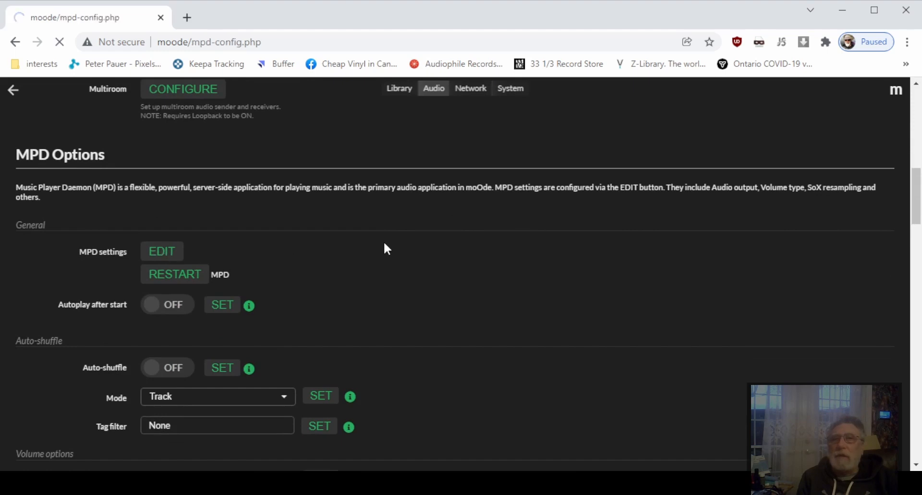
{"action": "left_click", "coordinate": [162, 251]}
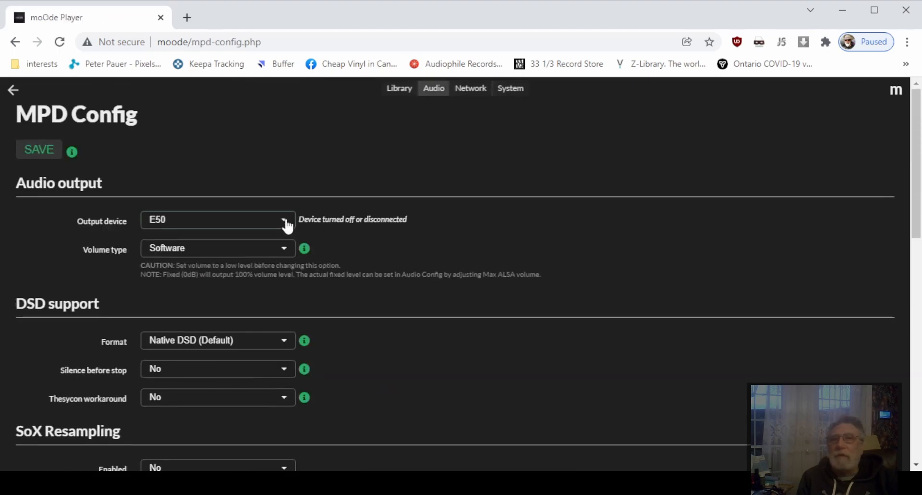
{"action": "left_click", "coordinate": [284, 219]}
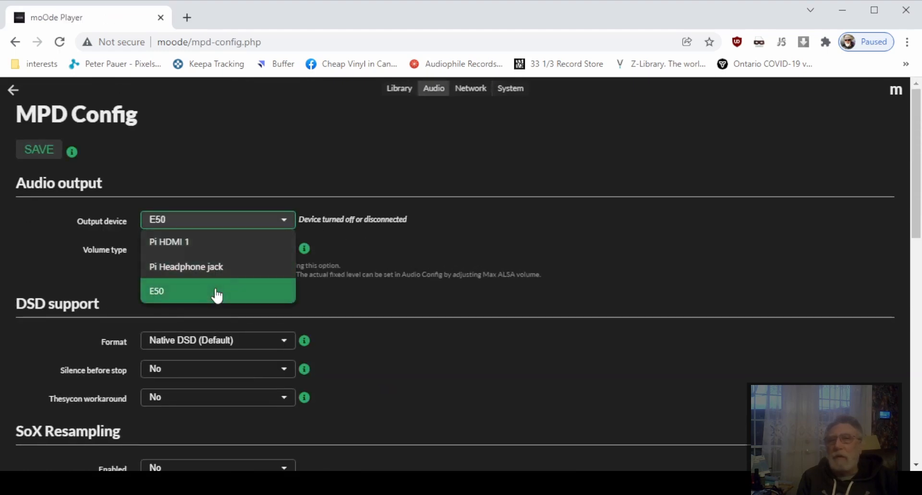
{"action": "left_click", "coordinate": [217, 290]}
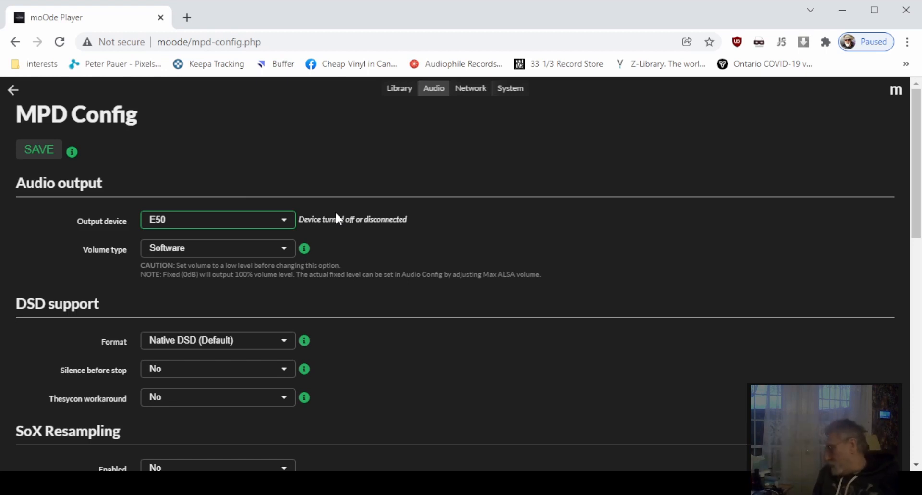
{"action": "mouse_move", "coordinate": [385, 199]}
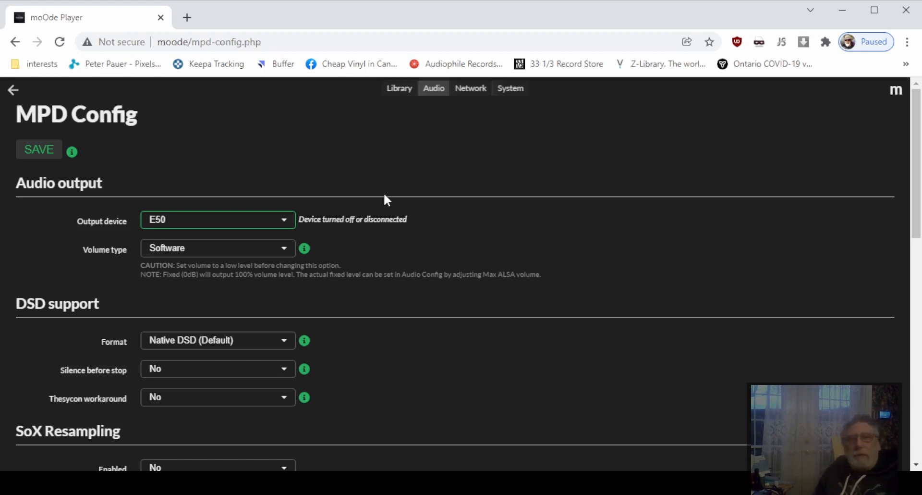
{"action": "mouse_move", "coordinate": [66, 185]}
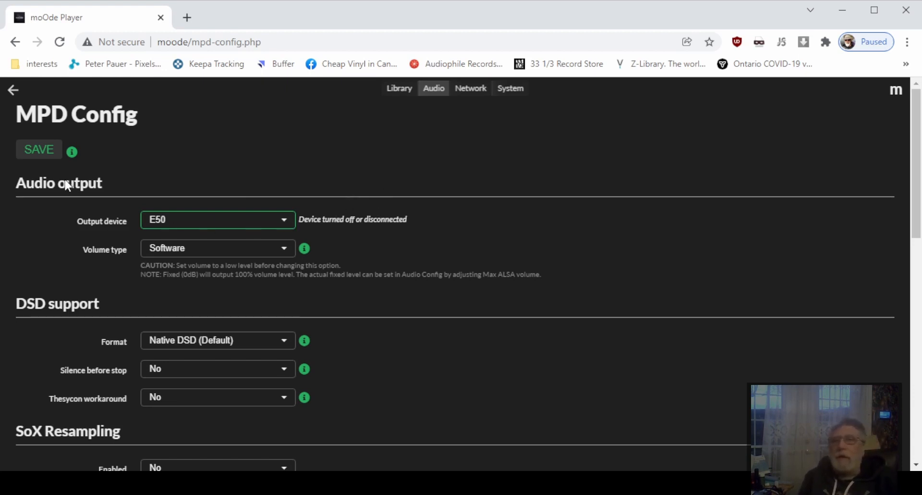
{"action": "mouse_move", "coordinate": [40, 159]}
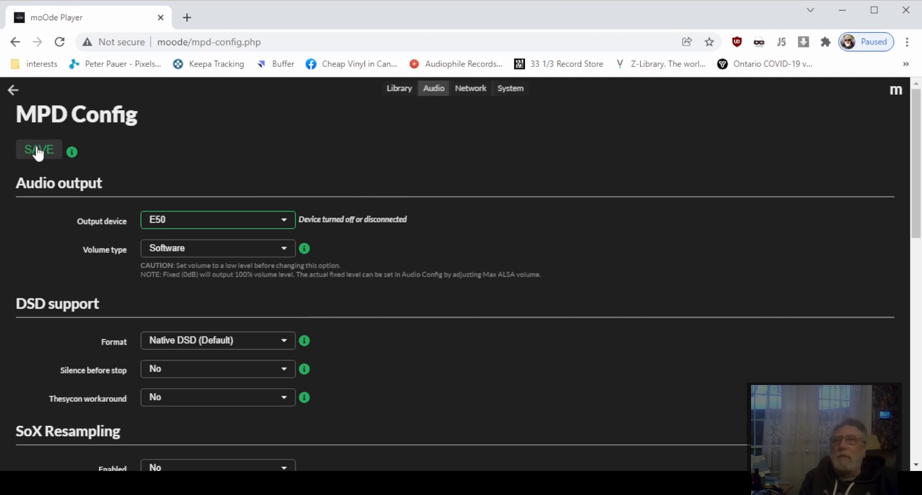
{"action": "left_click", "coordinate": [38, 149]}
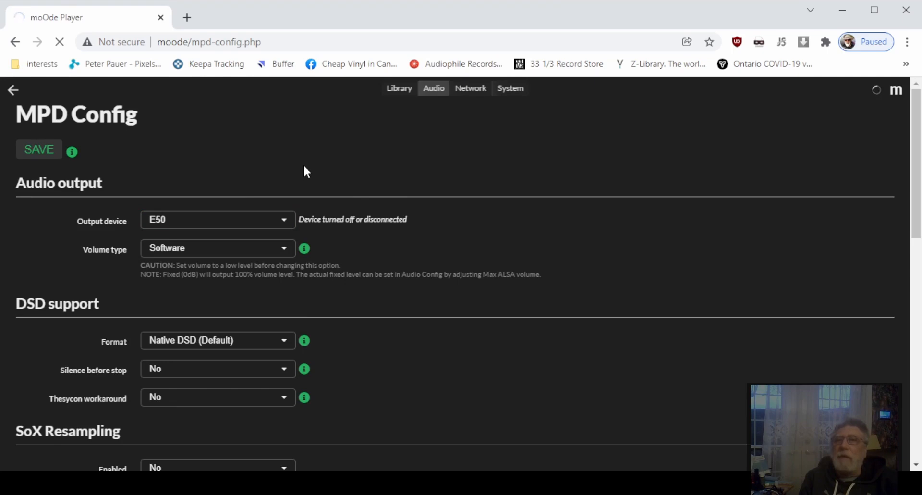
{"action": "mouse_move", "coordinate": [246, 181]}
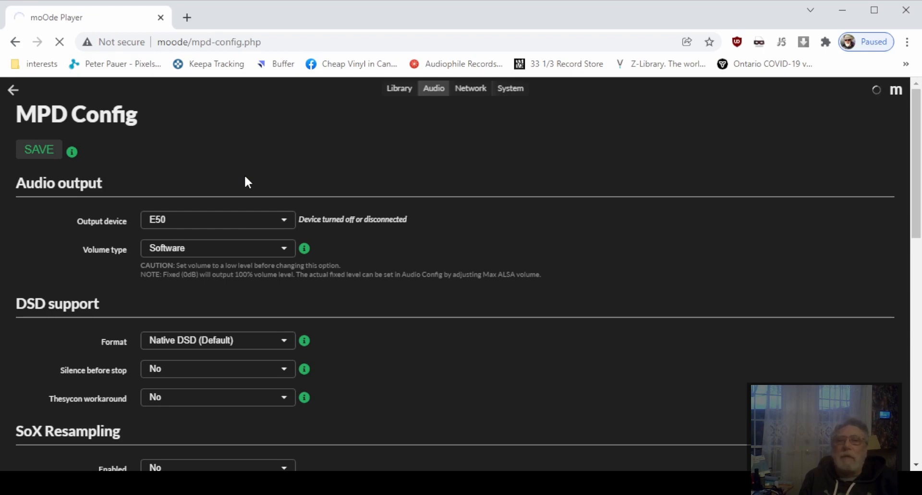
{"action": "left_click", "coordinate": [39, 150]}
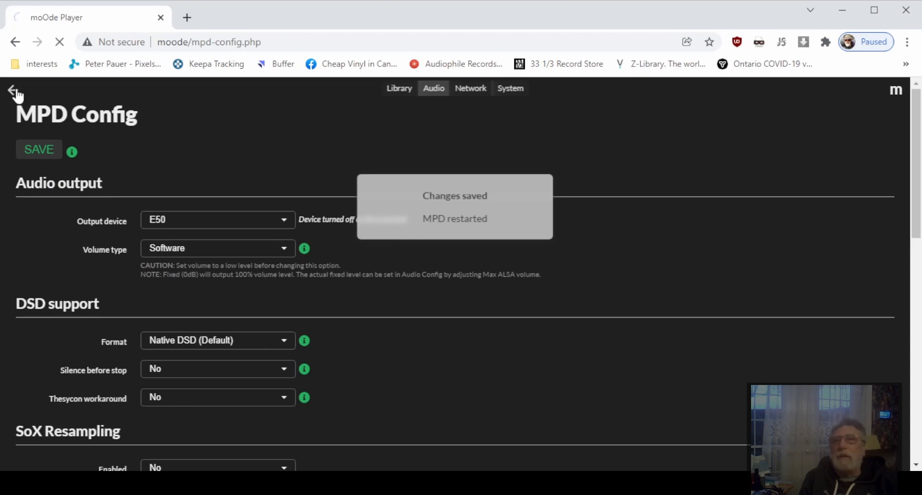
{"action": "left_click", "coordinate": [15, 89]}
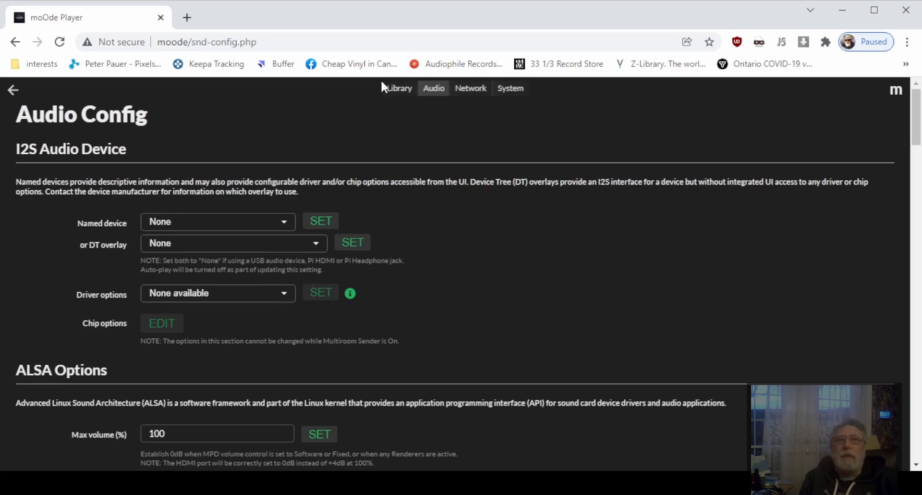
- From Library Config, start a new SMB (Samba) Music Source form
{"action": "left_click", "coordinate": [399, 87]}
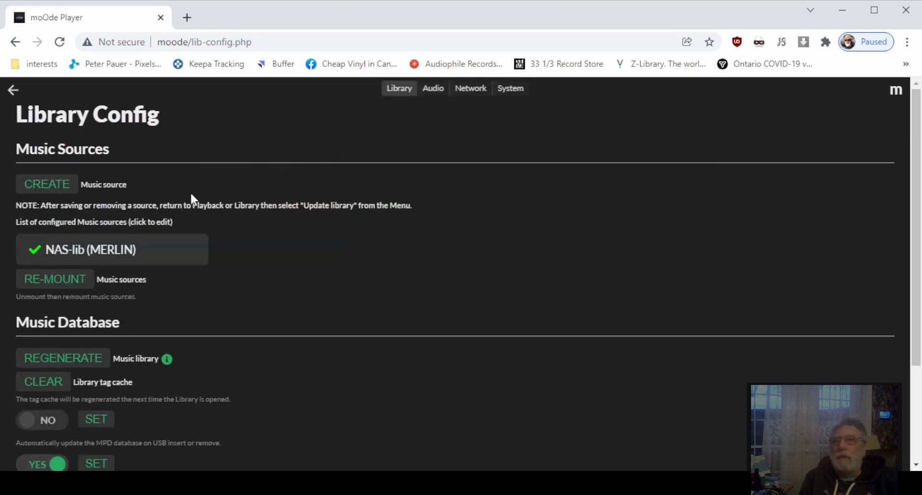
{"action": "left_click", "coordinate": [47, 184]}
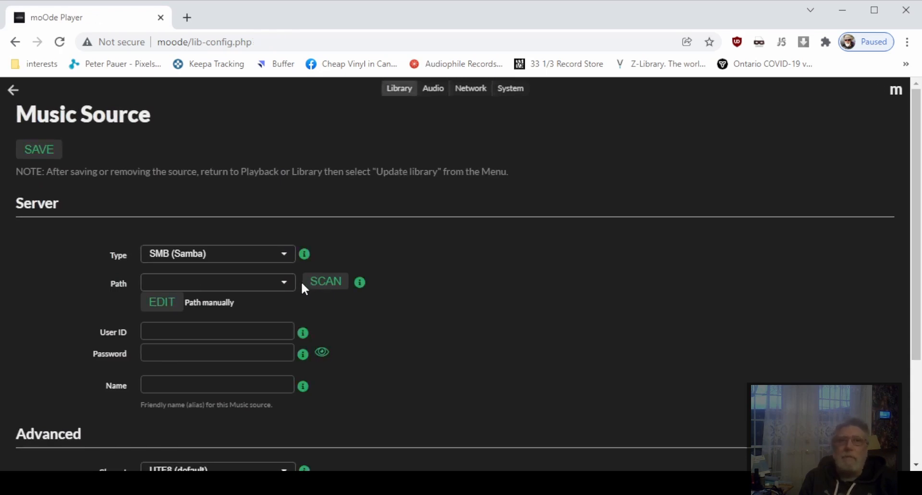
{"action": "mouse_move", "coordinate": [288, 287]}
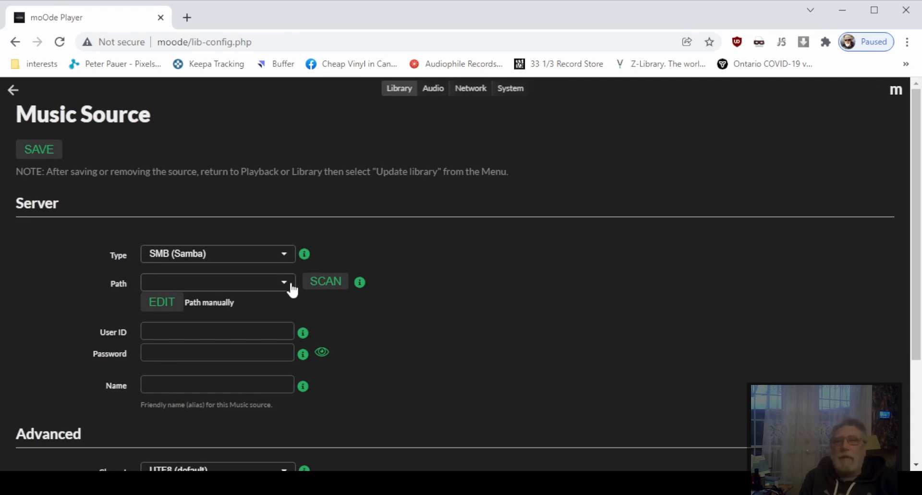
{"action": "mouse_move", "coordinate": [404, 306]}
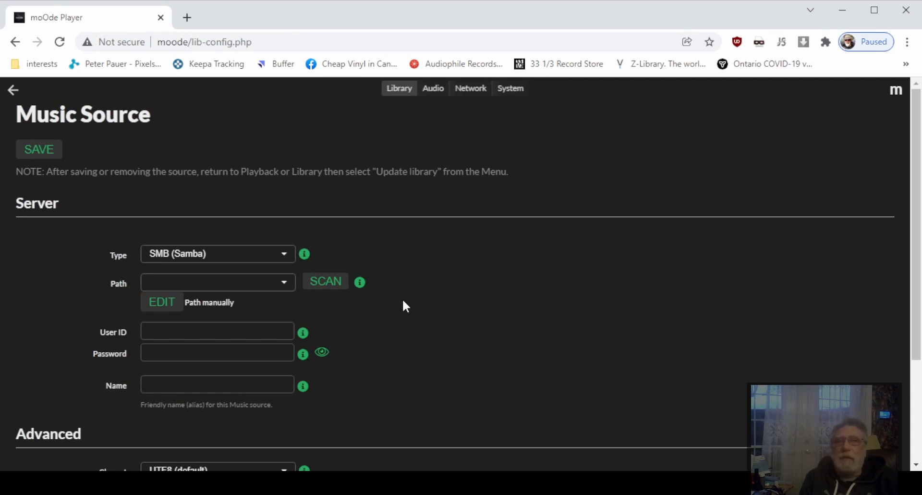
{"action": "mouse_move", "coordinate": [288, 298]}
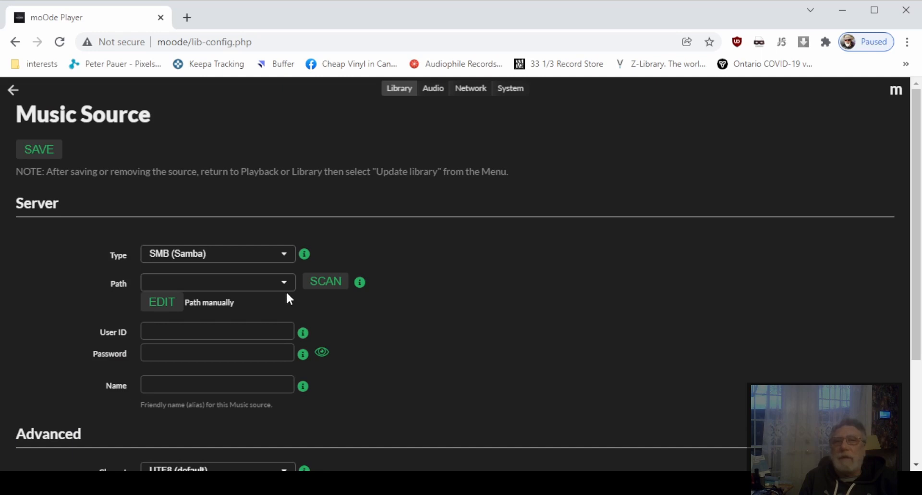
- Give the Samba source path MERLIN/audio, user ID 'pauer' and name NAS-lib, then leave
{"action": "left_click", "coordinate": [217, 282]}
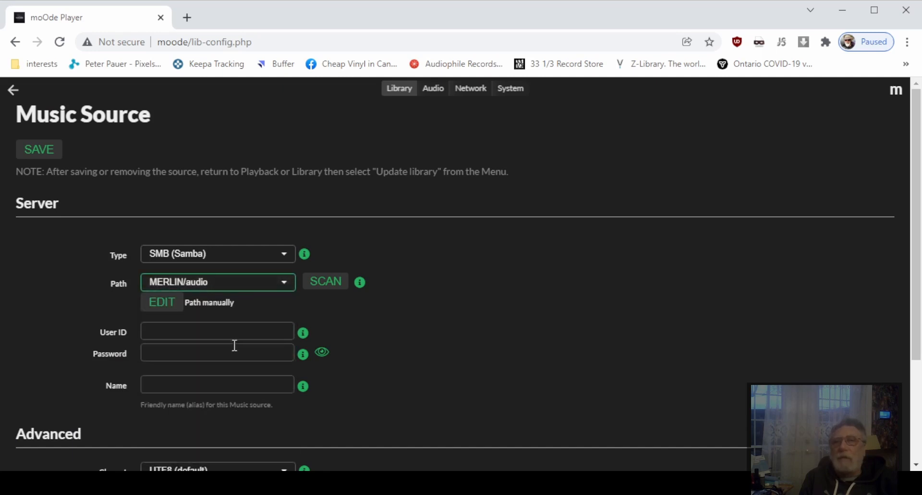
{"action": "left_click", "coordinate": [217, 331]}
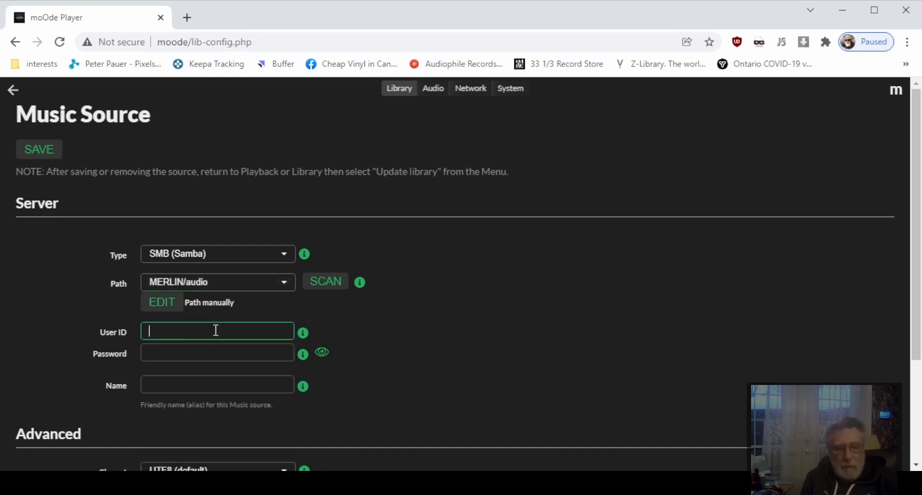
{"action": "type", "text": "p"}
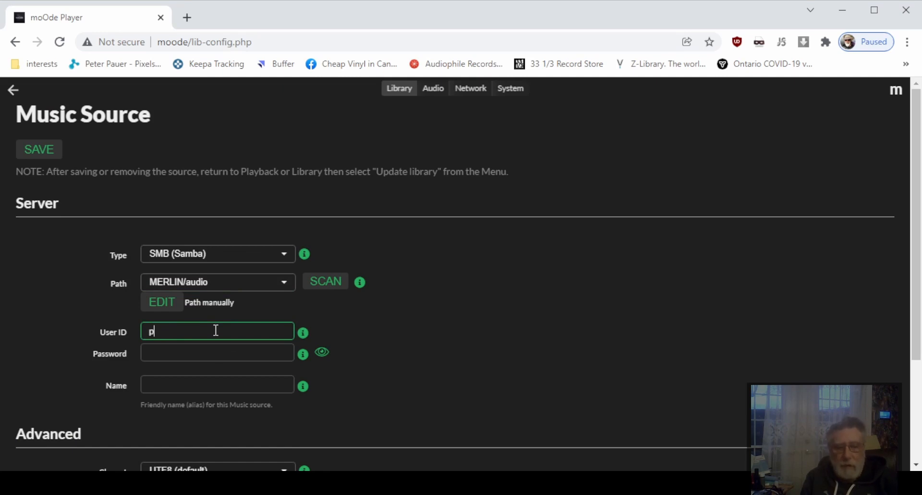
{"action": "type", "text": "auer"}
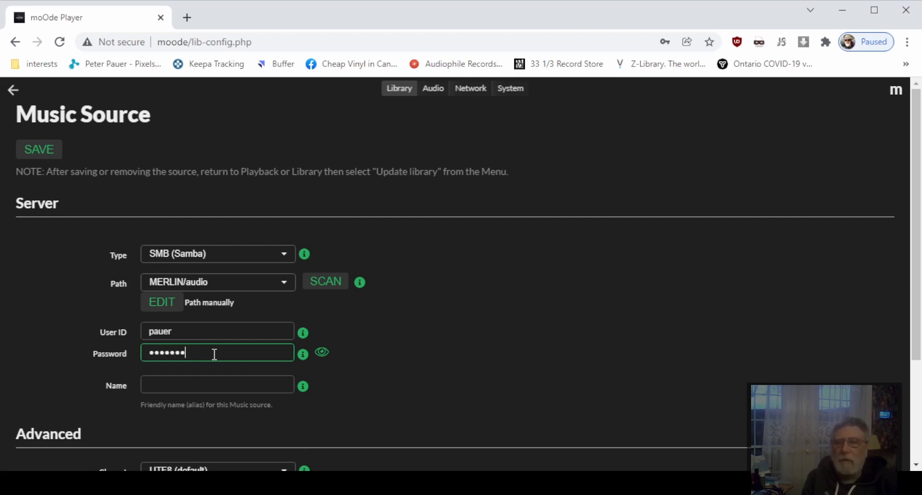
{"action": "left_click", "coordinate": [217, 384]}
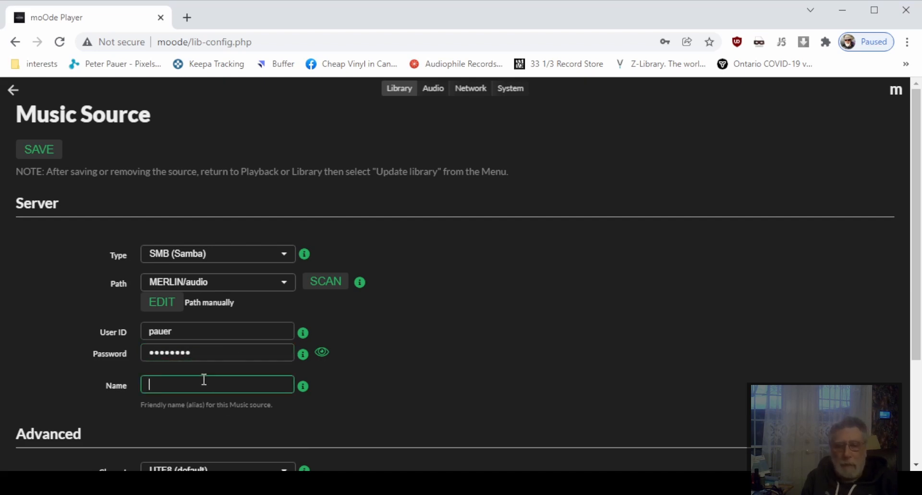
{"action": "type", "text": "NAS-"}
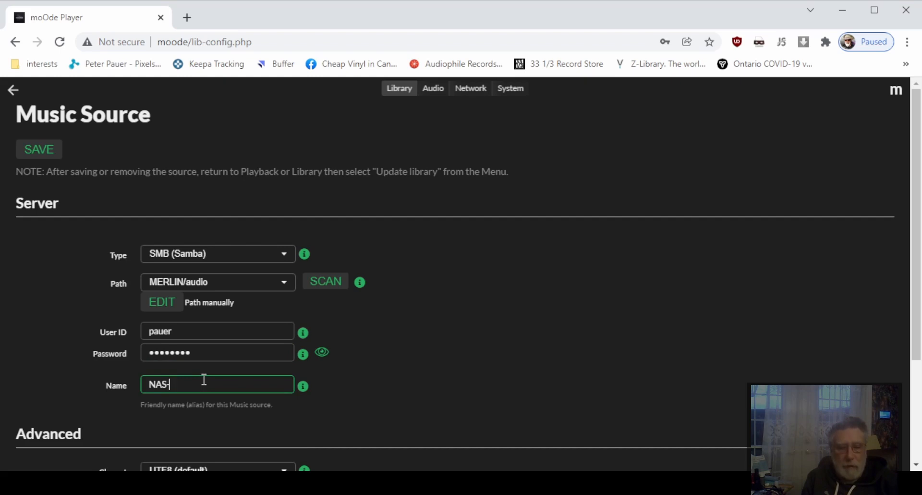
{"action": "type", "text": "lib"}
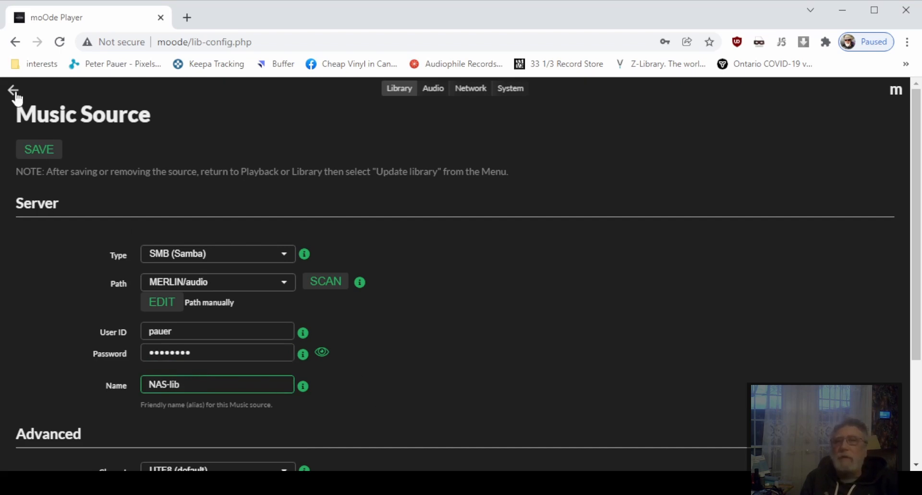
{"action": "left_click", "coordinate": [14, 90]}
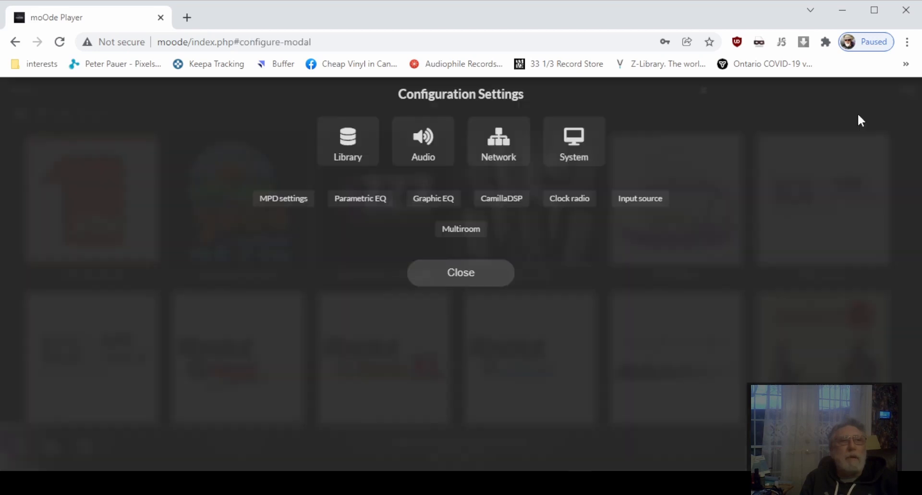
- Confirm NAS-lib (MERLIN) is listed under Music Sources, then return to Radio Stations
{"action": "left_click", "coordinate": [347, 140]}
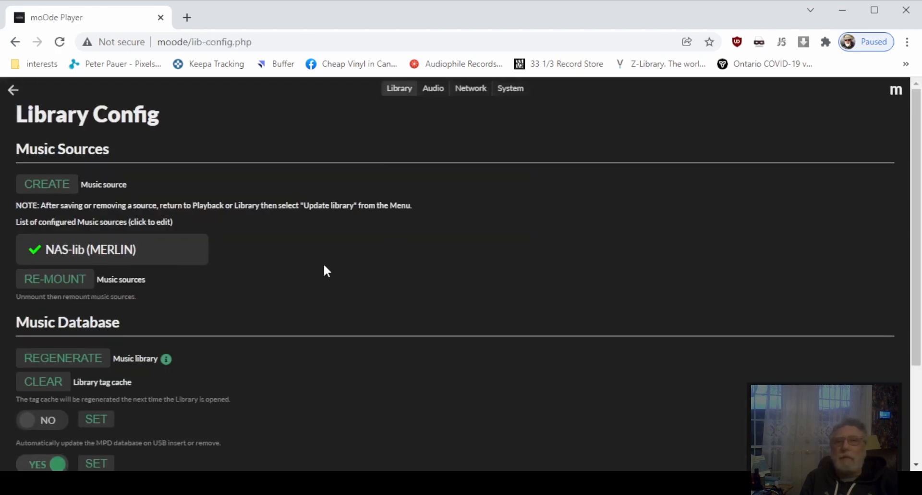
{"action": "mouse_move", "coordinate": [185, 372]}
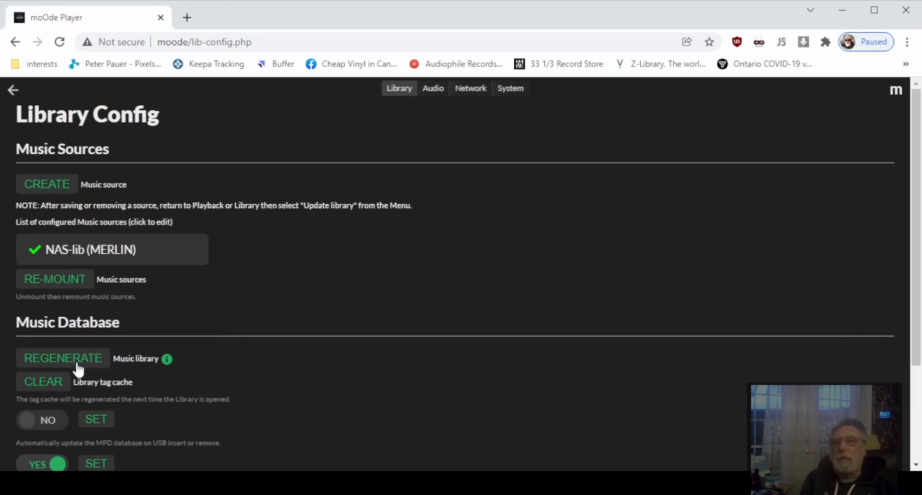
{"action": "mouse_move", "coordinate": [56, 373]}
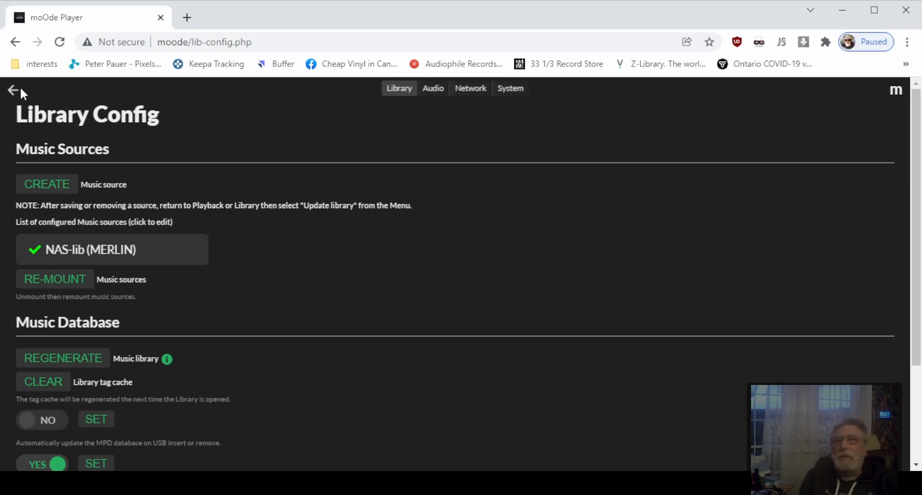
{"action": "left_click", "coordinate": [11, 89]}
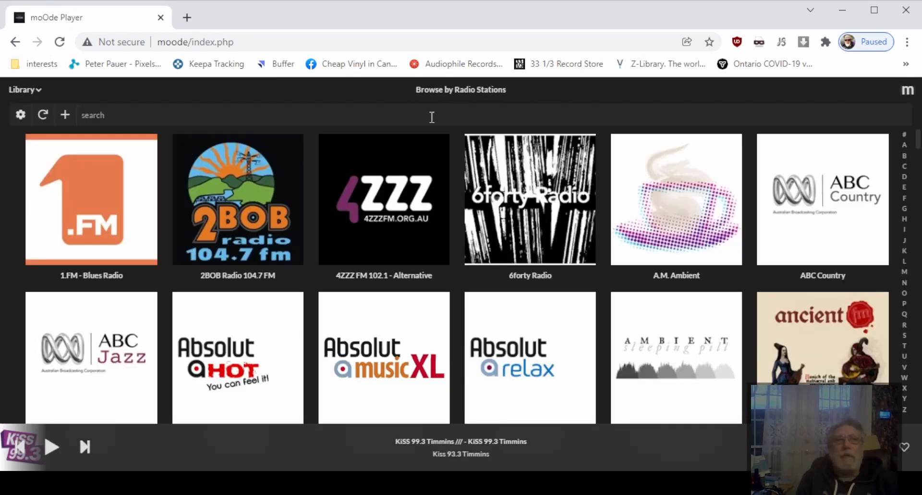
- Run Update library from the m menu to rescan for the NAS source
{"action": "left_click", "coordinate": [907, 89]}
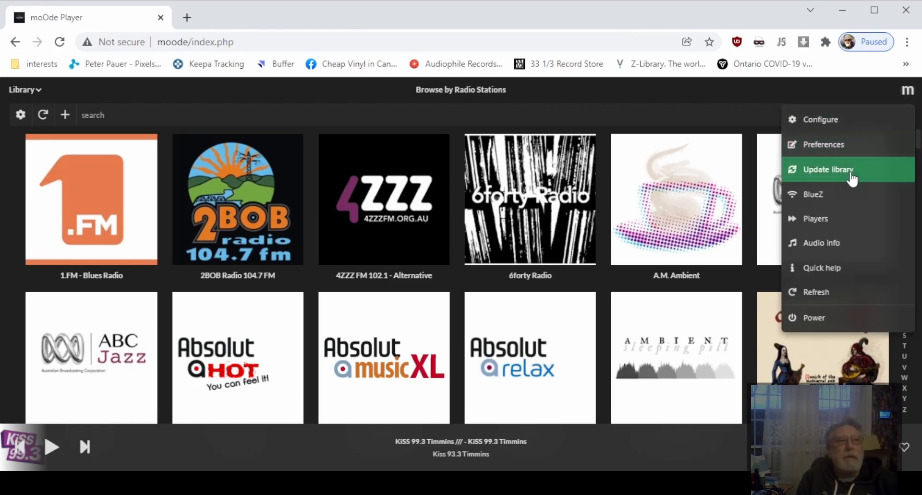
{"action": "mouse_move", "coordinate": [816, 172]}
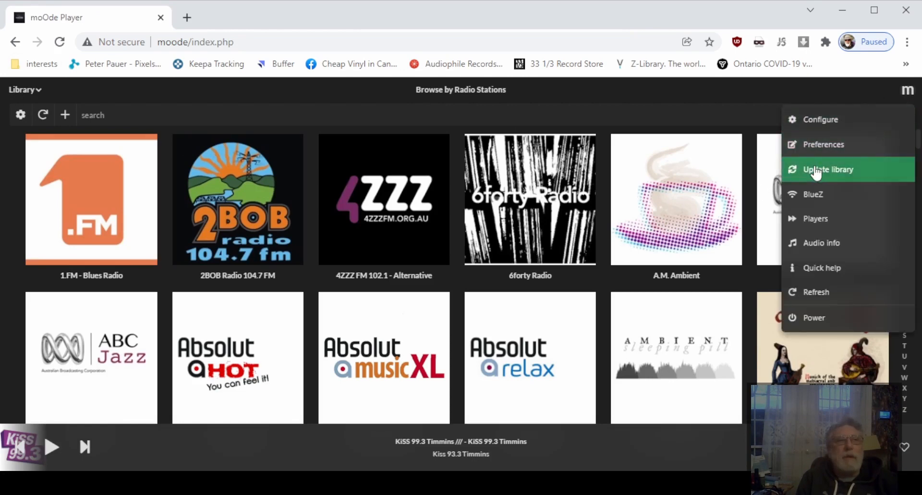
{"action": "mouse_move", "coordinate": [869, 88]}
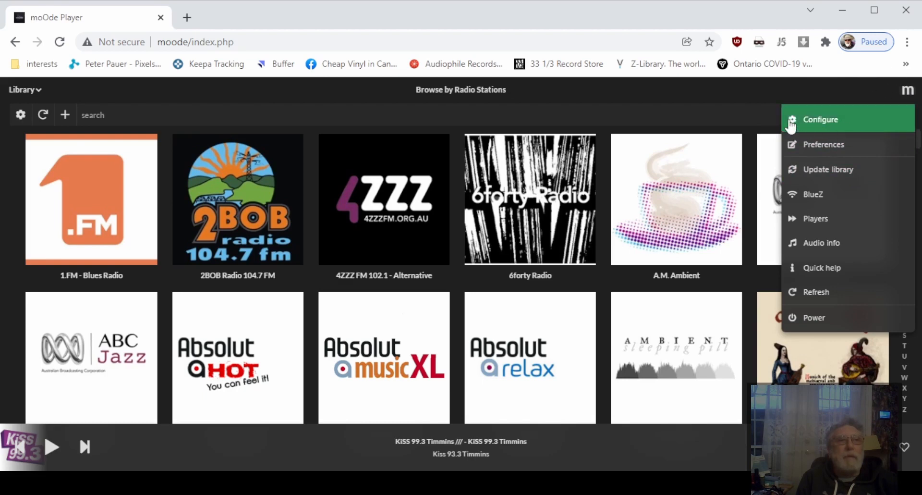
{"action": "mouse_move", "coordinate": [888, 92]}
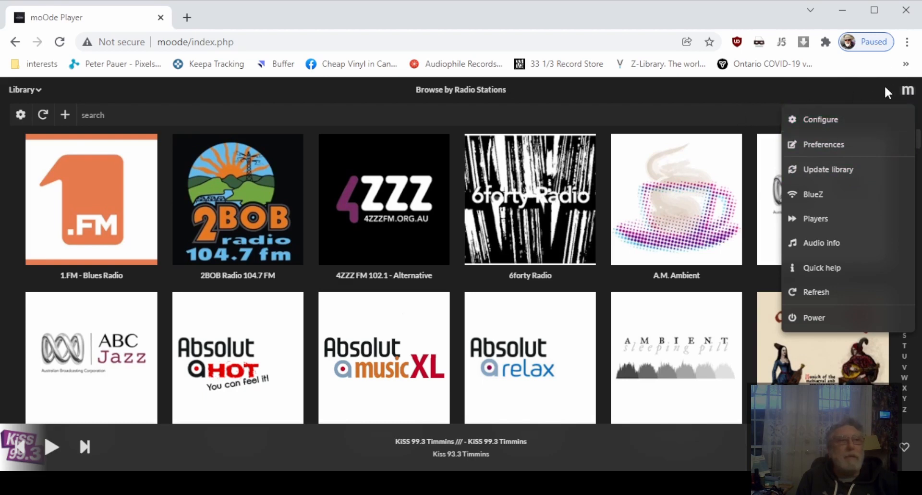
{"action": "mouse_move", "coordinate": [828, 169]}
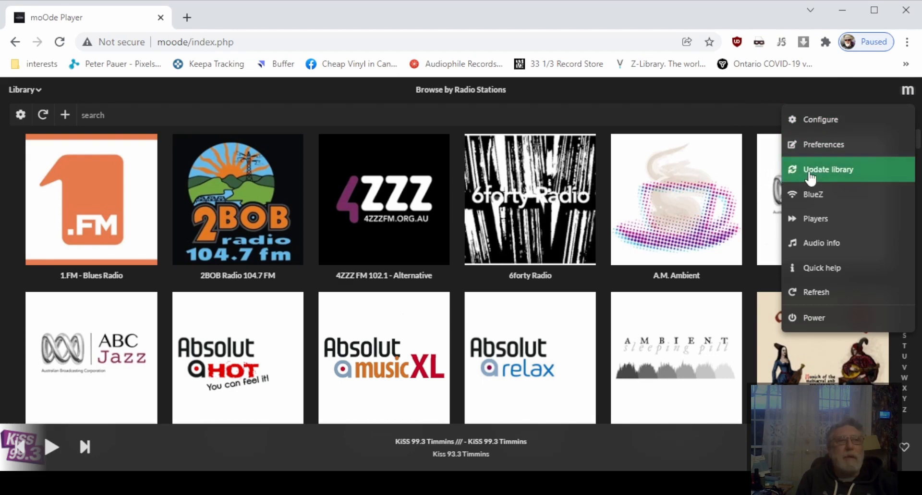
{"action": "left_click", "coordinate": [828, 169]}
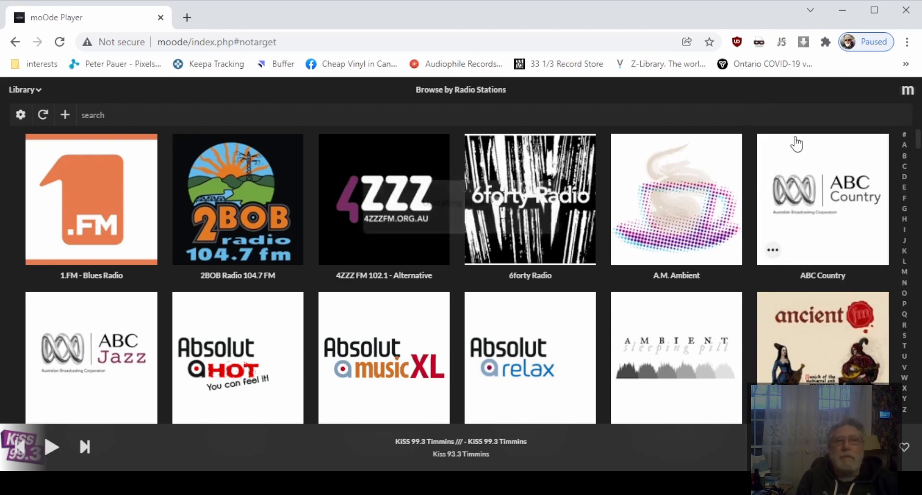
{"action": "mouse_move", "coordinate": [813, 120]}
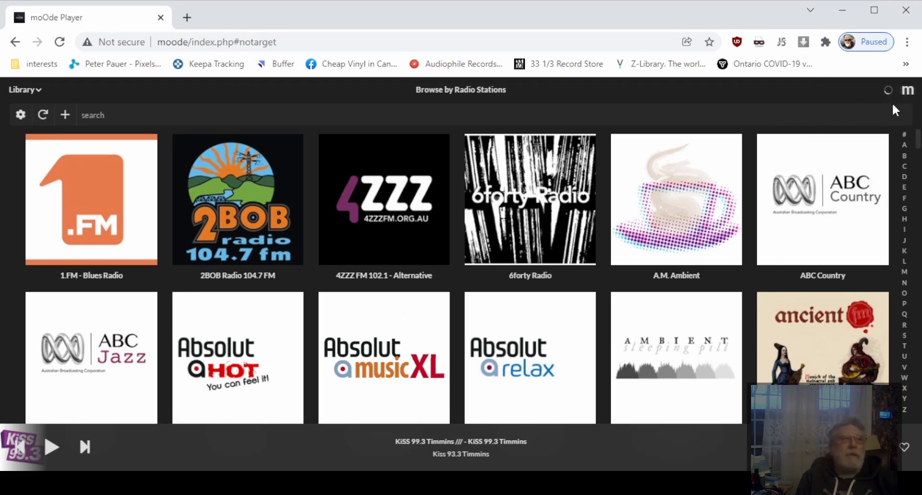
{"action": "mouse_move", "coordinate": [658, 107]}
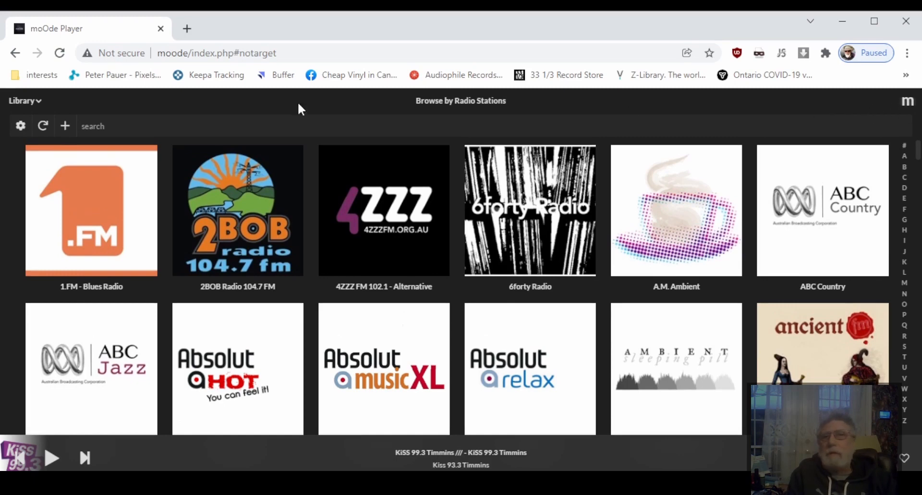
- Browse by folders through NAS, NAS-lib and 'Urpin' Folklore Ensemble to Songs & Dances From Slovakia
{"action": "left_click", "coordinate": [25, 101]}
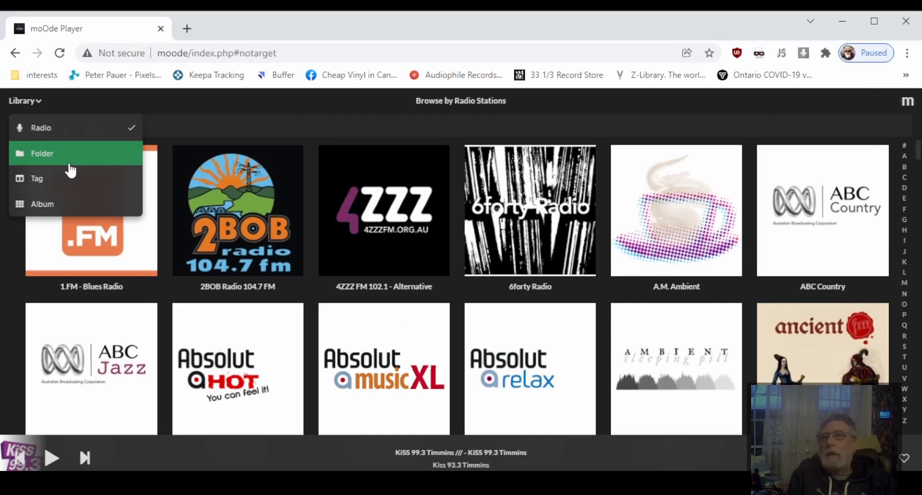
{"action": "left_click", "coordinate": [42, 153]}
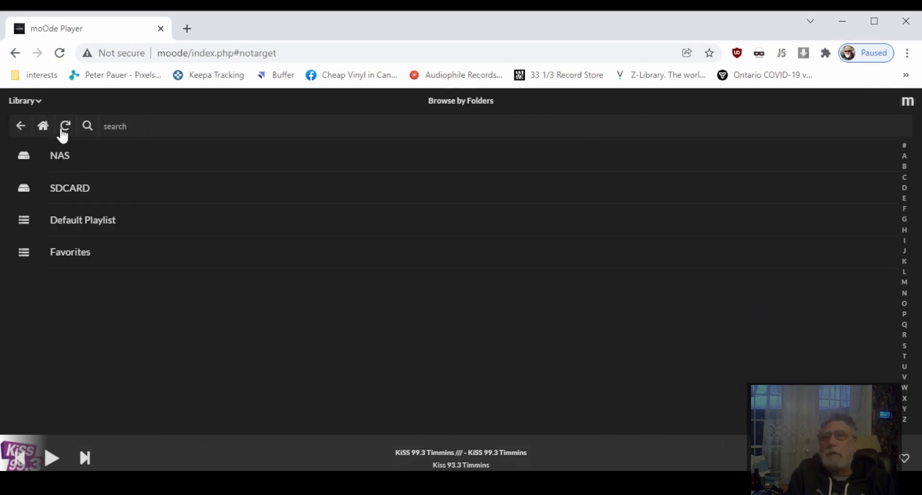
{"action": "mouse_move", "coordinate": [103, 222]}
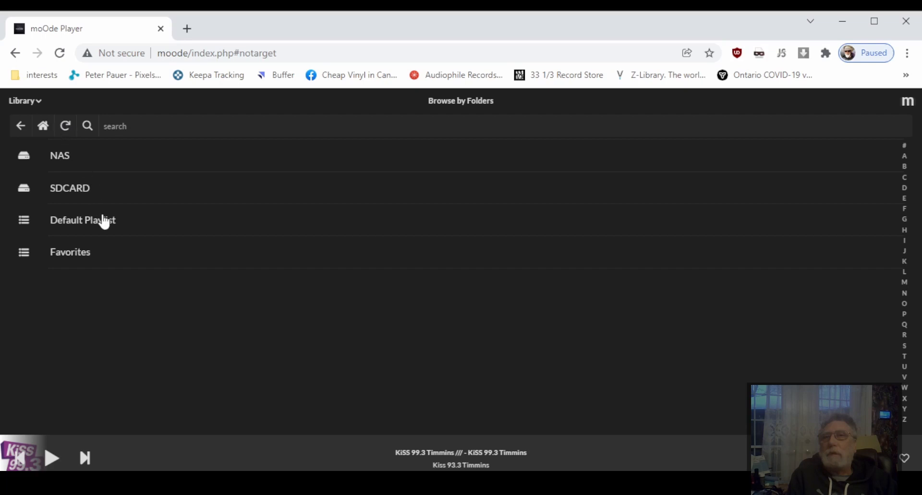
{"action": "left_click", "coordinate": [60, 155]}
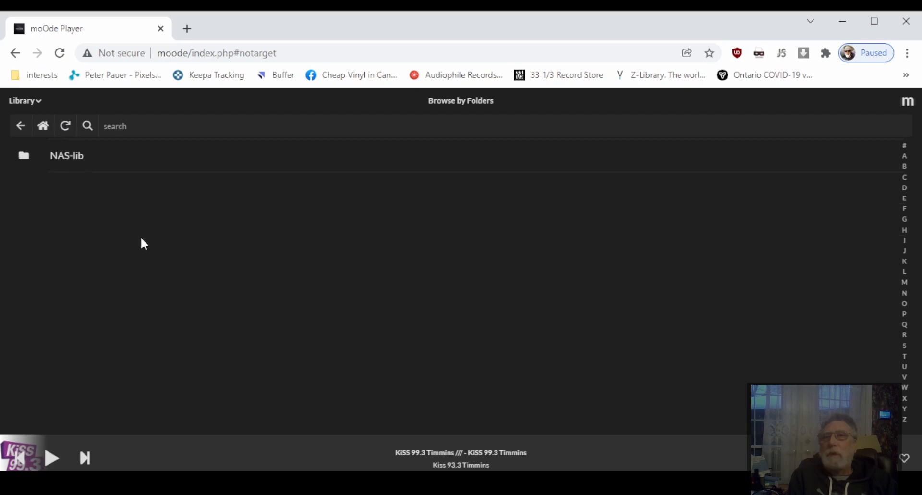
{"action": "left_click", "coordinate": [66, 155]}
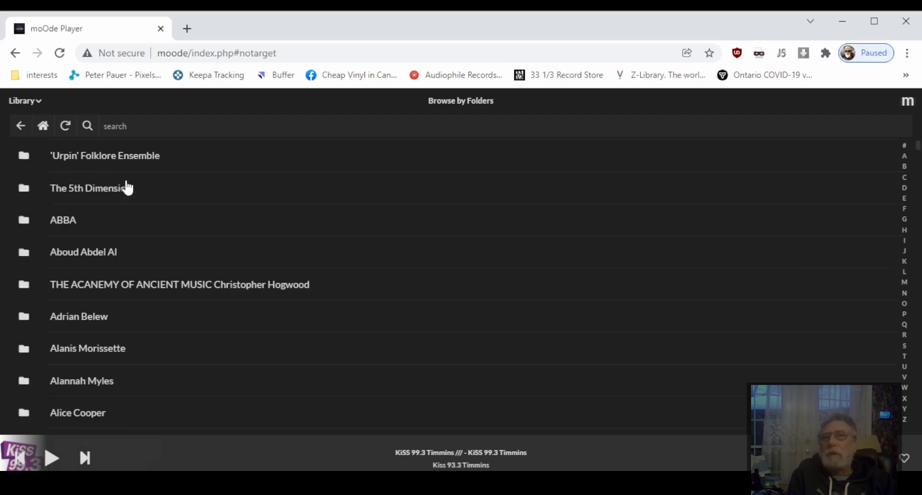
{"action": "left_click", "coordinate": [104, 155]}
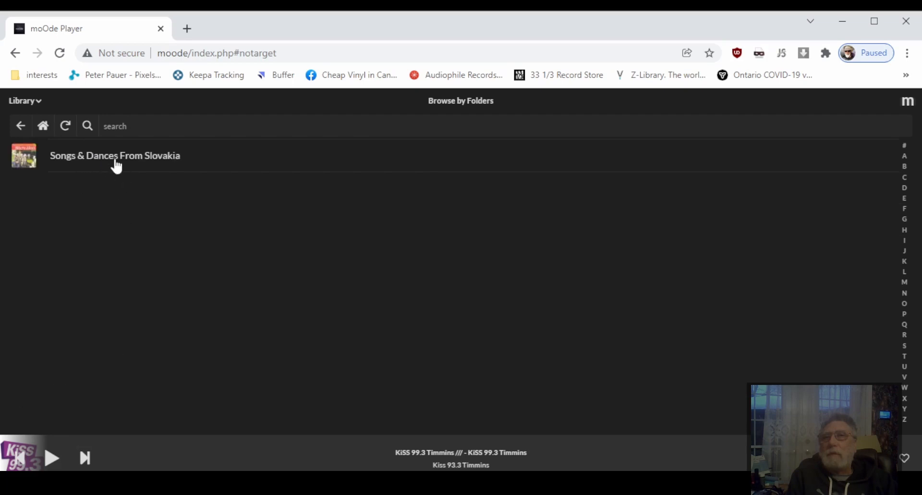
{"action": "left_click", "coordinate": [115, 156]}
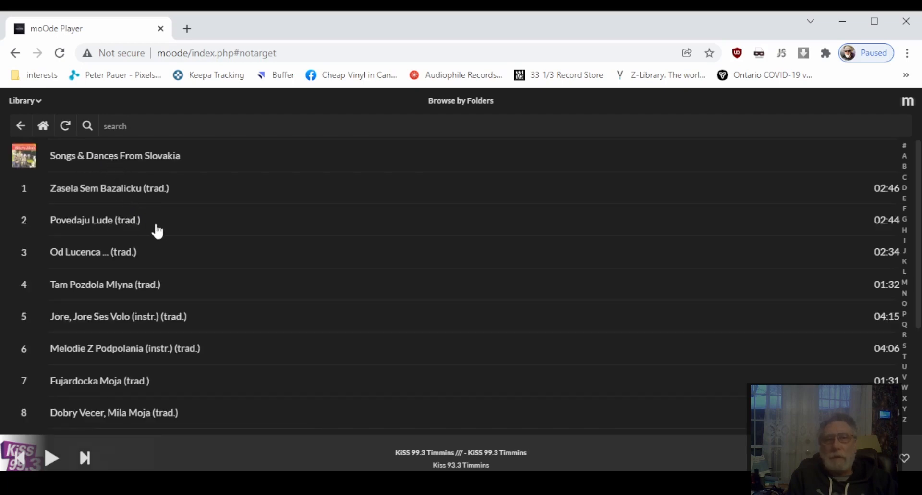
{"action": "mouse_move", "coordinate": [150, 239]}
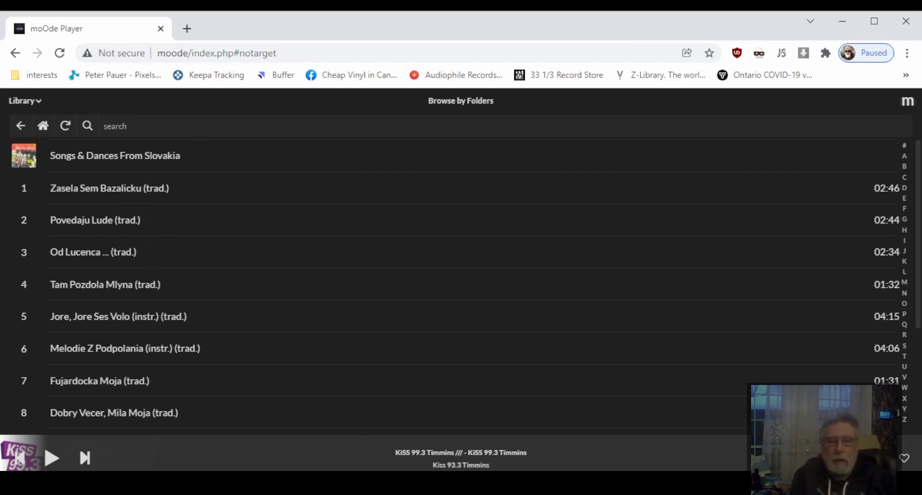
{"action": "mouse_move", "coordinate": [196, 240]}
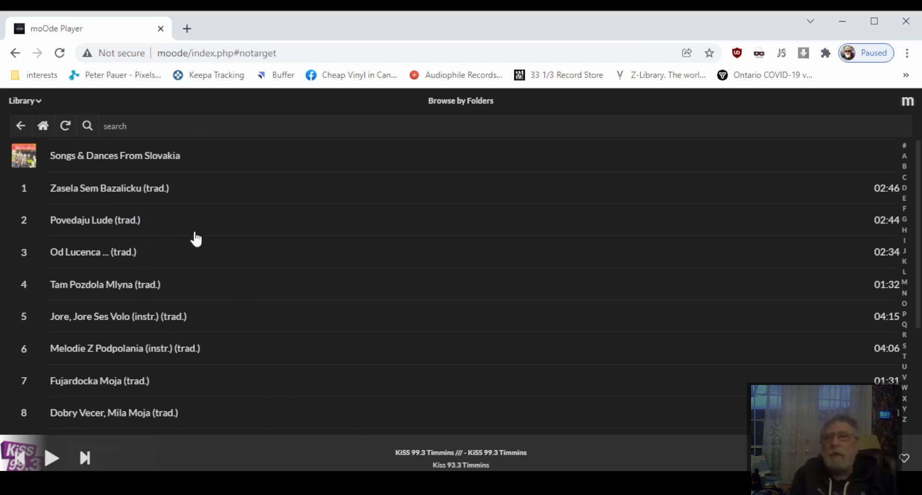
{"action": "mouse_move", "coordinate": [133, 159]}
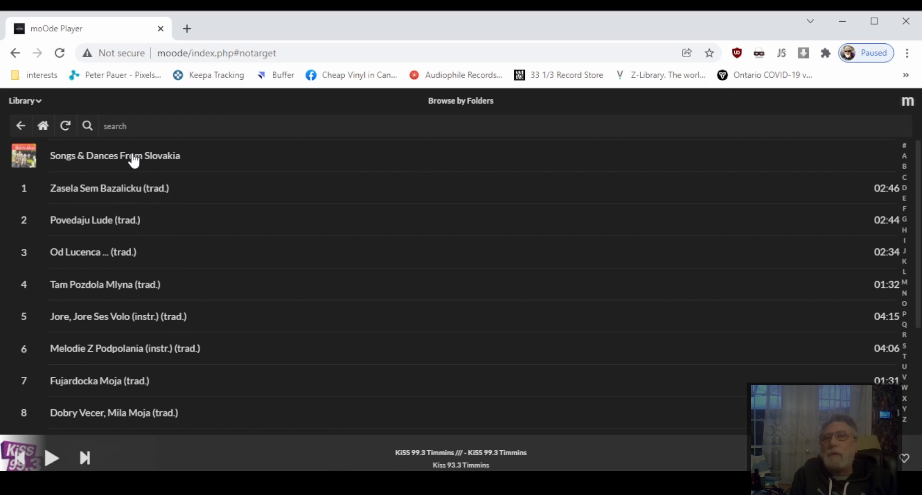
{"action": "mouse_move", "coordinate": [113, 196]}
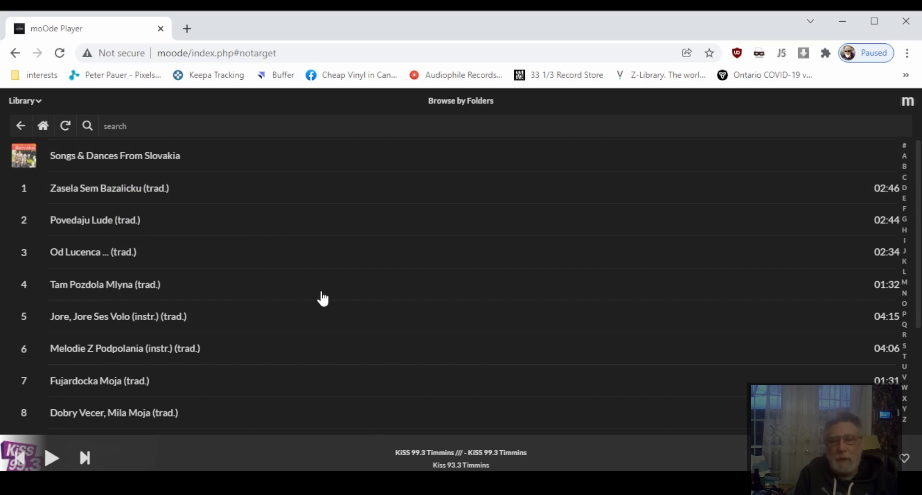
- Load track 1 Zasela Sem Bazalicku, start playback from the footer, then pause it
{"action": "left_click", "coordinate": [109, 188]}
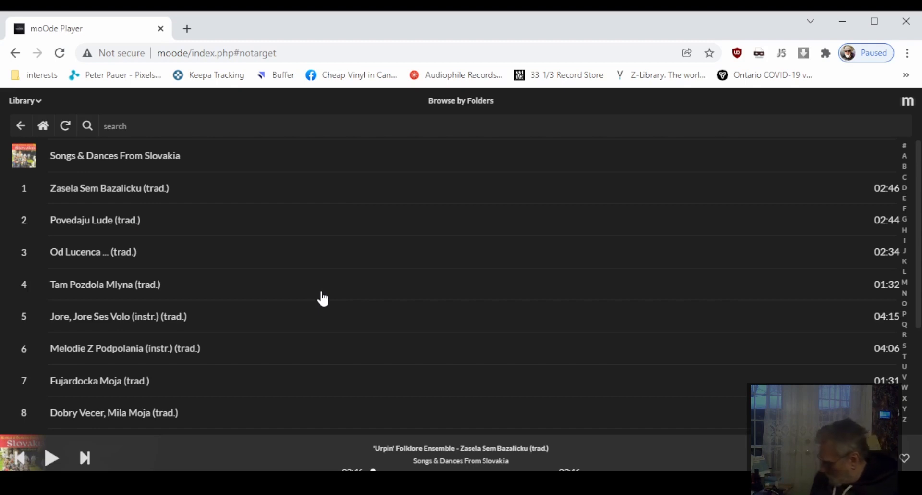
{"action": "mouse_move", "coordinate": [341, 324]}
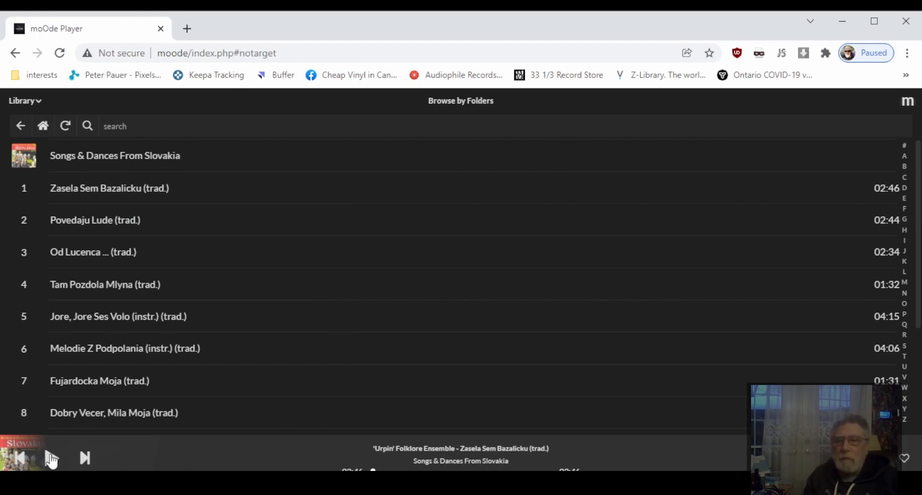
{"action": "left_click", "coordinate": [52, 458]}
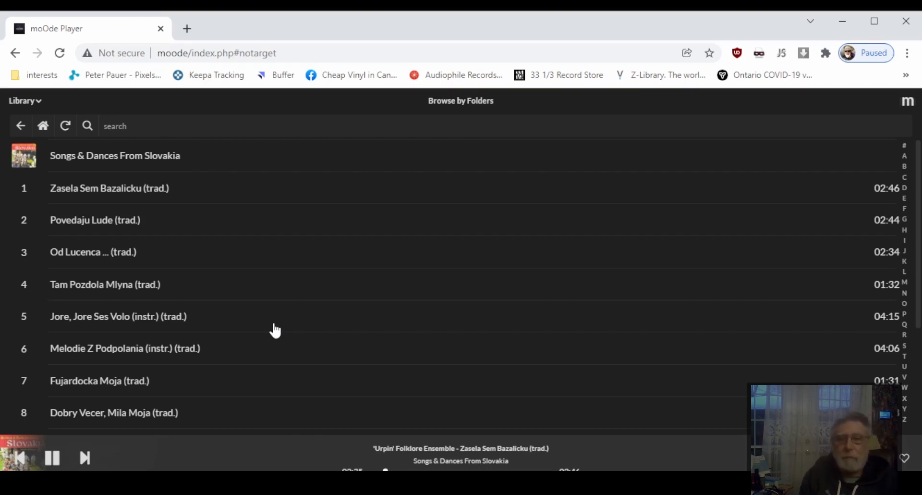
{"action": "mouse_move", "coordinate": [21, 125]}
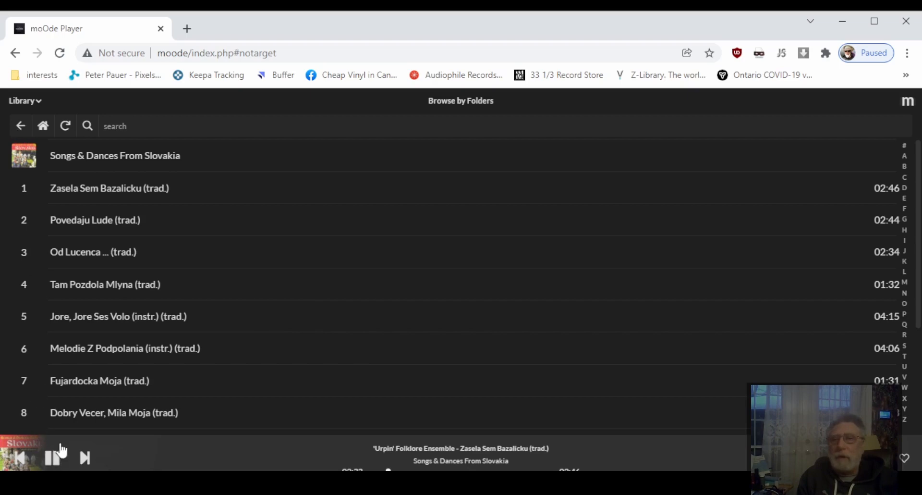
{"action": "left_click", "coordinate": [52, 458]}
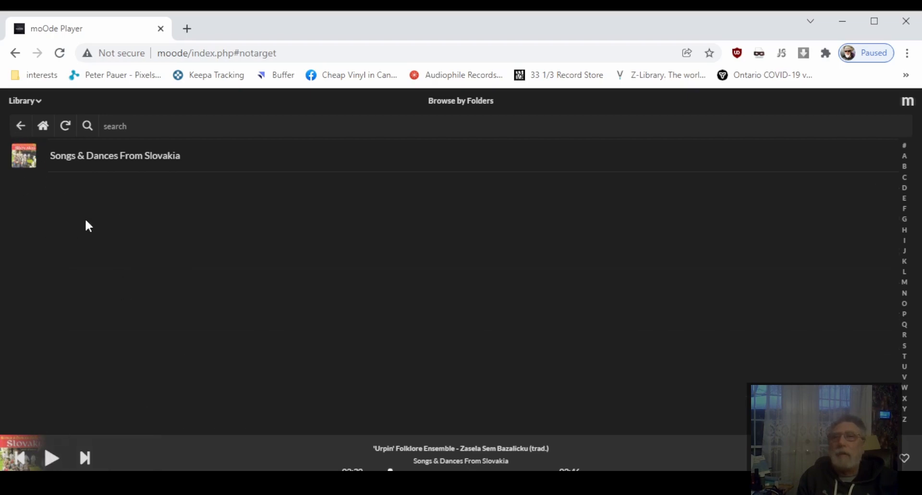
- Switch the library to Radio, then open and cancel the New Station form
{"action": "left_click", "coordinate": [22, 101]}
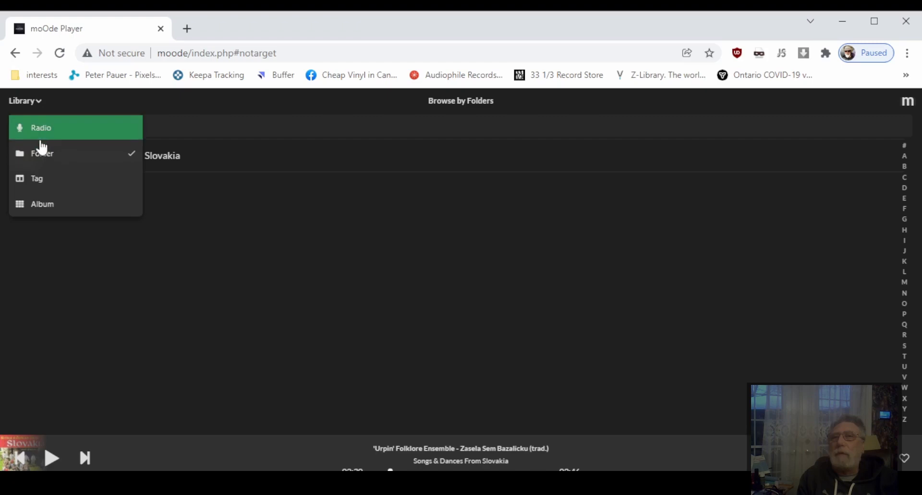
{"action": "left_click", "coordinate": [41, 127]}
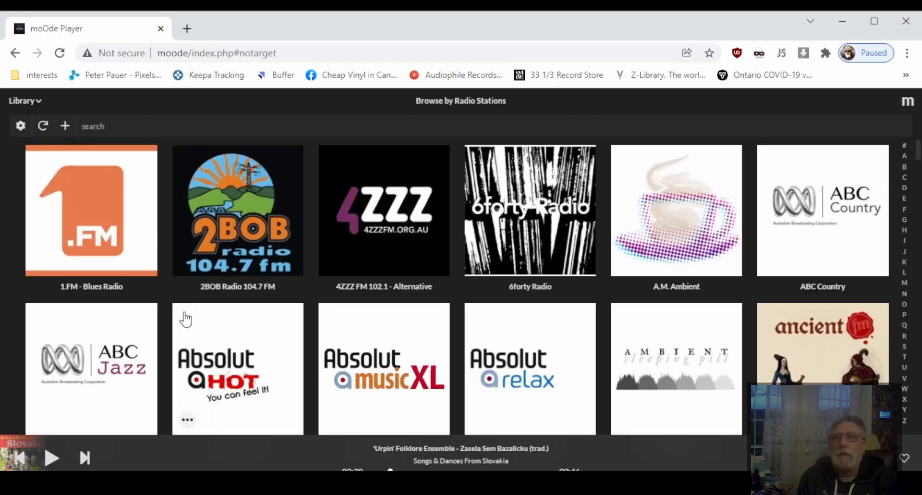
{"action": "left_click", "coordinate": [65, 126]}
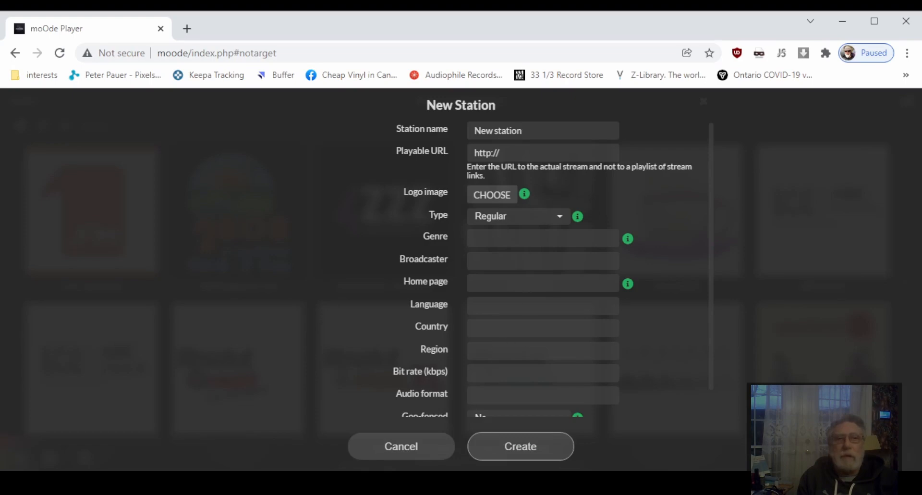
{"action": "left_click", "coordinate": [401, 446]}
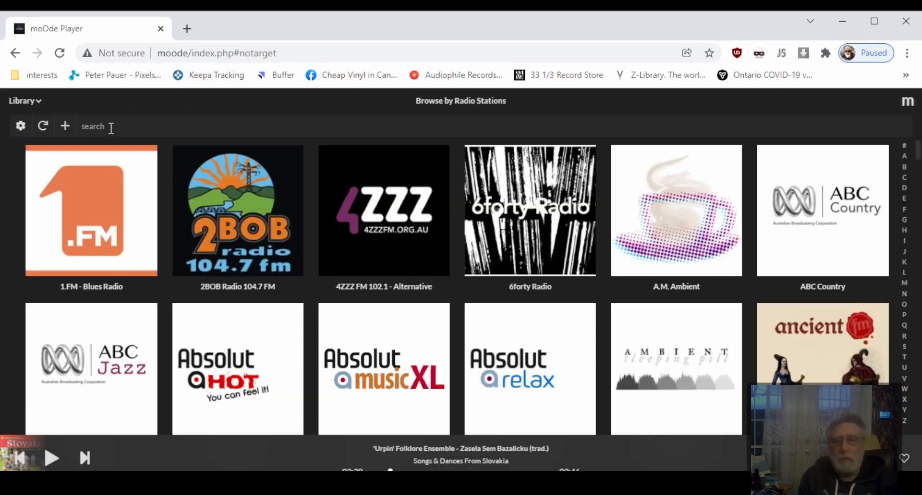
- Search for 'kiss' and view Kiss 93.3 Timmins's Edit Station details without saving changes
{"action": "type", "text": "kiss"}
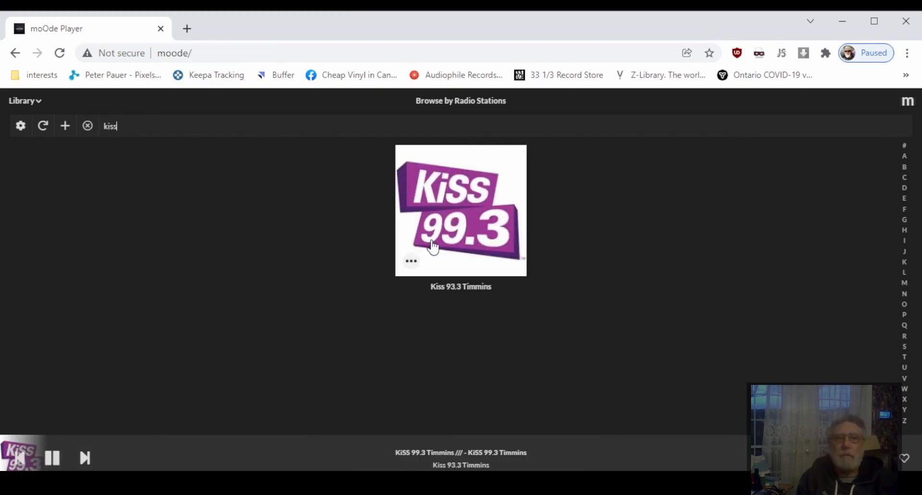
{"action": "left_click", "coordinate": [411, 261]}
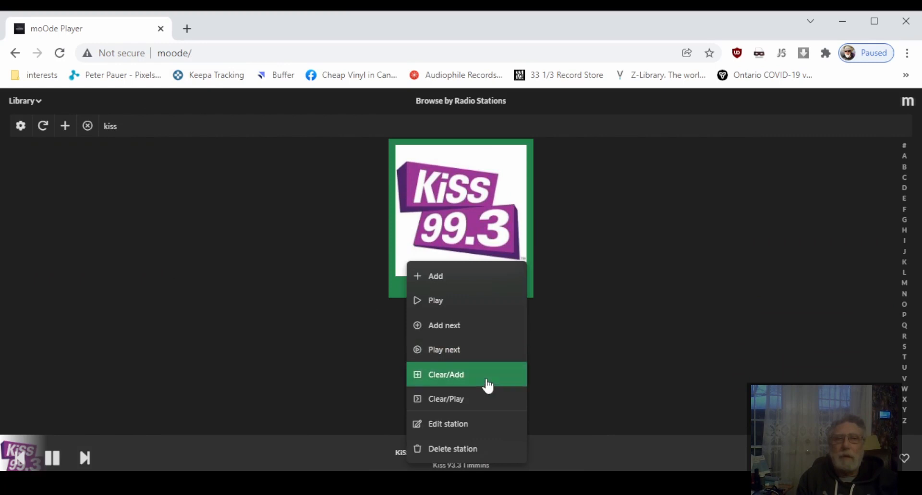
{"action": "mouse_move", "coordinate": [458, 423]}
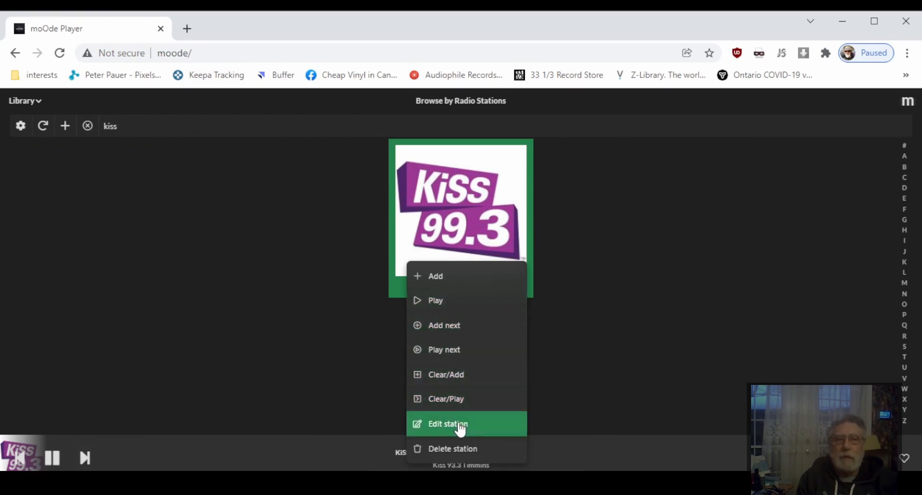
{"action": "left_click", "coordinate": [448, 424]}
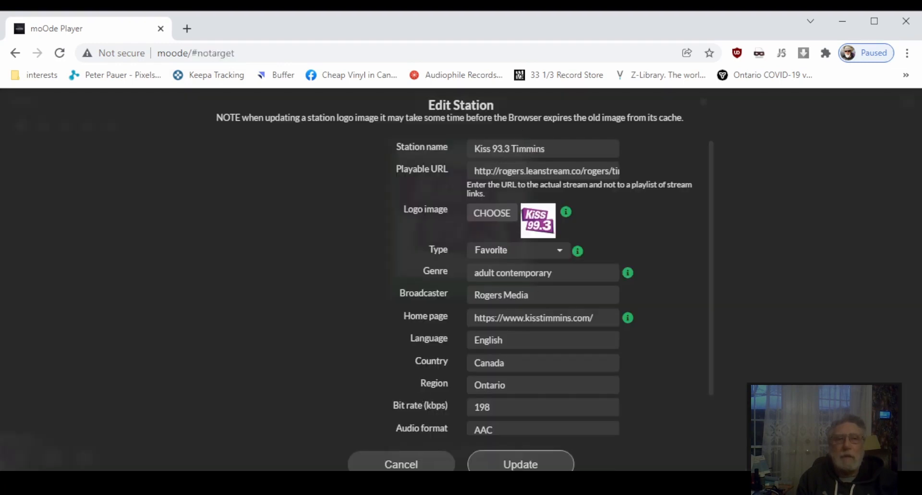
{"action": "left_click", "coordinate": [519, 464]}
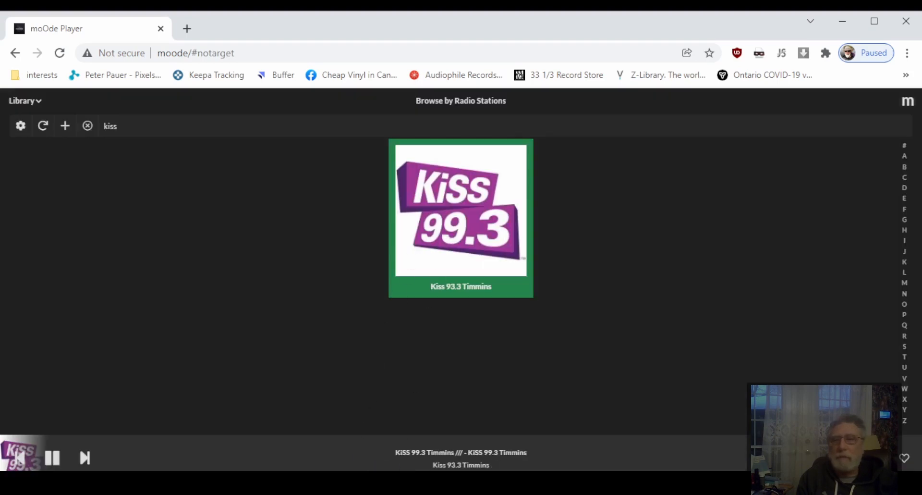
{"action": "mouse_move", "coordinate": [142, 196]}
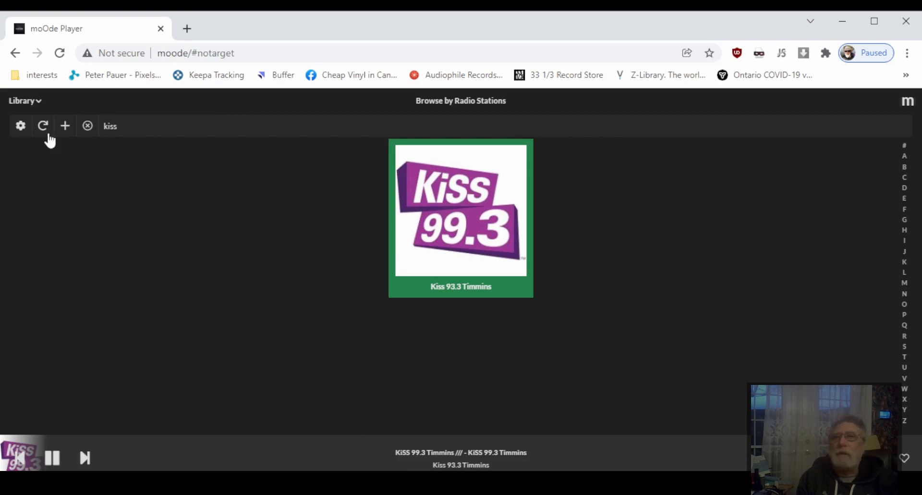
- Clear the station search so the full unfiltered radio grid shows again
{"action": "left_click", "coordinate": [25, 100]}
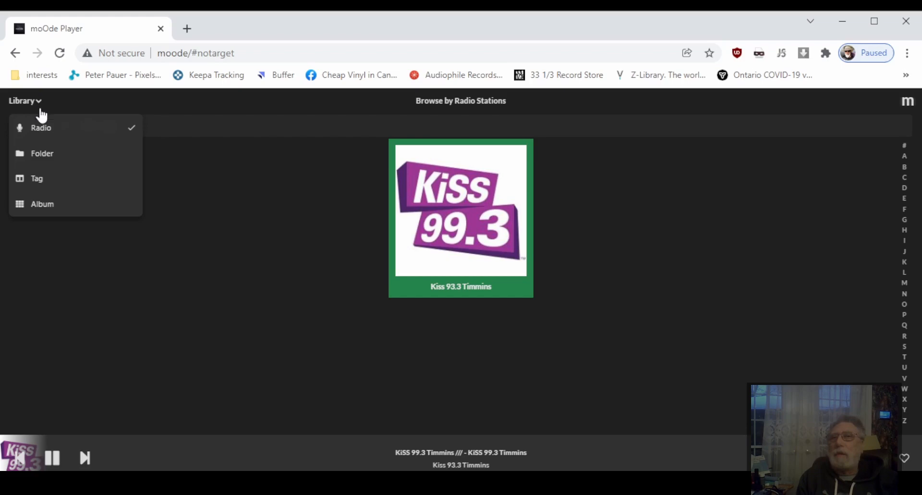
{"action": "left_click", "coordinate": [42, 128]}
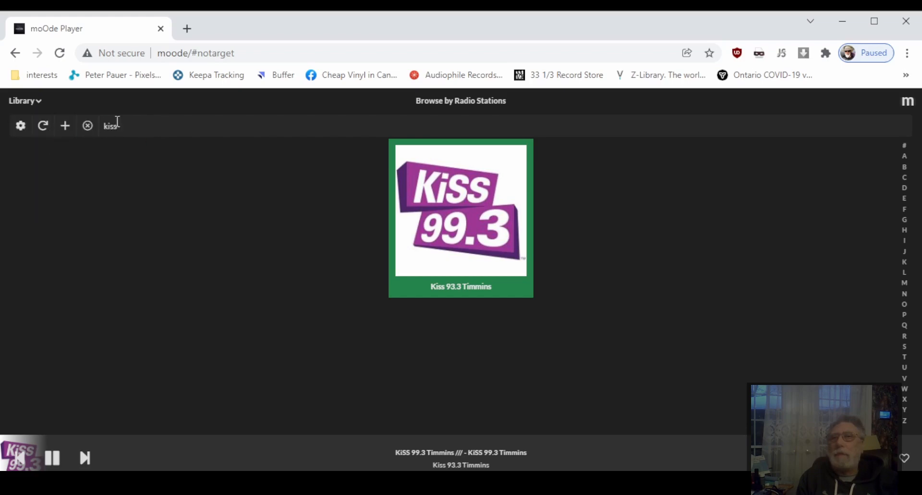
{"action": "key", "text": "BackSpace"}
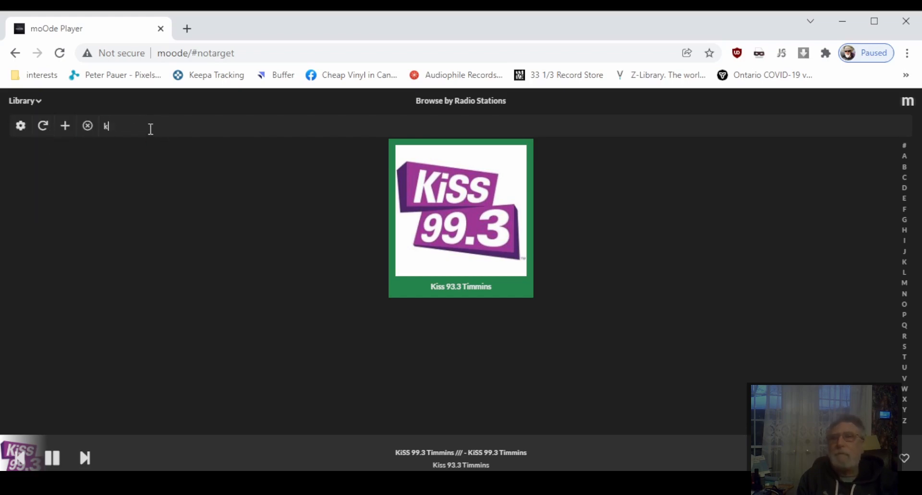
{"action": "left_click", "coordinate": [87, 126]}
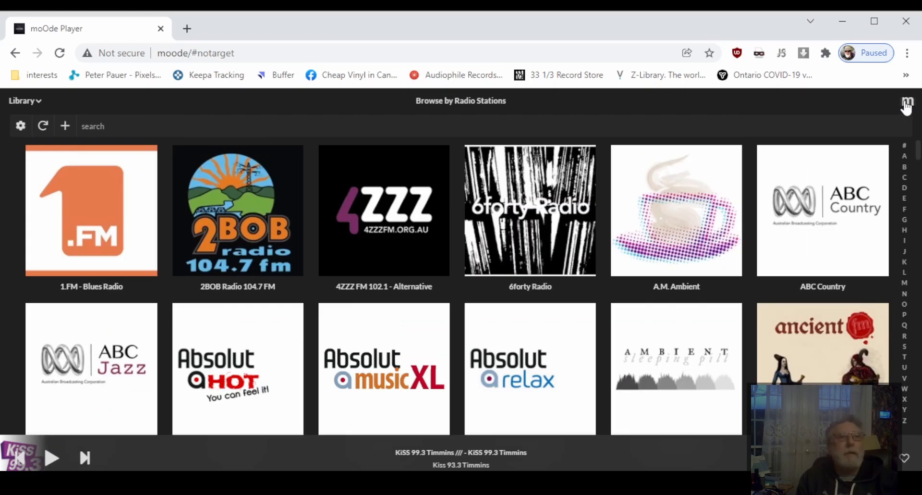
- Trigger SHUTDOWN from the Power options in the main menu
{"action": "left_click", "coordinate": [908, 103]}
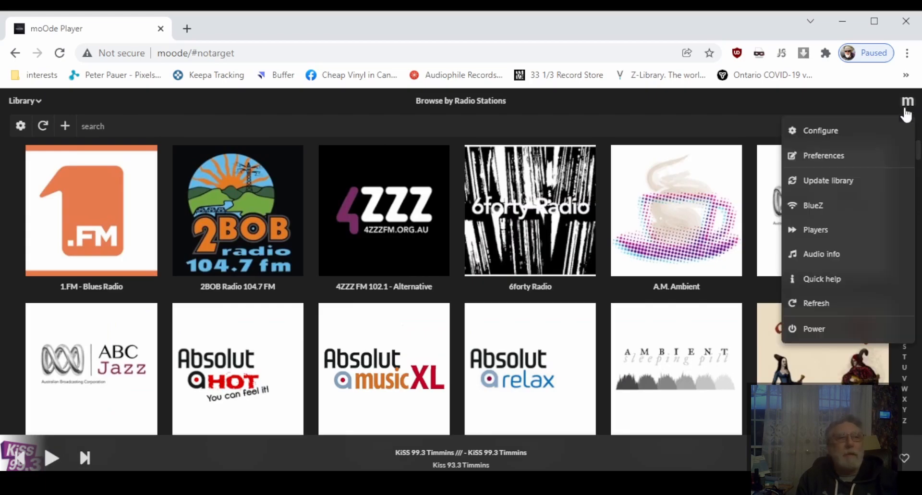
{"action": "left_click", "coordinate": [814, 329]}
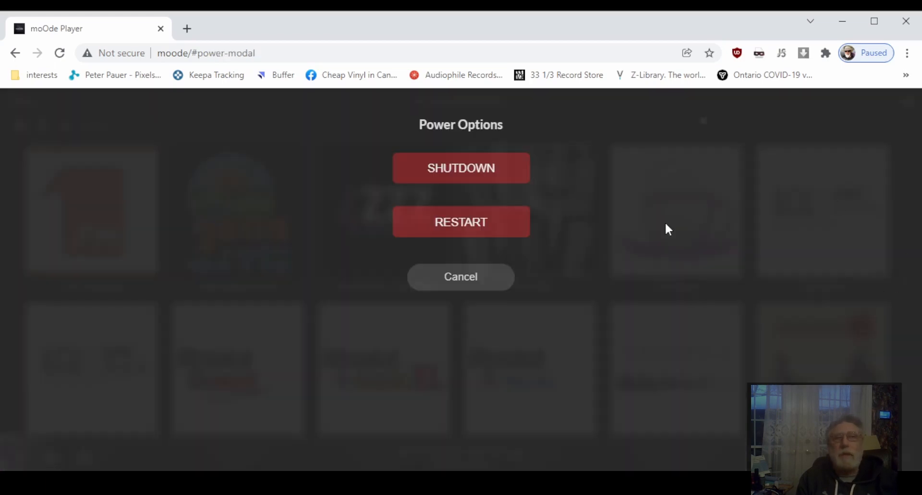
{"action": "left_click", "coordinate": [460, 167]}
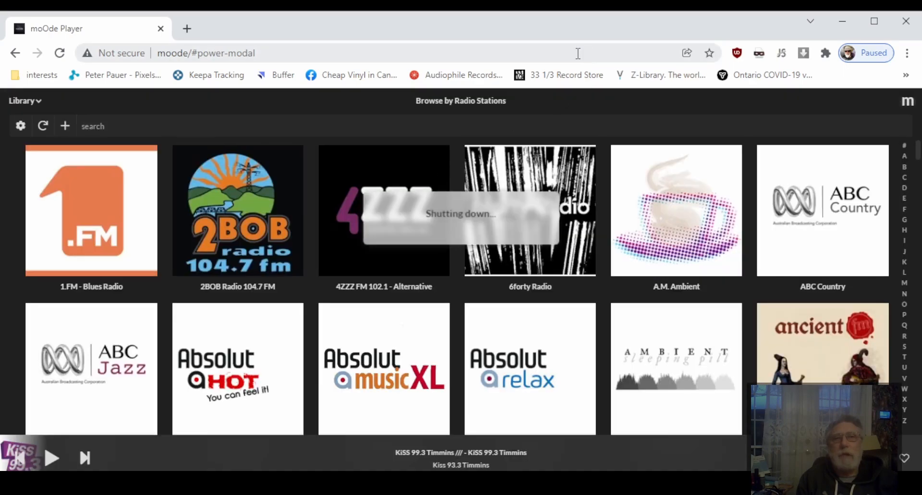